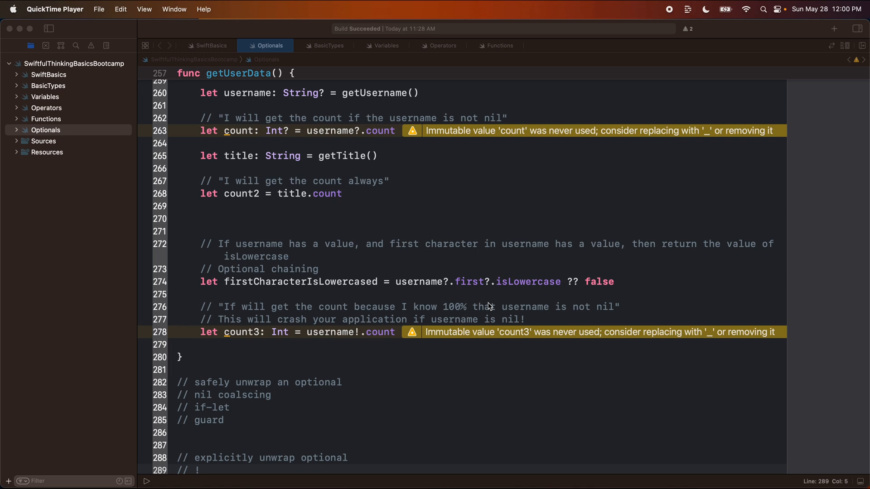
{"action": "mouse_move", "coordinate": [134, 124]}
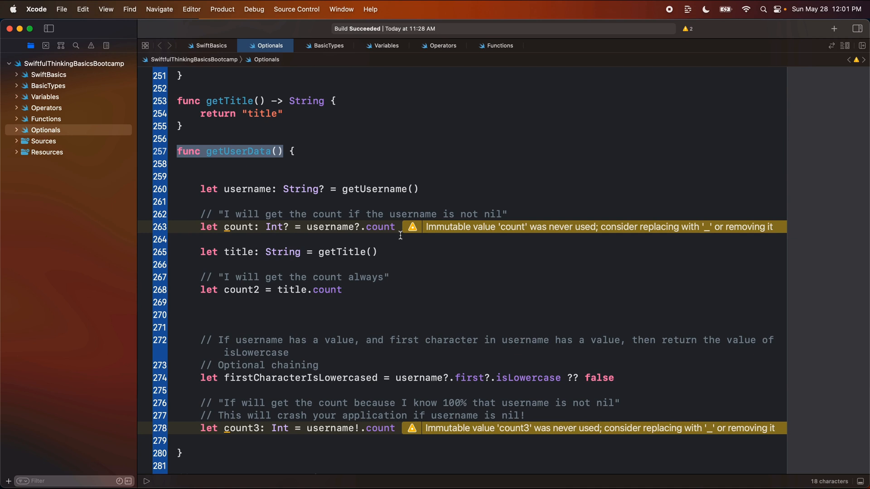
{"action": "mouse_move", "coordinate": [361, 281]}
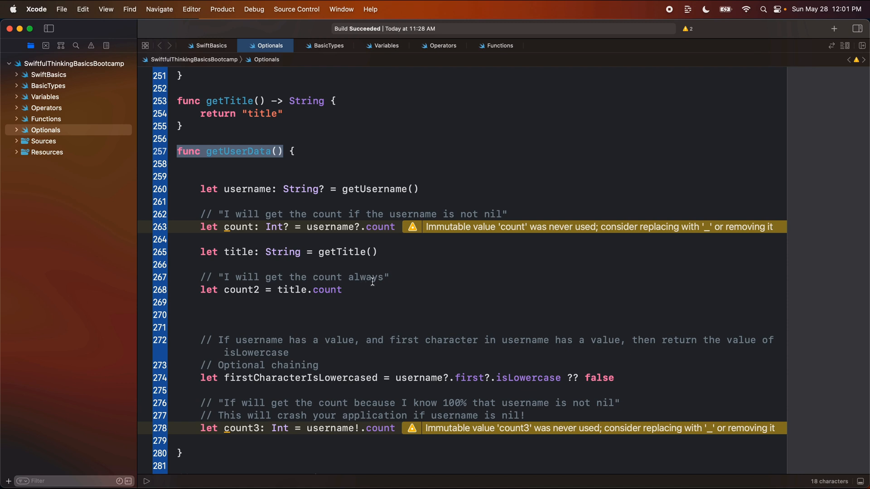
{"action": "mouse_move", "coordinate": [379, 288]}
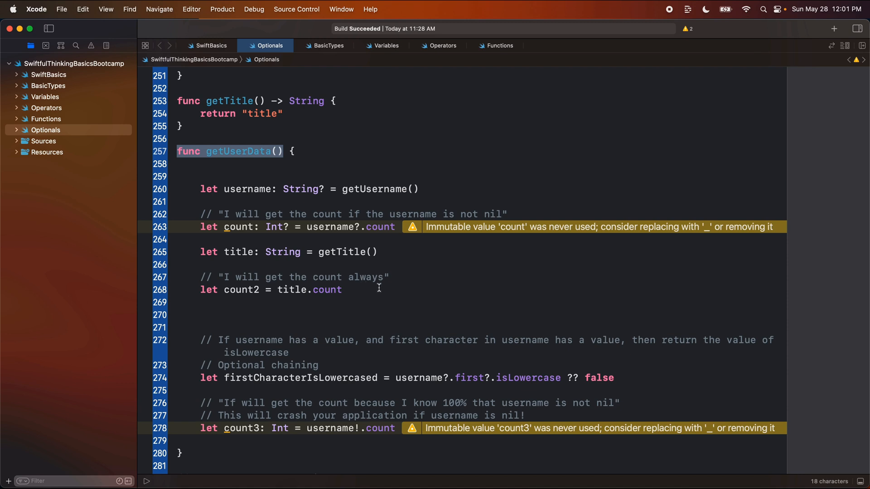
{"action": "mouse_move", "coordinate": [363, 241]}
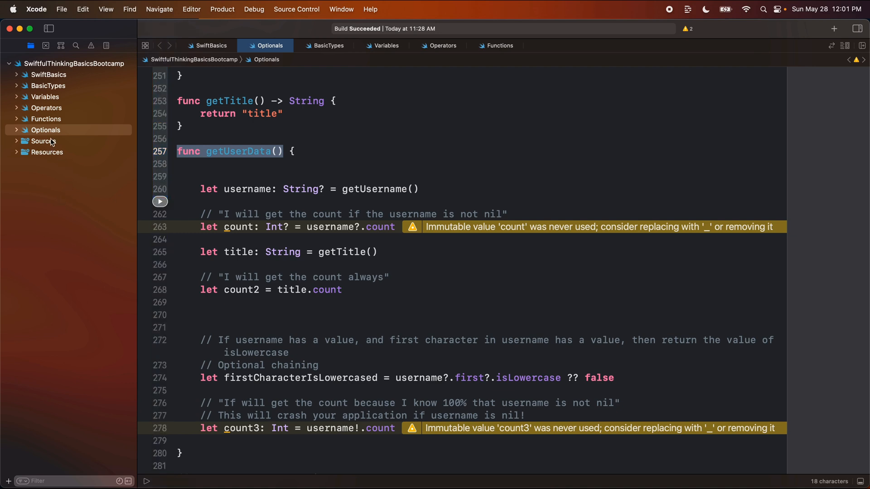
{"action": "mouse_move", "coordinate": [213, 201]}
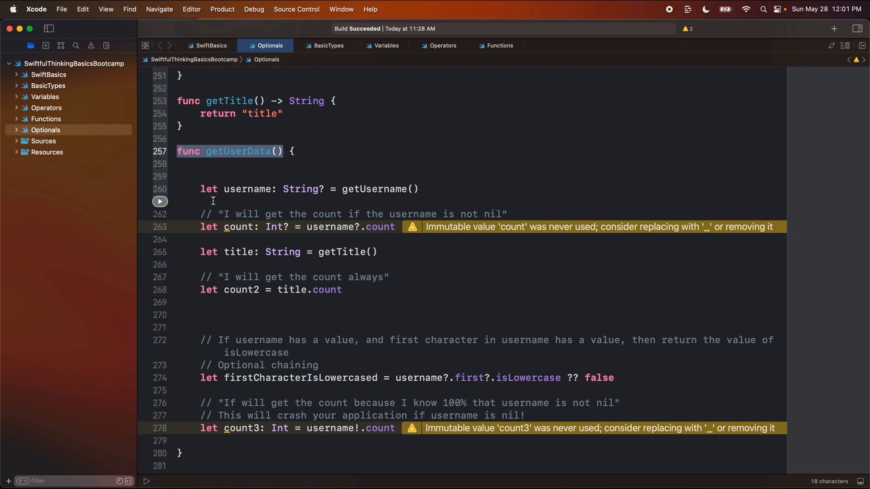
Review the optional String return of getUsername versus getTitle's plain String in Optionals.
{"action": "scroll", "scroll_direction": "up", "scroll_amount": 3}
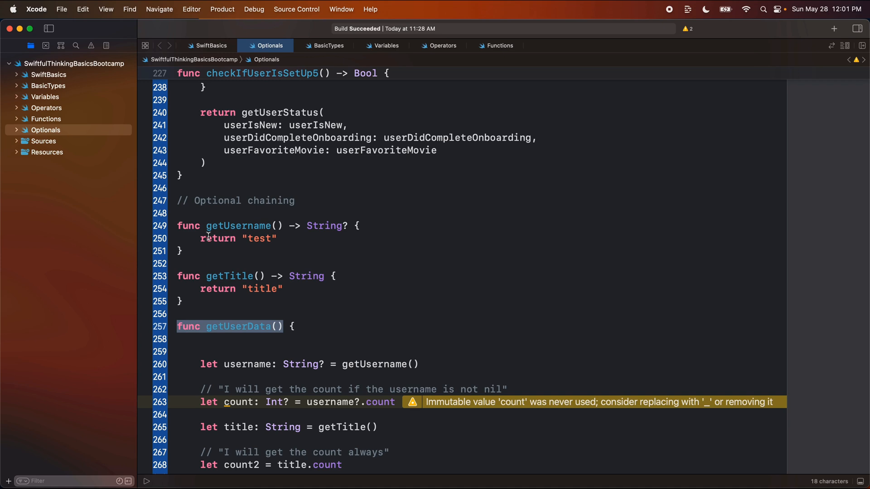
{"action": "double_click", "coordinate": [239, 225]}
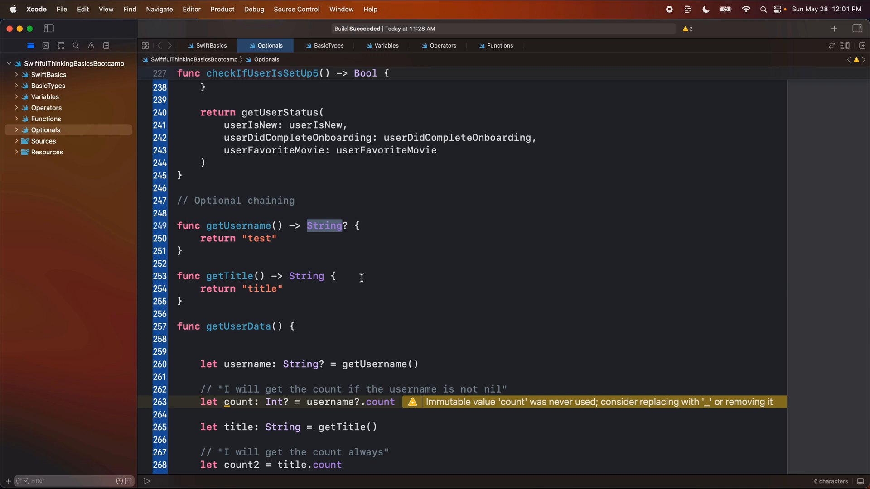
{"action": "double_click", "coordinate": [305, 276]}
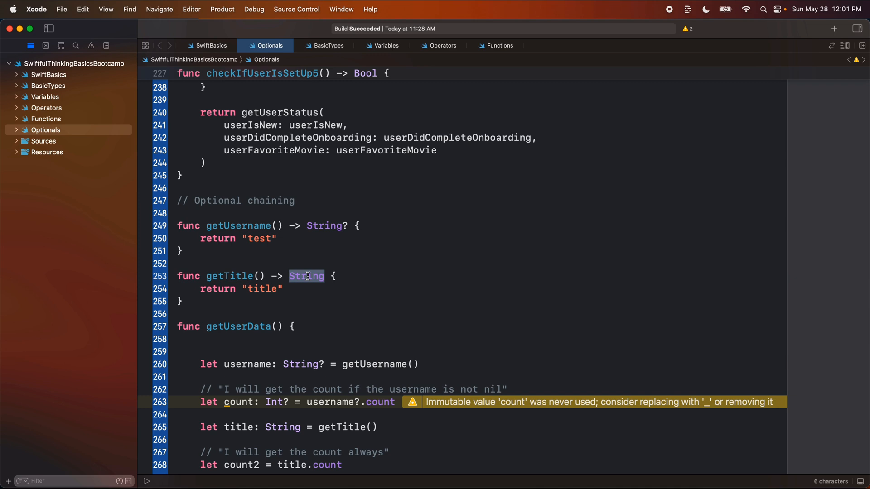
Create a new Tuples playground page from Optionals and remove the Previous link line.
{"action": "right_click", "coordinate": [45, 129]}
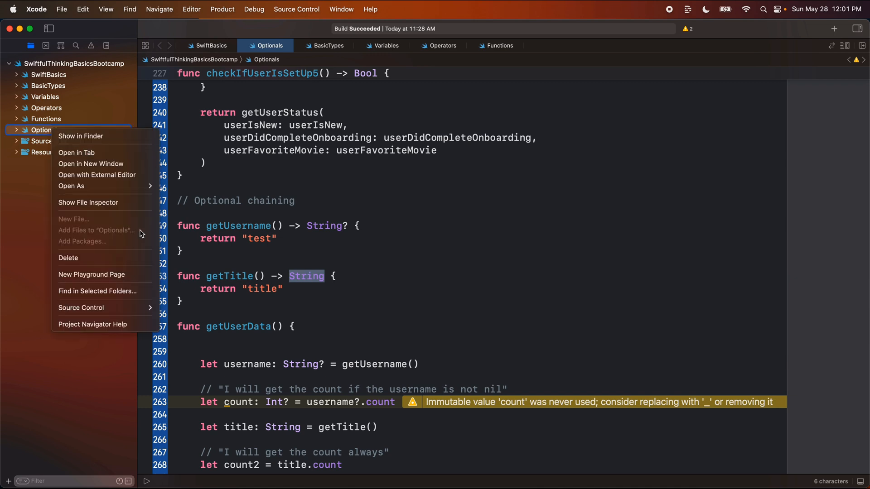
{"action": "left_click", "coordinate": [91, 274]}
{"action": "type", "text": "Tuples"}
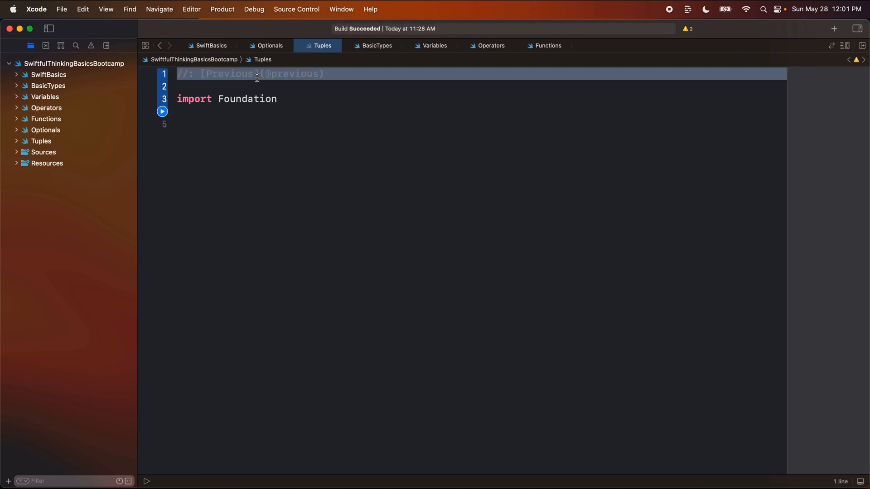
{"action": "key", "text": "Delete"}
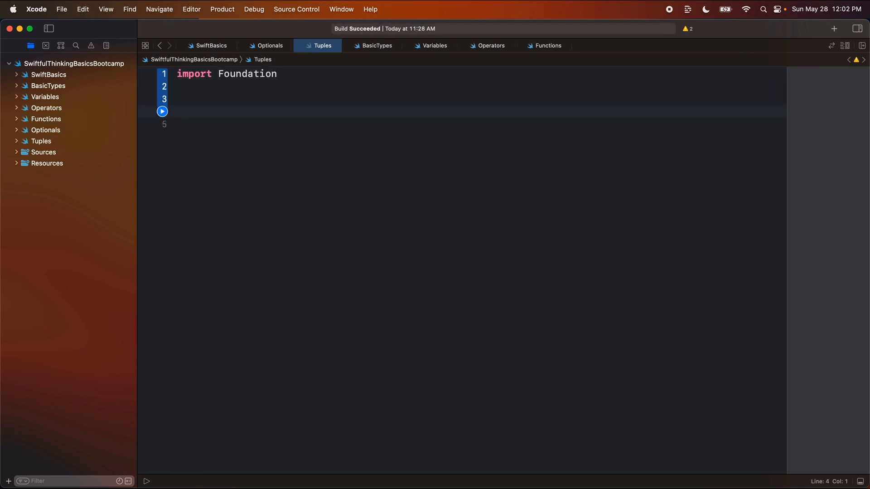
{"action": "key", "text": "Return"}
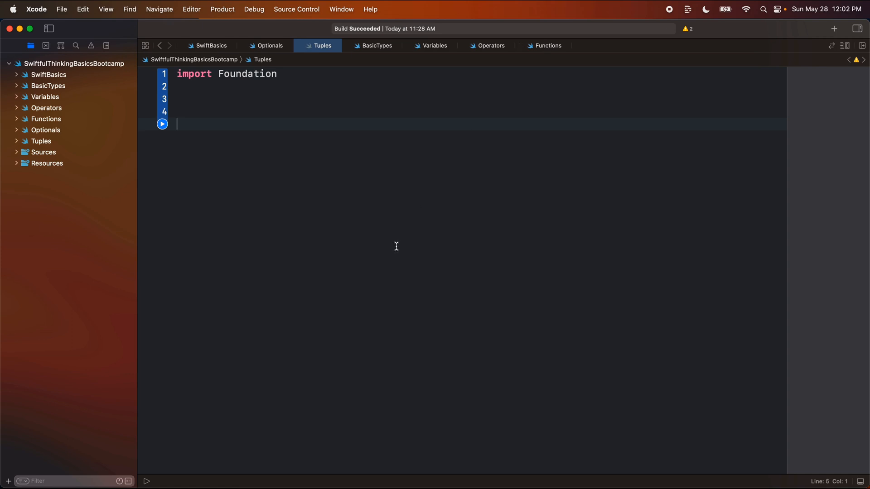
Declare userName = "Hello", userIsPremium = false and userIsNew = true, then begin func getUser.
{"action": "type", "text": "var user"}
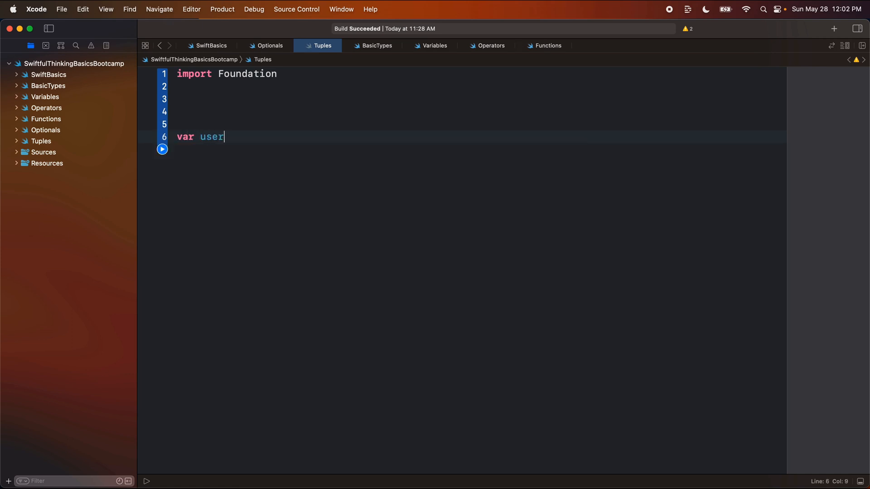
{"action": "type", "text": "Name: String"}
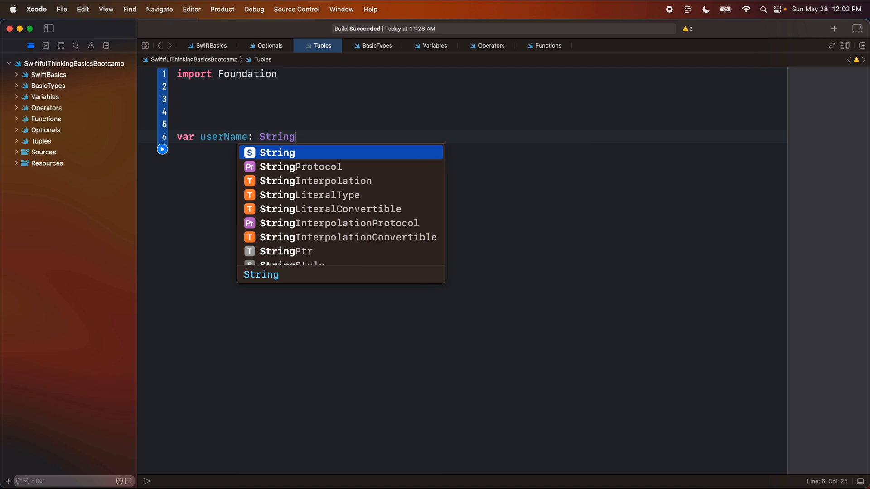
{"action": "type", "text": "= \"Hel\""}
{"action": "type", "text": "var"}
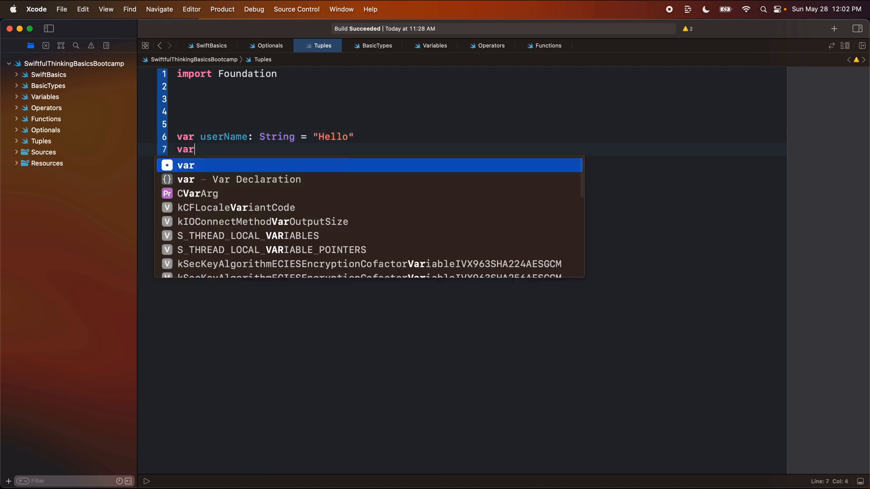
{"action": "type", "text": "userIsPremiu"}
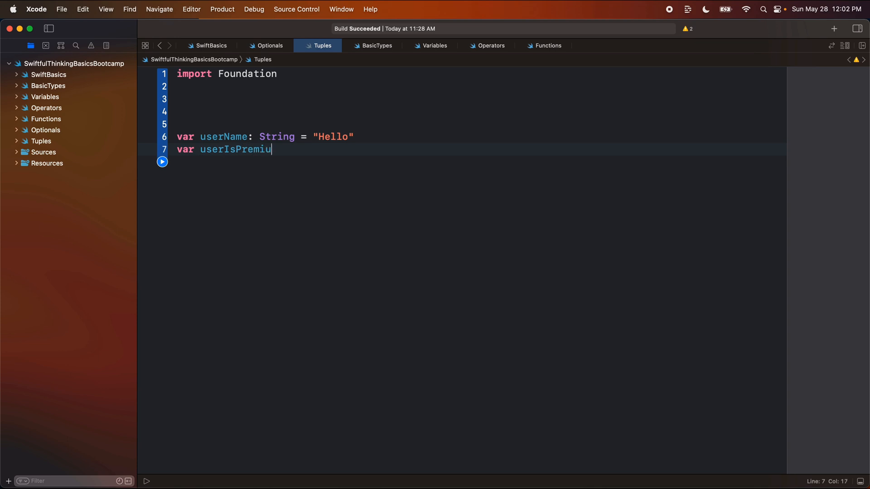
{"action": "type", "text": "m: Bool = false"}
{"action": "type", "text": "var"}
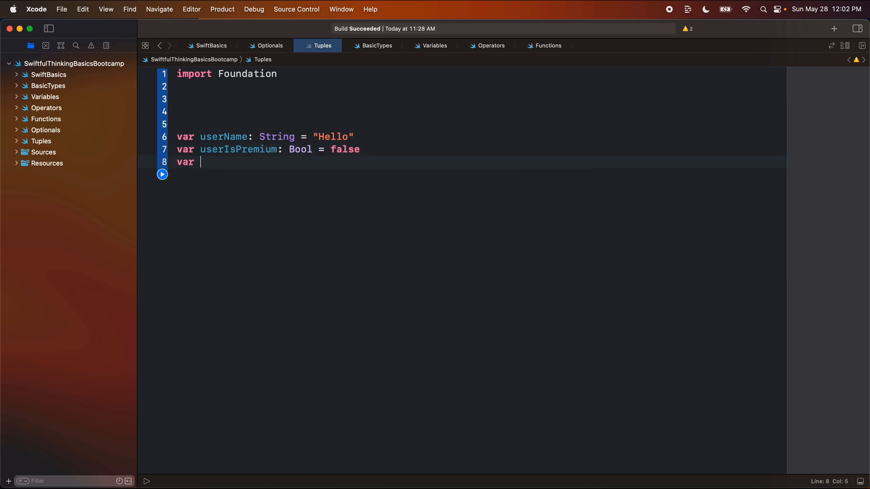
{"action": "type", "text": "userIsNew:"}
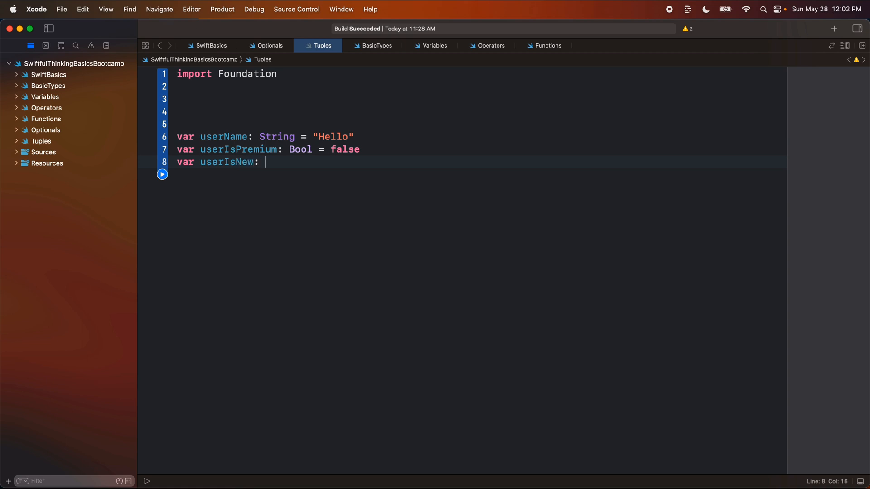
{"action": "type", "text": "Bool = true"}
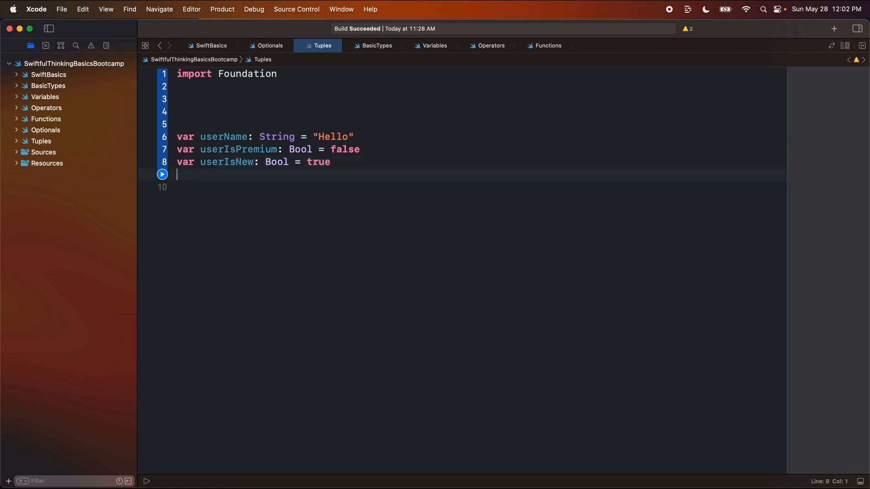
{"action": "type", "text": "func getUser"}
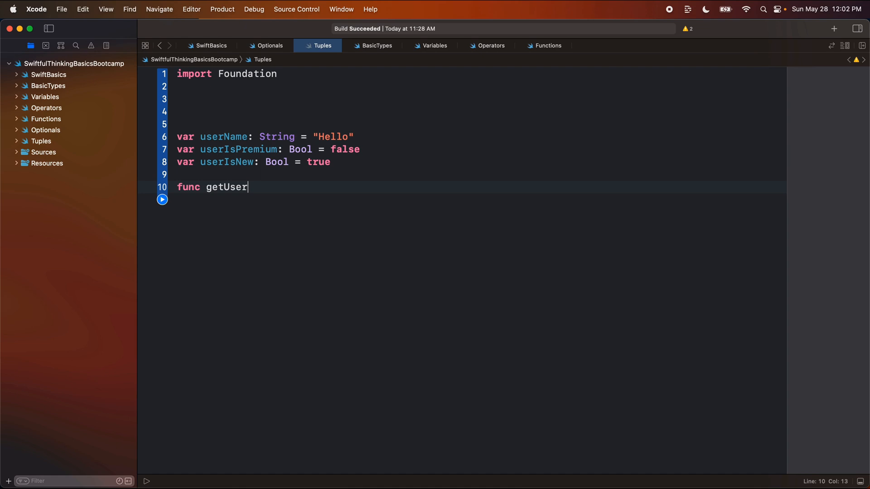
Write getUserName() -> String and getUserIsPremium() -> Bool returning userName and userIsPremium.
{"action": "type", "text": "name() {"}
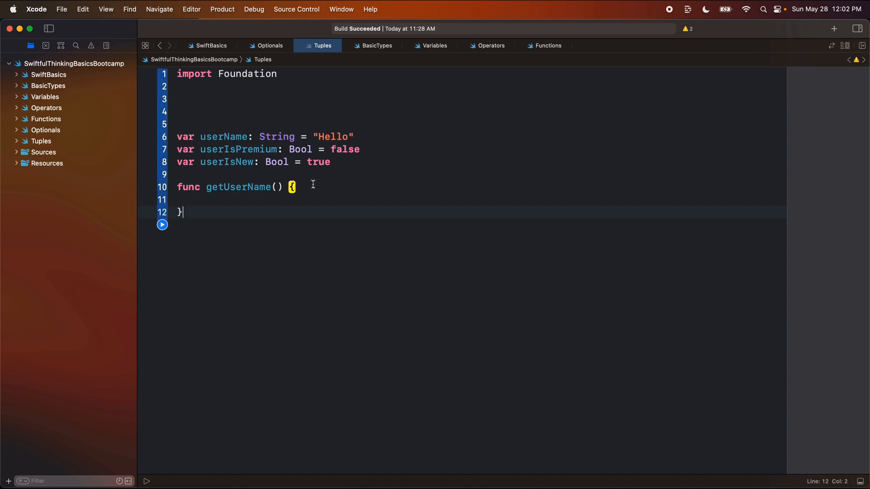
{"action": "type", "text": "-> String"}
{"action": "type", "text": "f"}
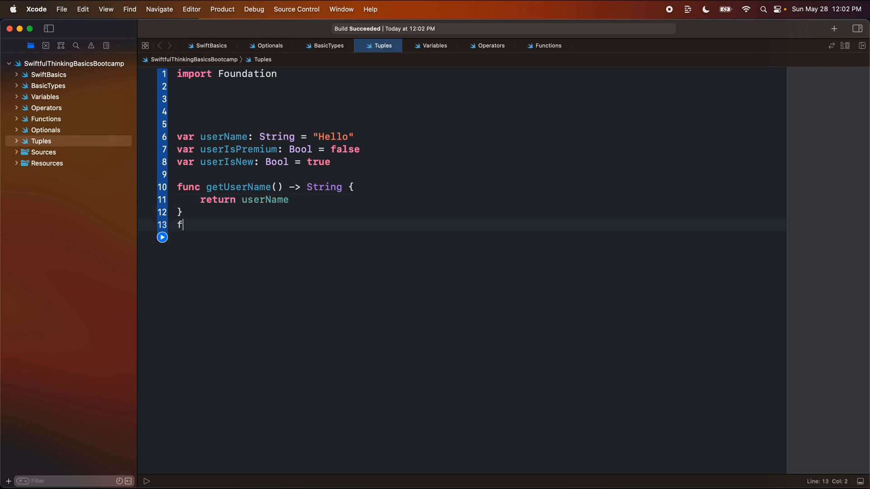
{"action": "type", "text": "unc getUserIs"}
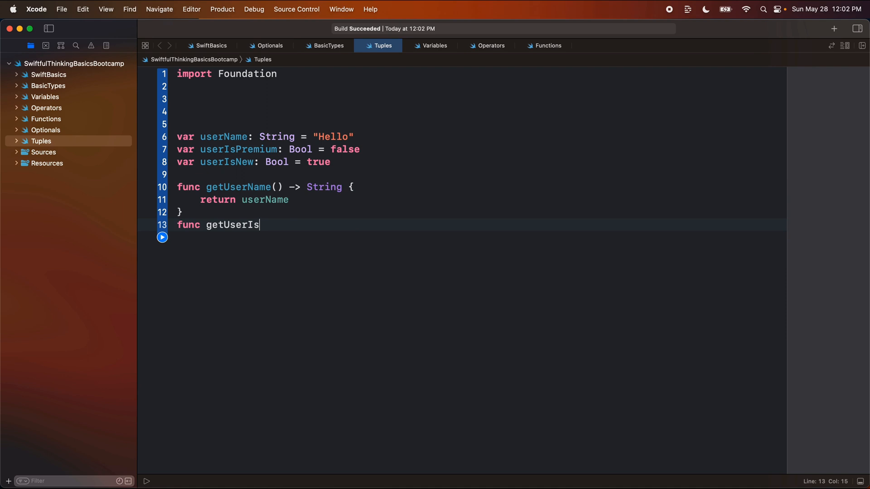
{"action": "type", "text": "Premium() {"}
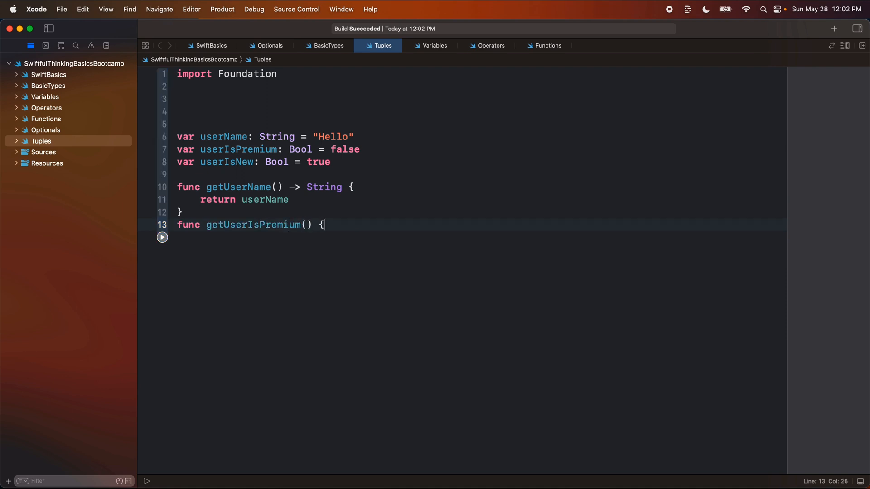
{"action": "type", "text": "->"}
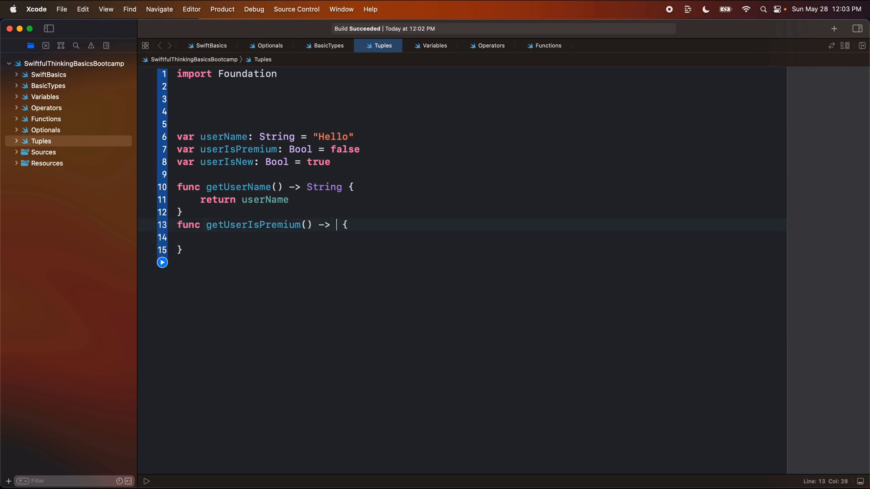
{"action": "type", "text": "Bool"}
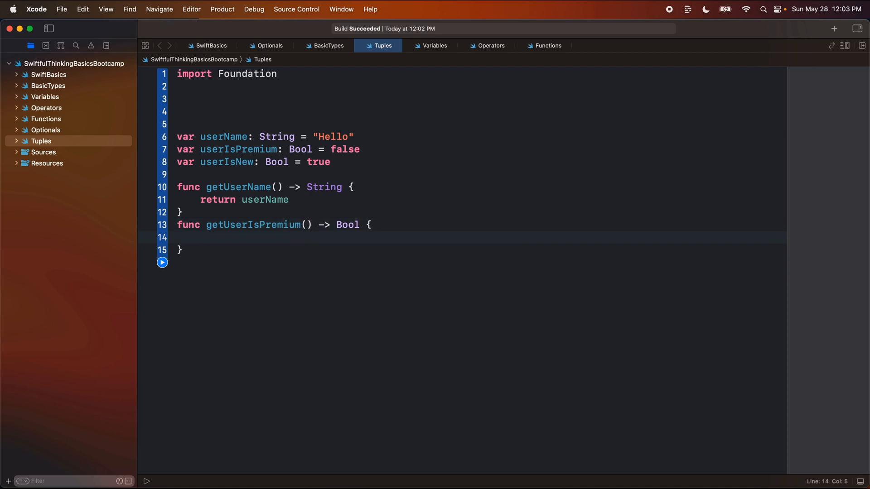
{"action": "type", "text": "return userIsPremium"}
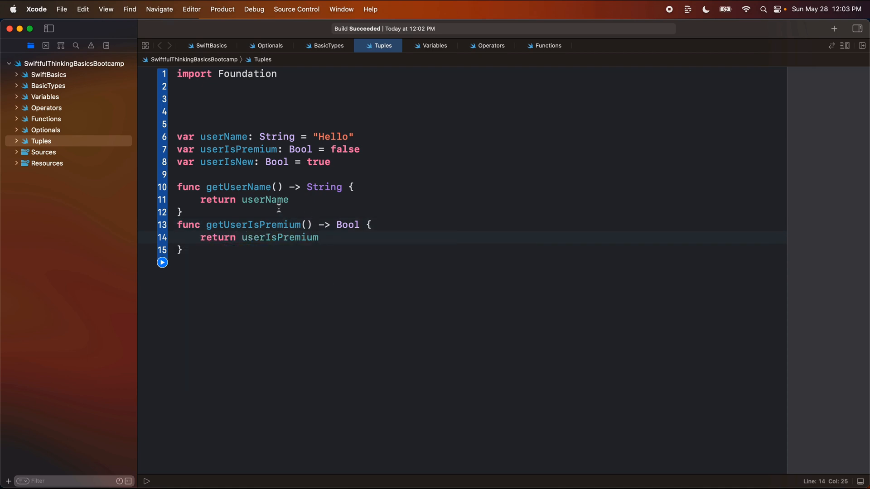
Remove both return keywords so the getters use implicit returns.
{"action": "double_click", "coordinate": [217, 199]}
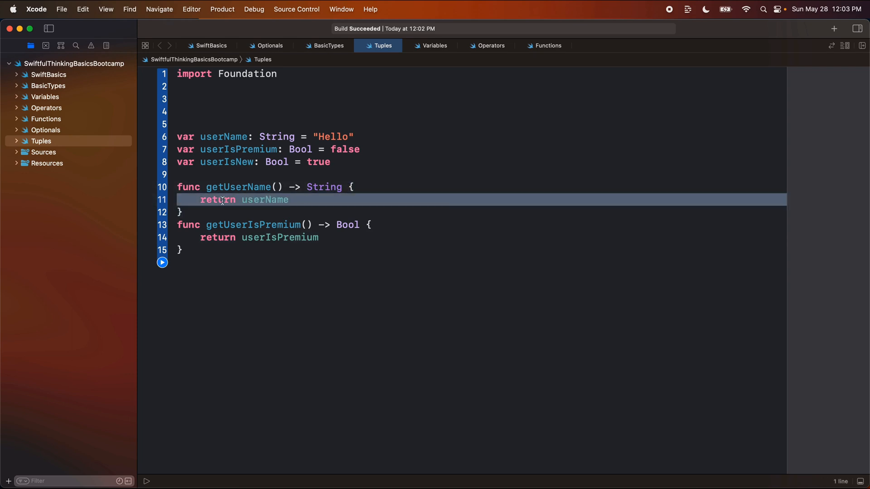
{"action": "double_click", "coordinate": [217, 200]}
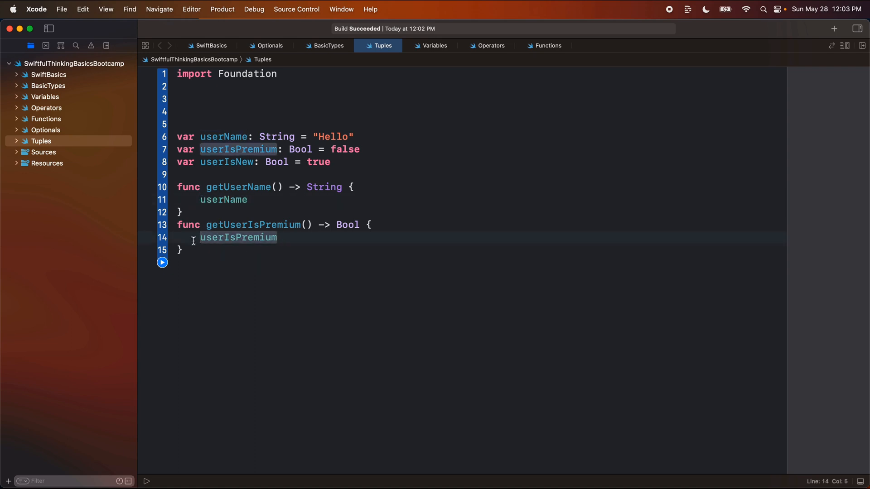
{"action": "double_click", "coordinate": [238, 238]}
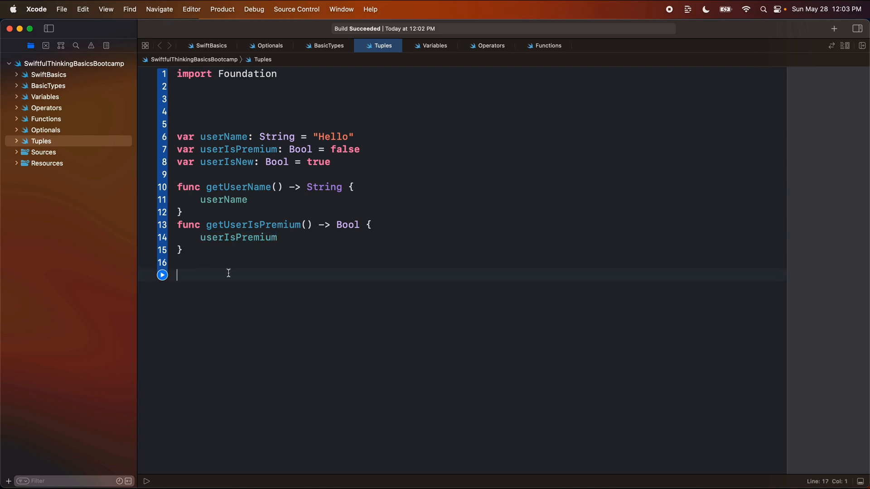
Define getUserInfo() storing name = getUserName() and isPremium = getUserIsPremium() with a do something comment.
{"action": "type", "text": "func getUse"}
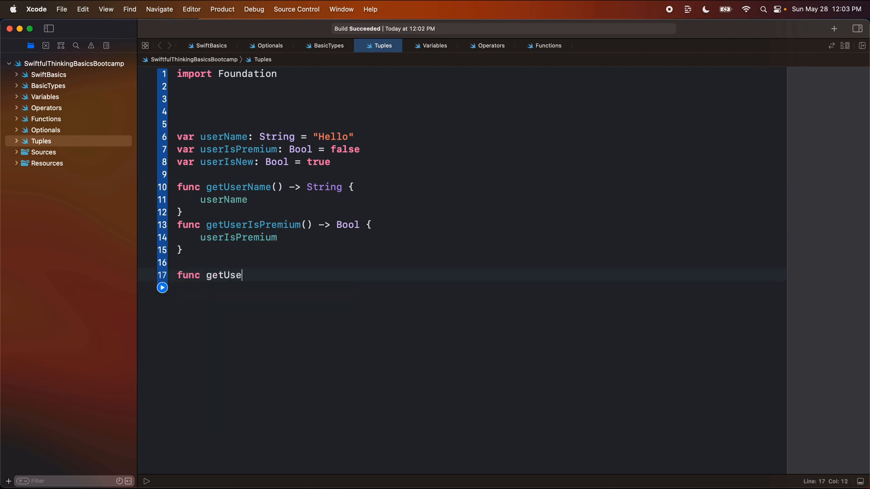
{"action": "type", "text": "rInfo() {"}
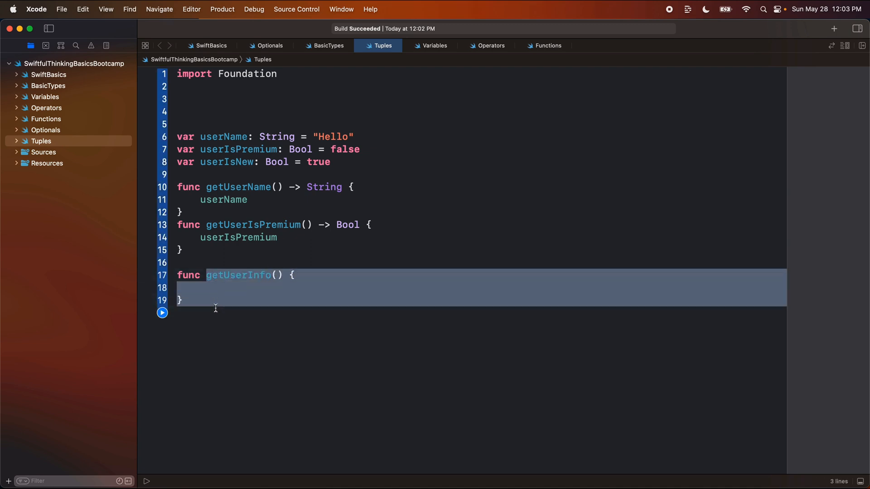
{"action": "double_click", "coordinate": [238, 275]}
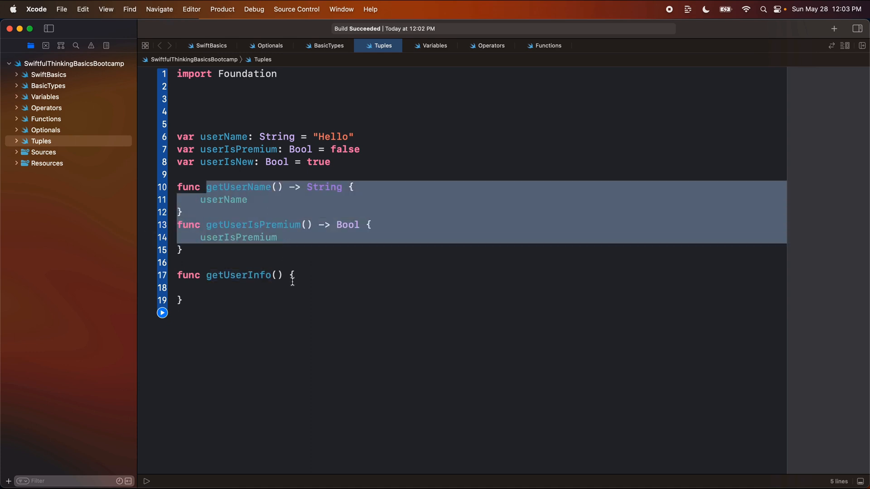
{"action": "type", "text": "let"}
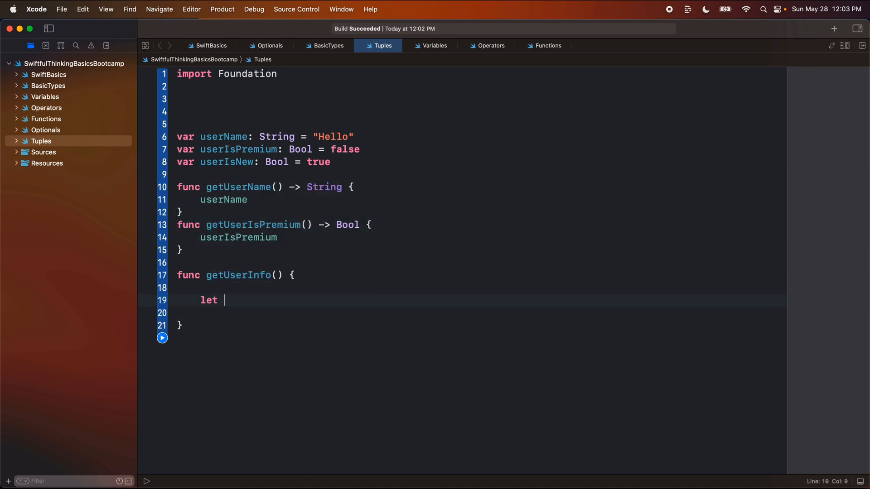
{"action": "type", "text": "name = getuserName("}
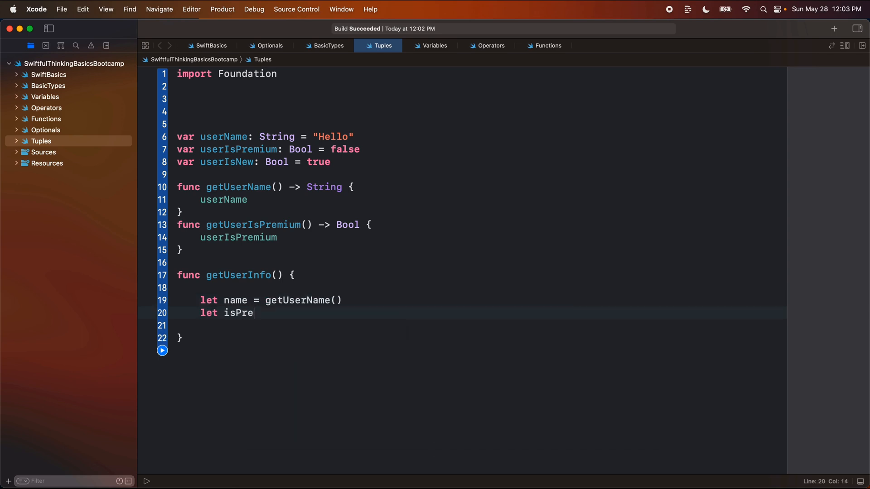
{"action": "type", "text": "mium = getUserIsPremium()"}
{"action": "type", "text": "//"}
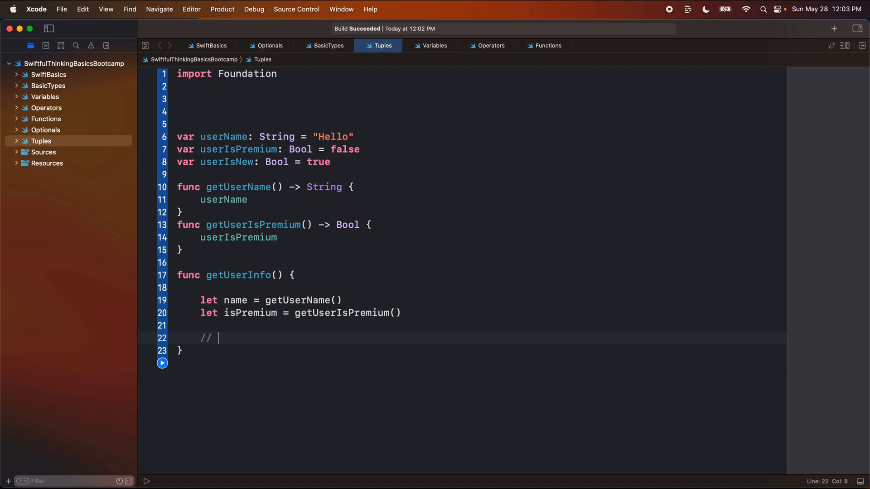
{"action": "type", "text": "do something"}
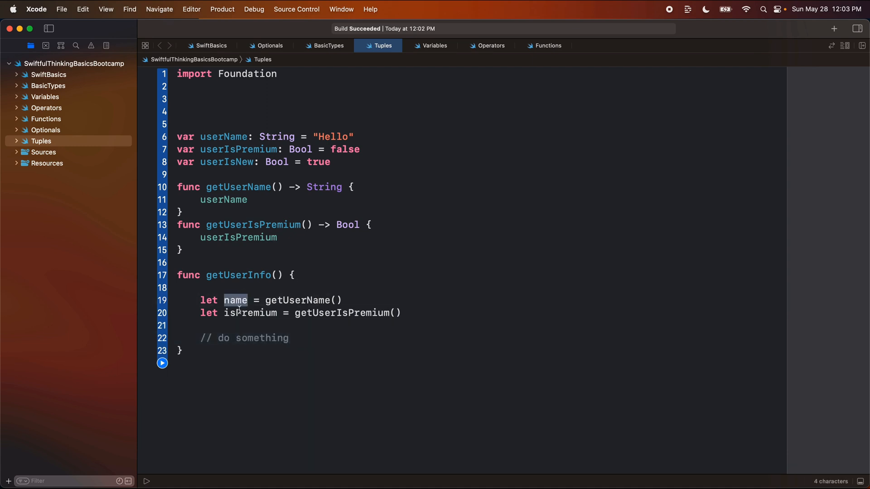
Try a String return type returning name, switch to return isPremium, and drop the return type.
{"action": "double_click", "coordinate": [250, 313]}
{"action": "type", "text": "-> "}
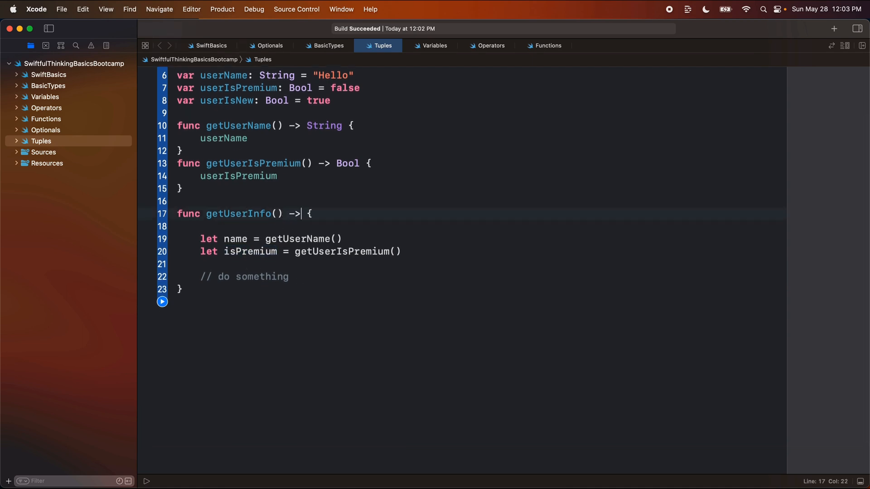
{"action": "type", "text": "S"}
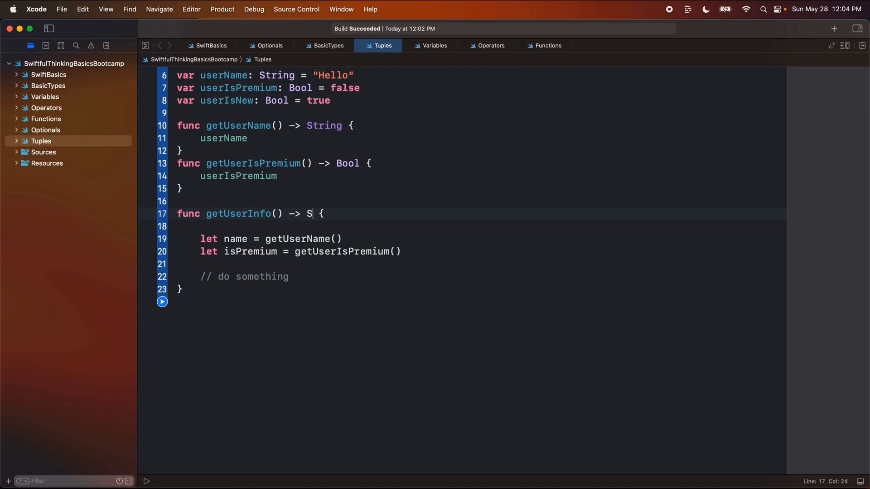
{"action": "type", "text": "tring"}
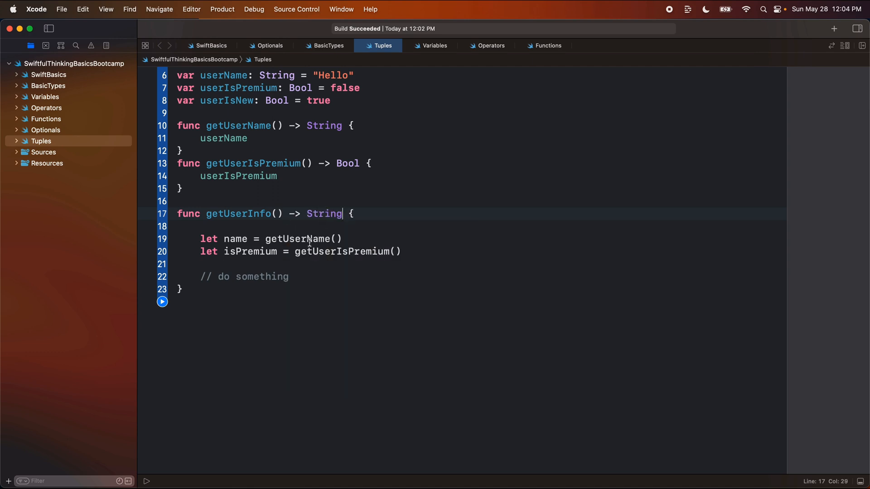
{"action": "double_click", "coordinate": [250, 251]}
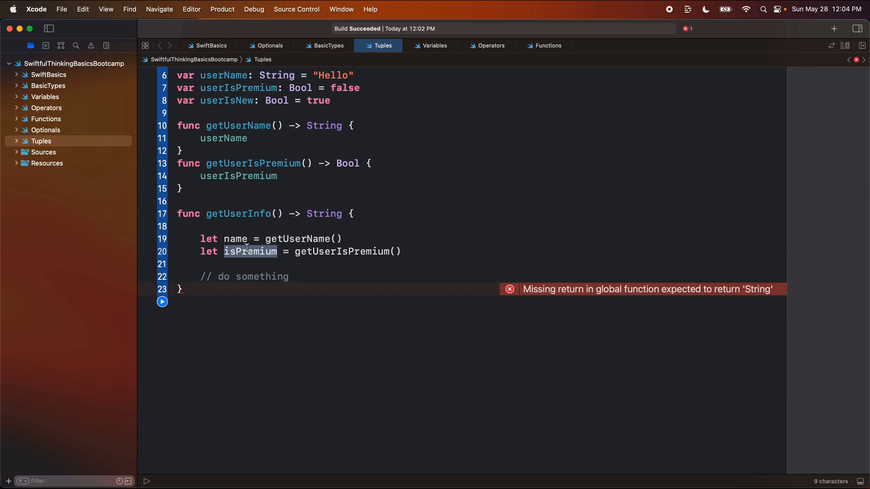
{"action": "mouse_move", "coordinate": [327, 223]}
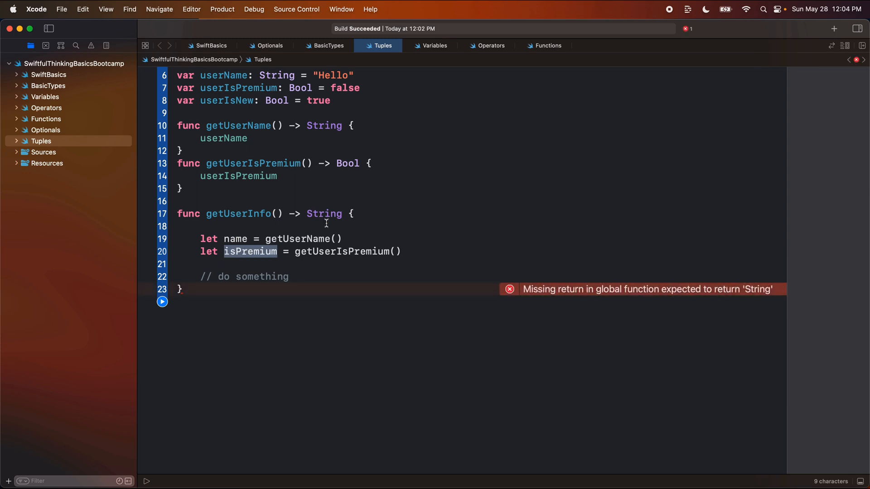
{"action": "type", "text": "return"}
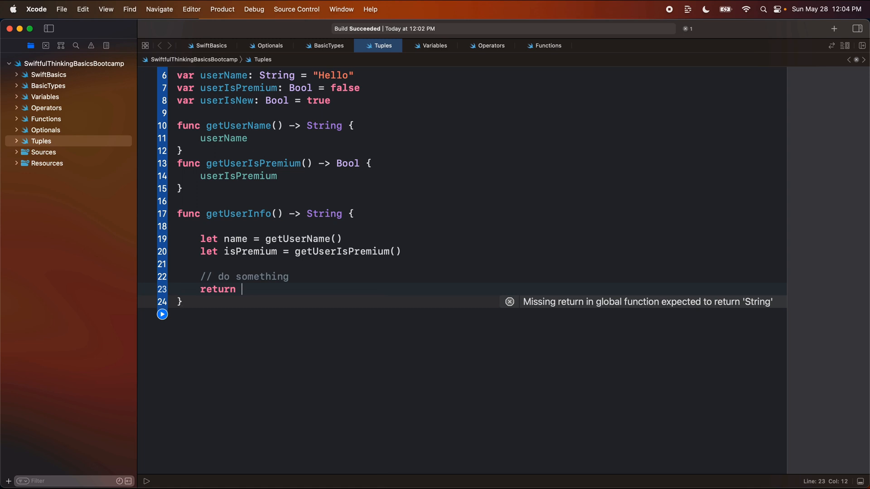
{"action": "type", "text": "name"}
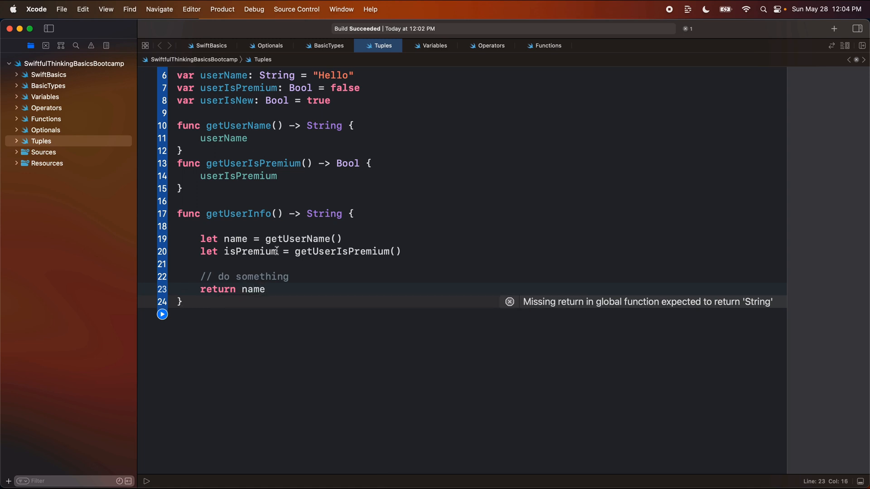
{"action": "type", "text": "isPremium"}
{"action": "left_click", "coordinate": [480, 213]}
{"action": "type", "text": "Bool"}
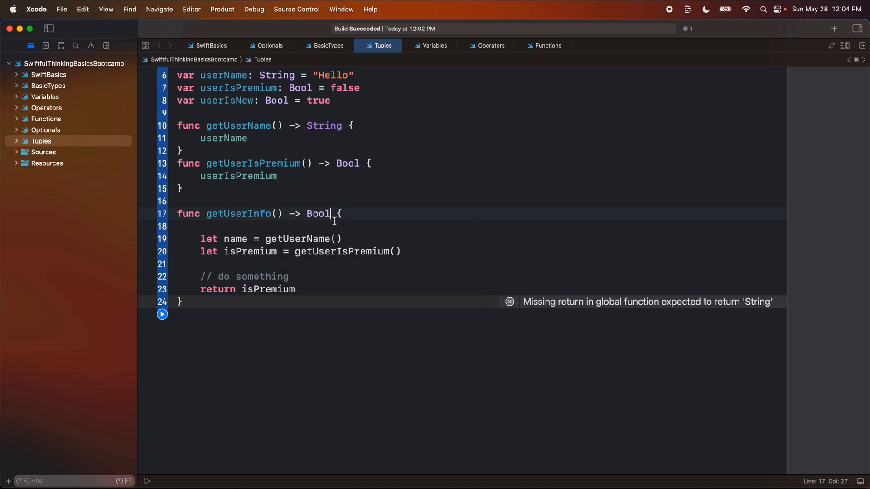
{"action": "left_click", "coordinate": [261, 251]}
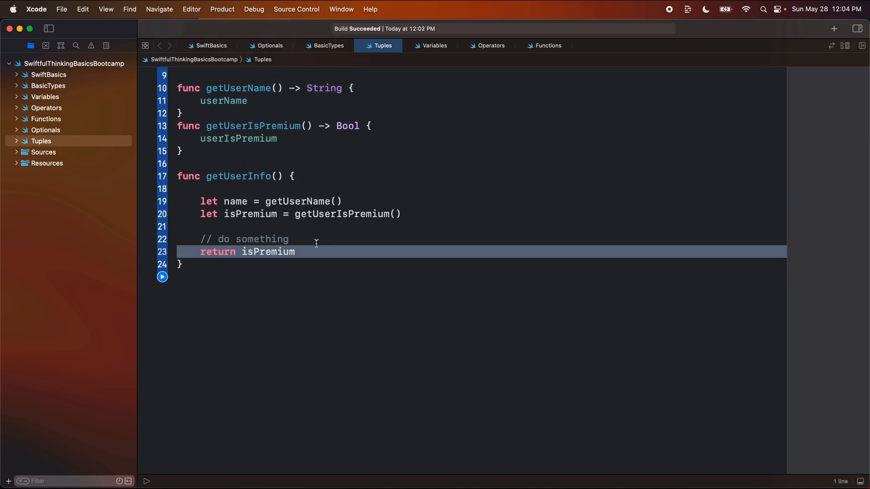
Give getUserInfo a -> String return of name under a "limited to 1 return type" comment.
{"action": "left_click", "coordinate": [279, 176]}
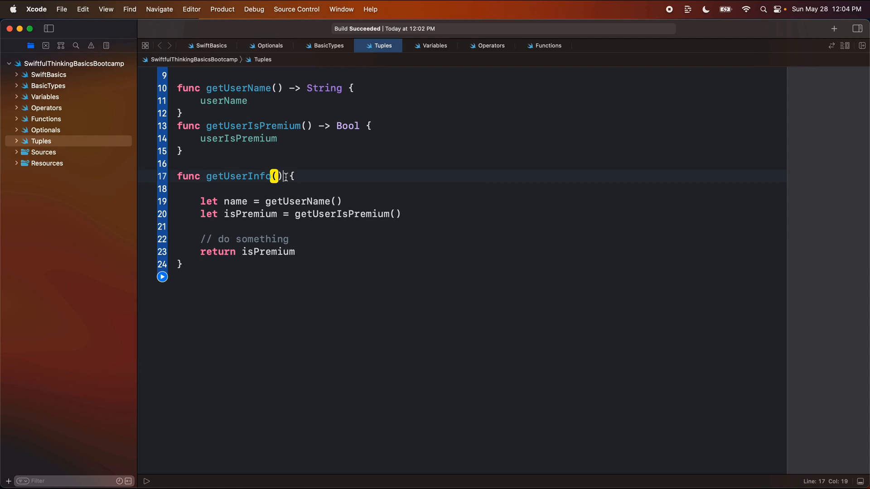
{"action": "type", "text": "-> String"}
{"action": "type", "text": "// li"}
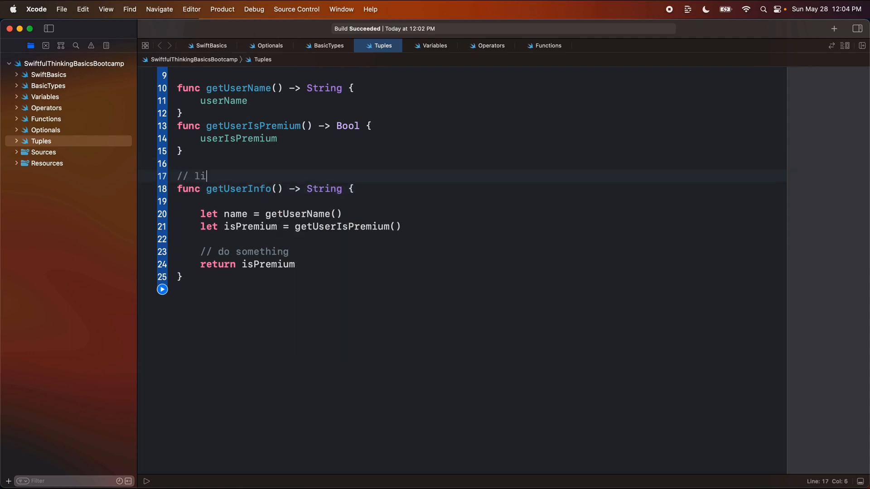
{"action": "type", "text": "mited to 1 return t"}
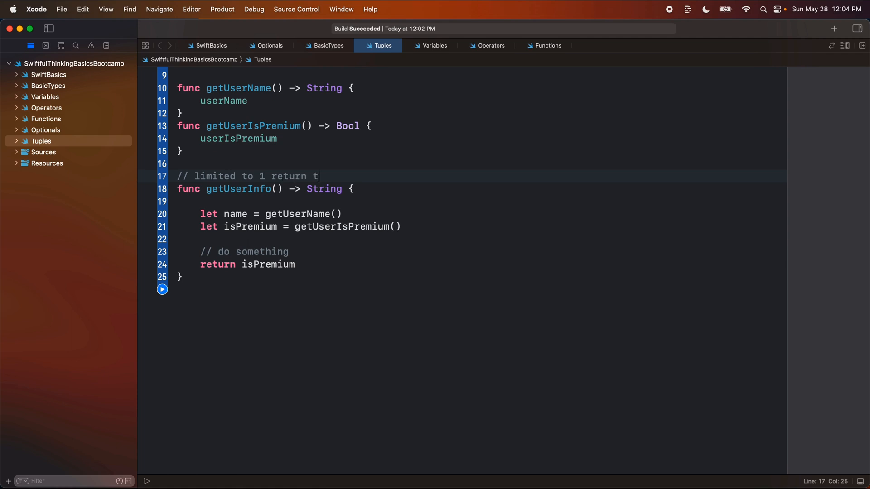
{"action": "type", "text": "ype"}
{"action": "left_click", "coordinate": [481, 263]}
{"action": "type", "text": "nam"}
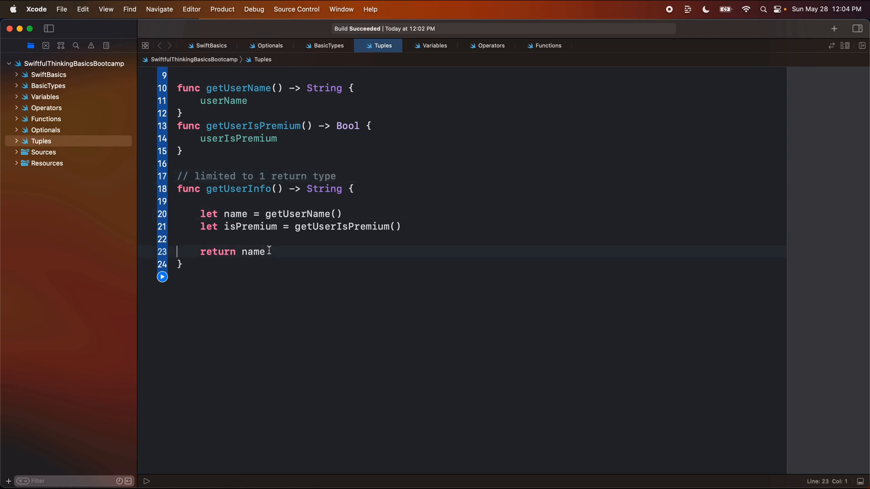
{"action": "double_click", "coordinate": [250, 226]}
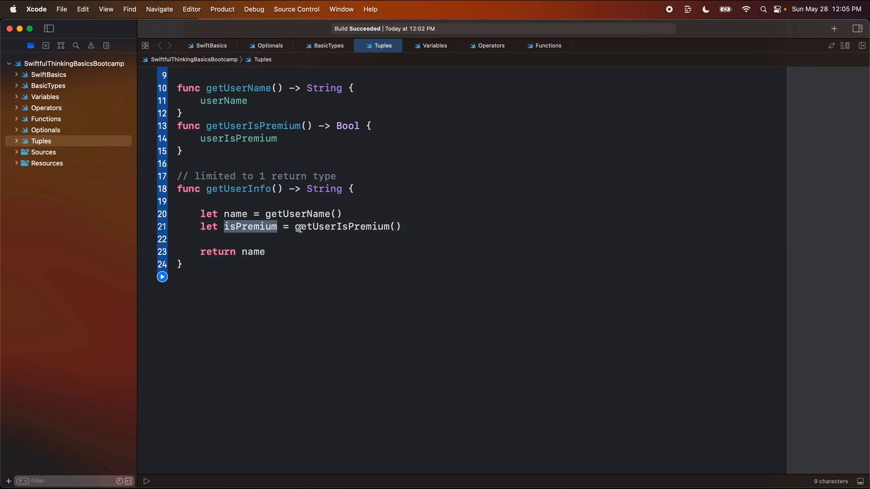
{"action": "left_click", "coordinate": [253, 251]}
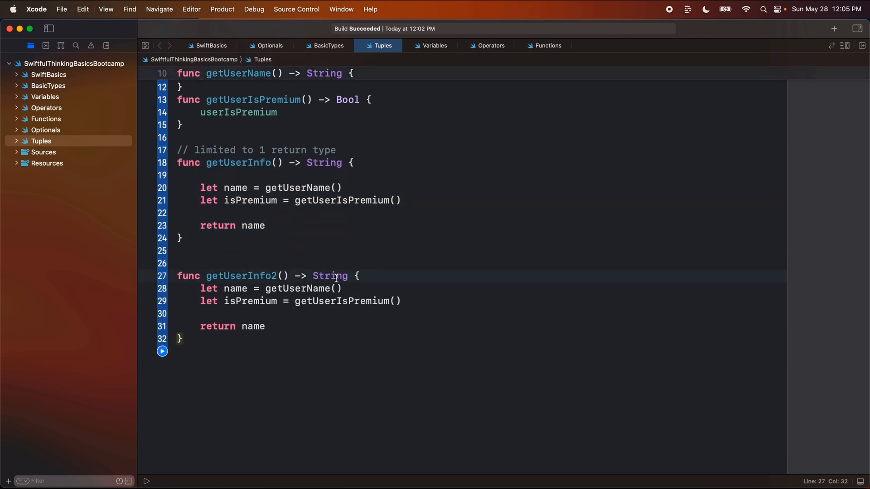
Change getUserInfo2's return type from String to a (String, Bool) tuple.
{"action": "double_click", "coordinate": [330, 276]}
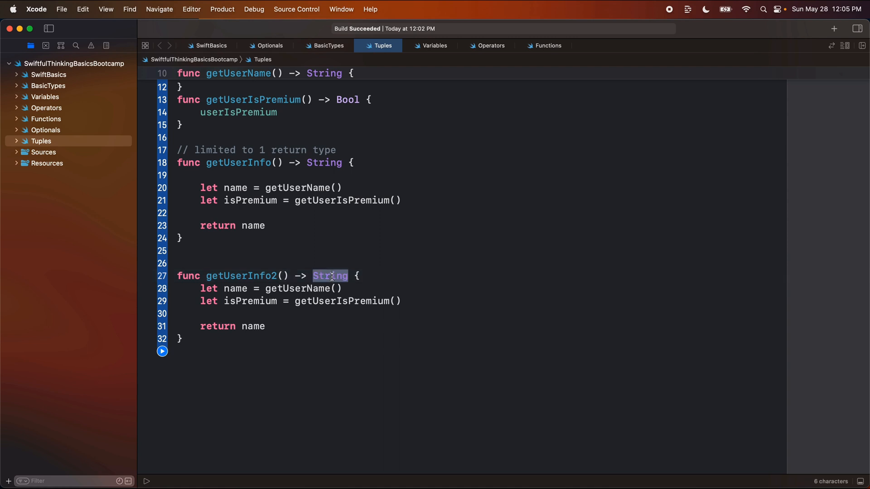
{"action": "key", "text": "Delete"}
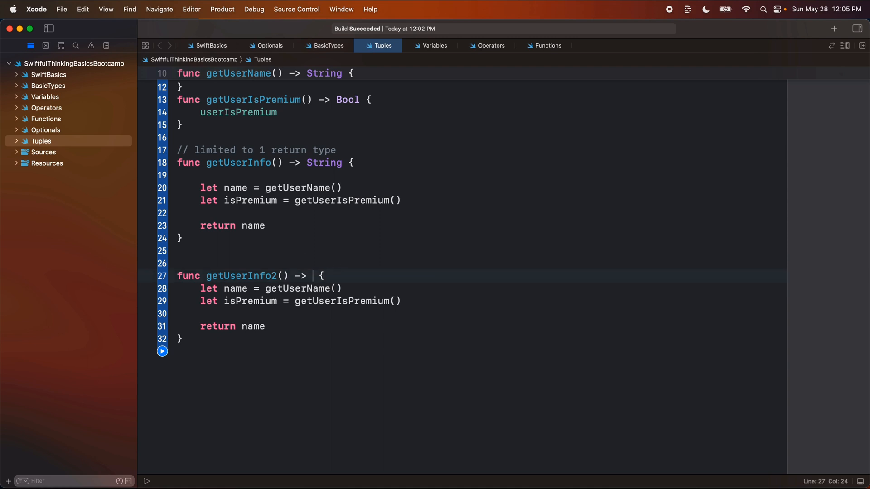
{"action": "type", "text": "String,"}
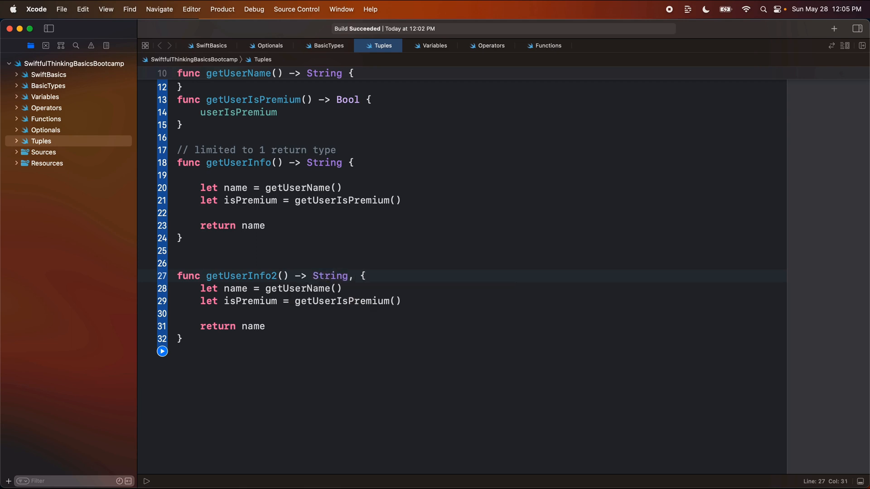
{"action": "double_click", "coordinate": [250, 301]}
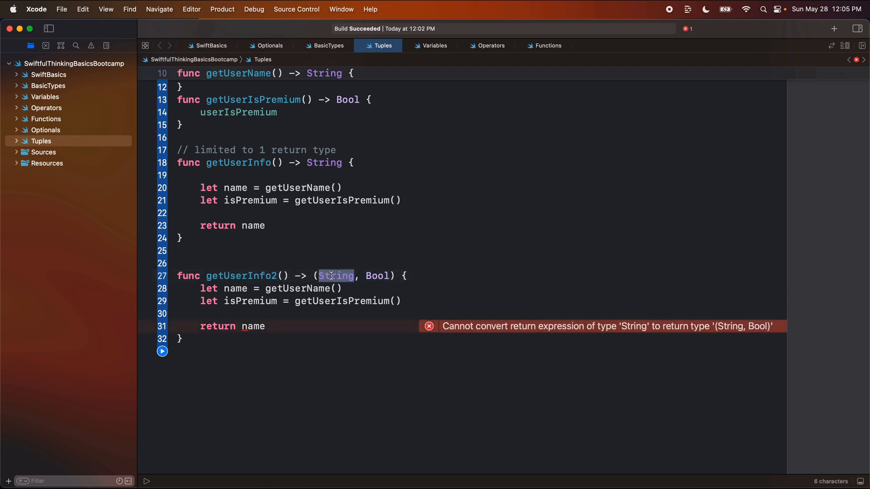
Return (name, isPremium) from getUserInfo2 and review the matching tuple values.
{"action": "double_click", "coordinate": [377, 276]}
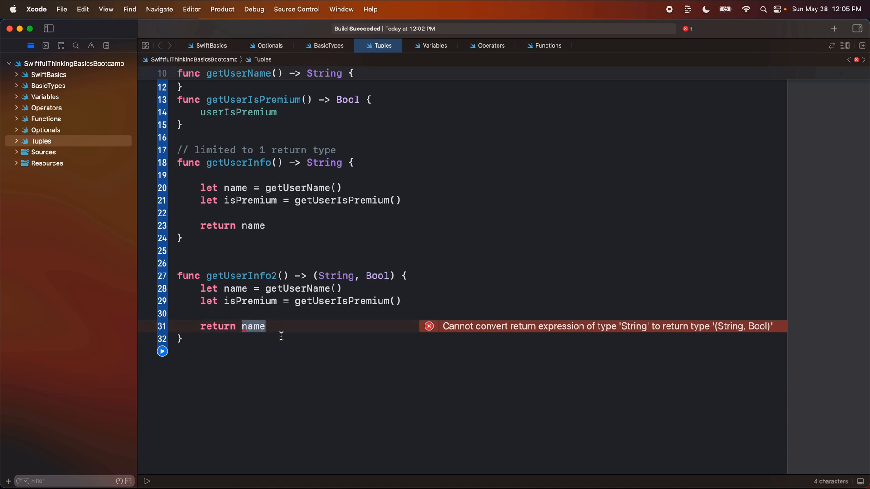
{"action": "left_click", "coordinate": [254, 327]}
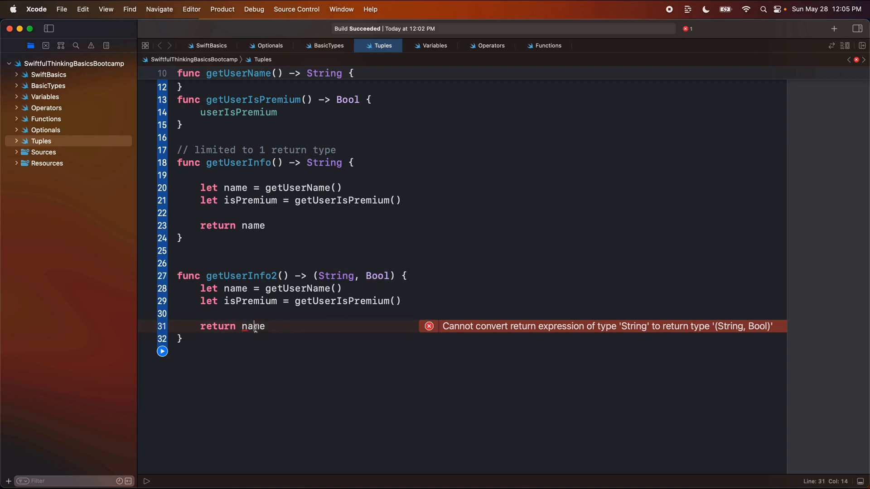
{"action": "type", "text": "(name)"}
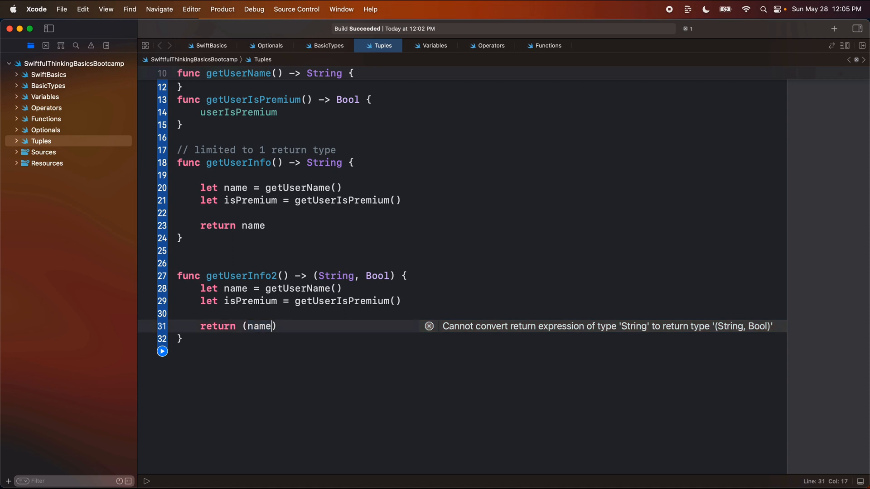
{"action": "type", "text": ", isPremium"}
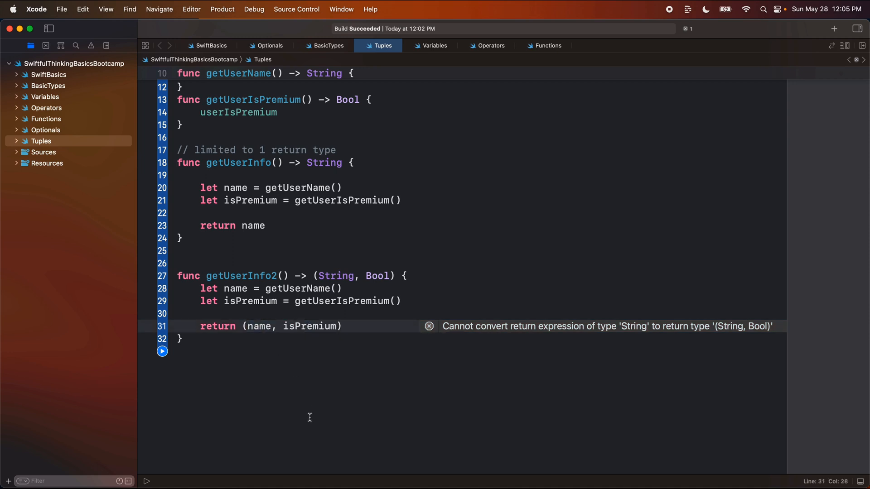
{"action": "double_click", "coordinate": [241, 276]}
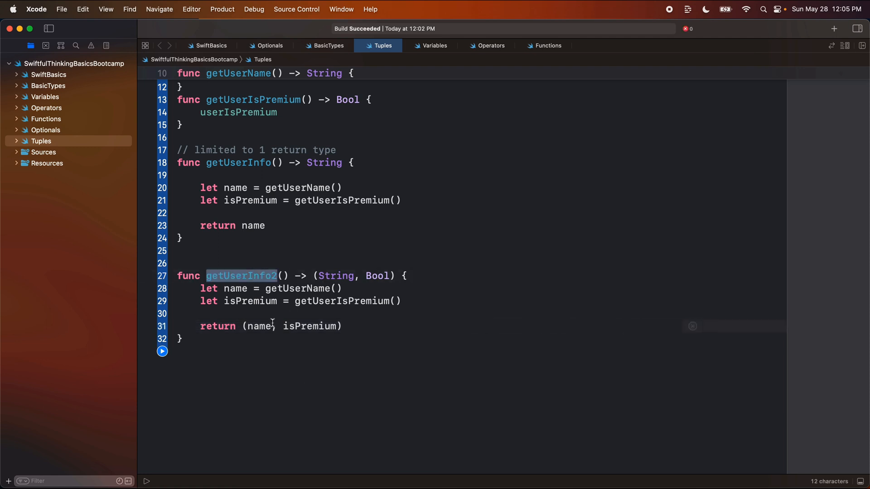
{"action": "double_click", "coordinate": [292, 326]}
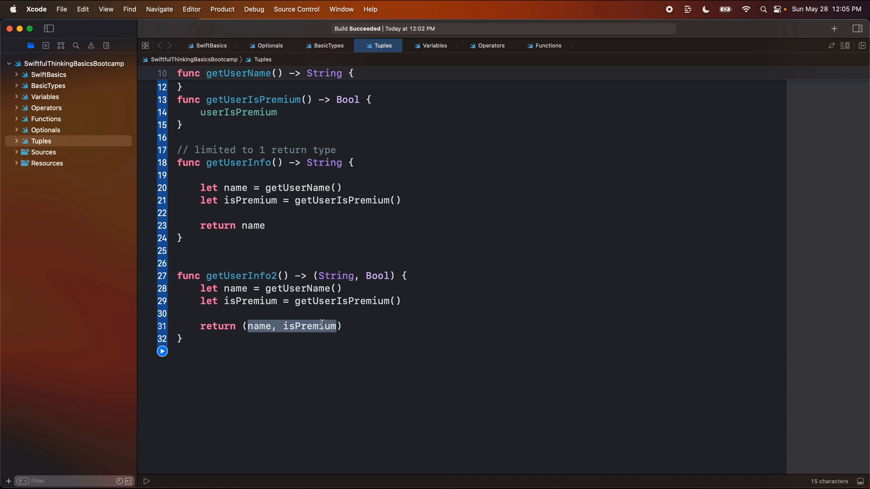
{"action": "left_click", "coordinate": [323, 263]}
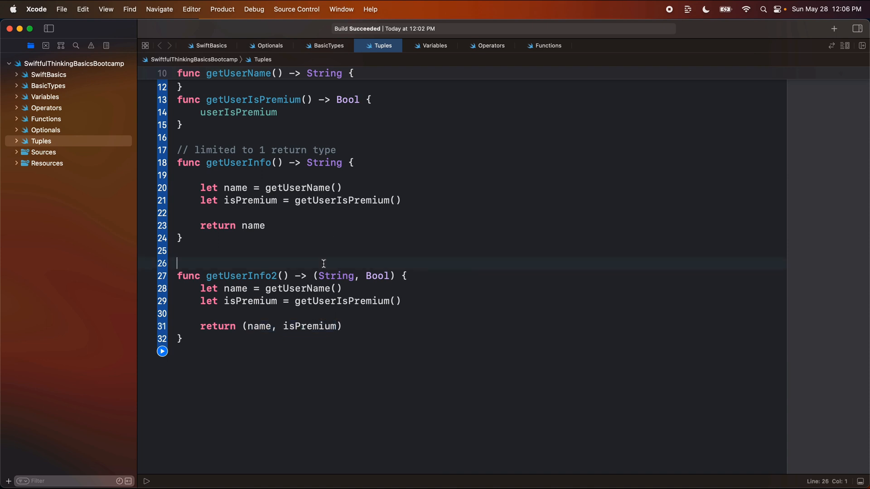
Write the comment "// tuple can combine multiple pieces of data" above getUserInfo2.
{"action": "type", "text": "// tuple"}
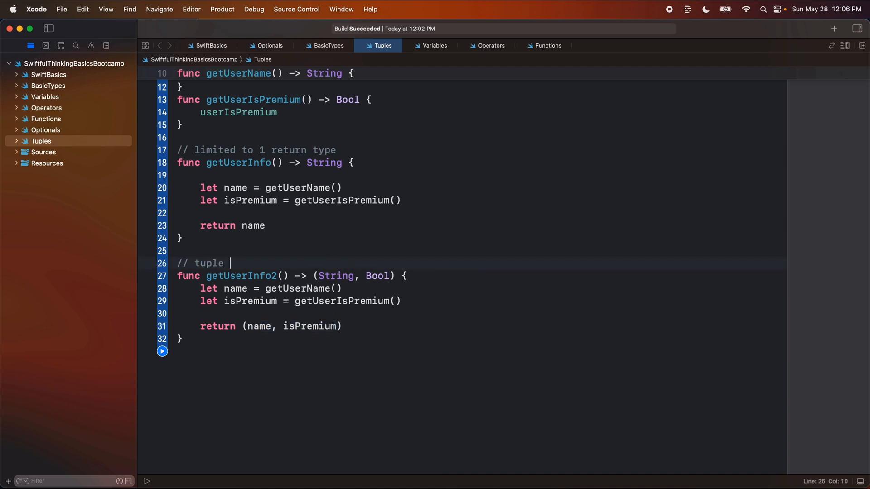
{"action": "type", "text": "can combine mutl"}
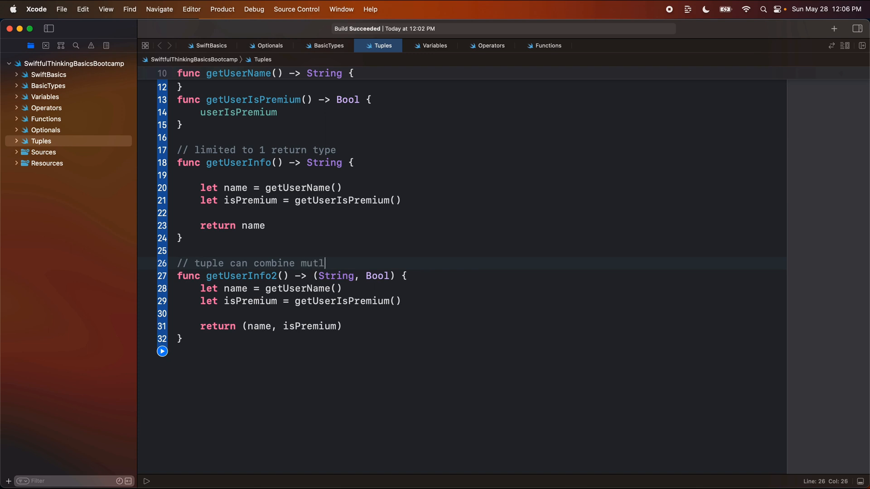
{"action": "type", "text": "iple pieces of data"}
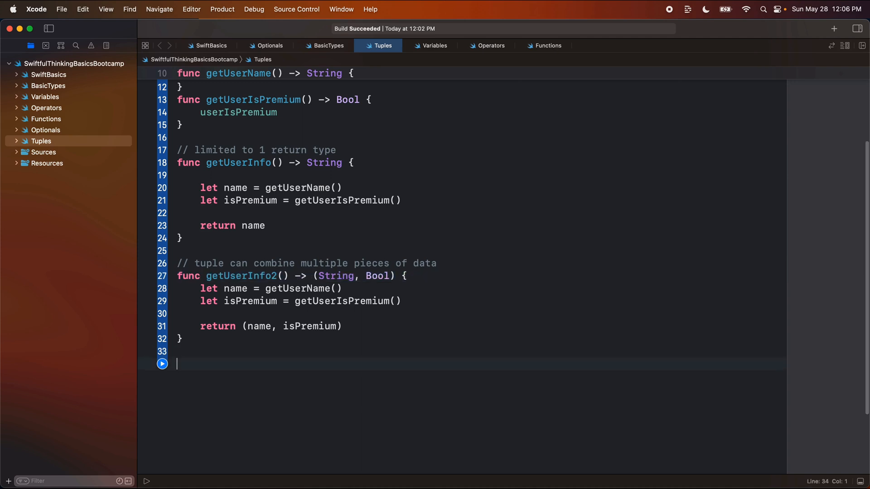
Declare var userData1: String = userName.
{"action": "type", "text": "var userD"}
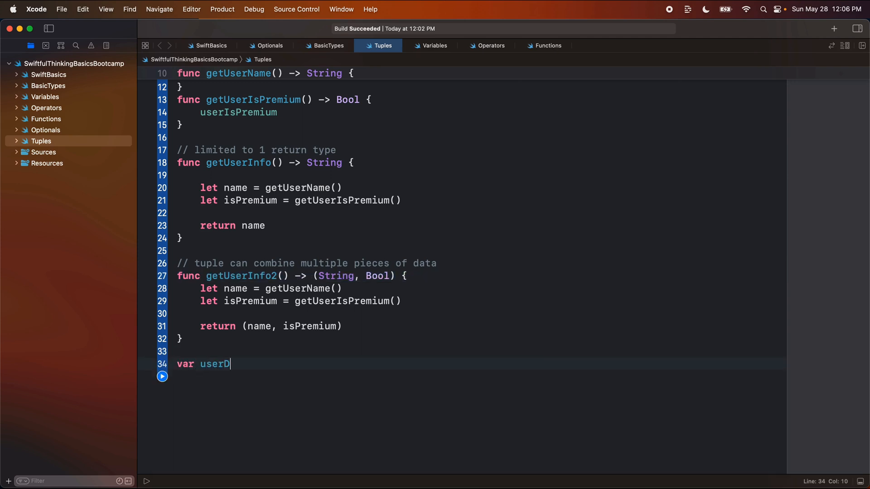
{"action": "type", "text": "ata1 ="}
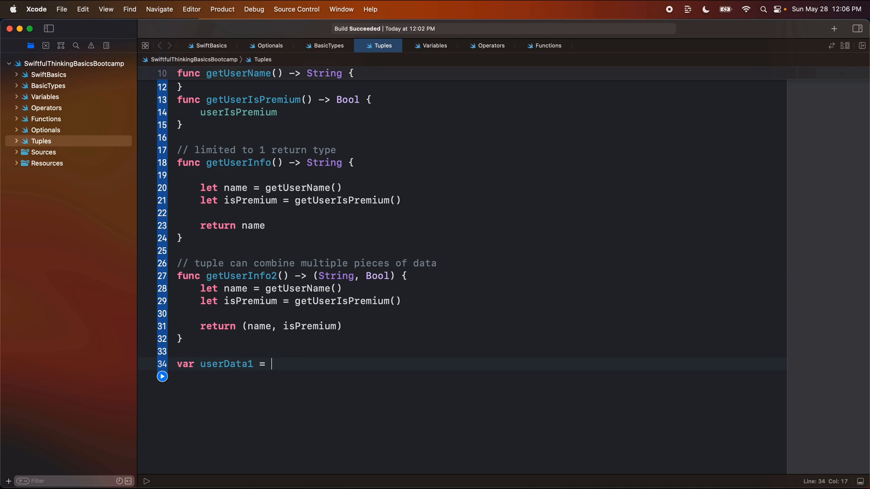
{"action": "type", "text": "n"}
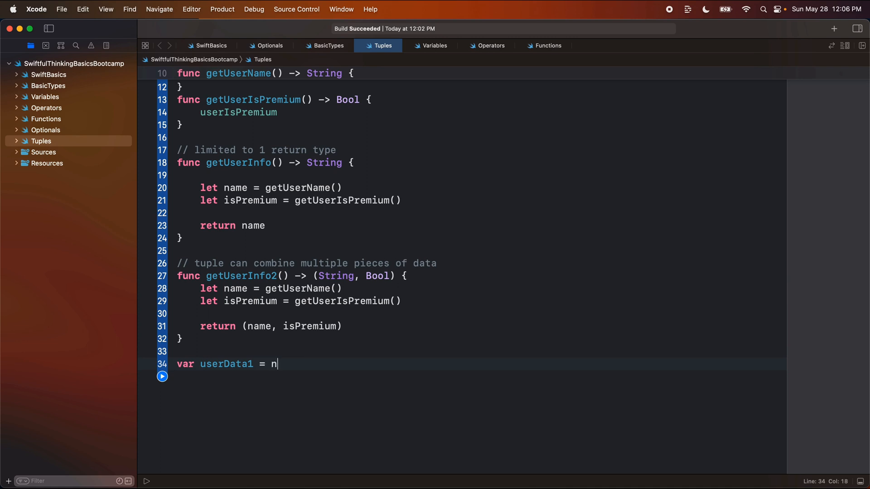
{"action": "type", "text": "userName"}
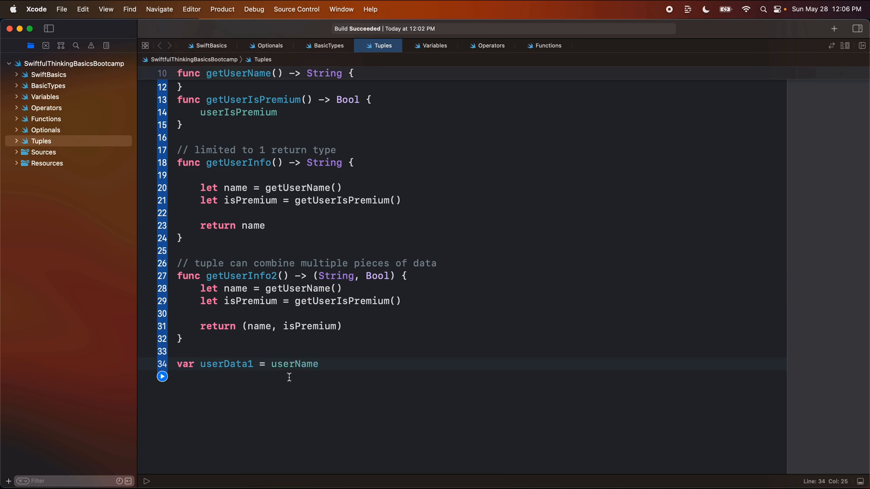
{"action": "type", "text": ": String"}
{"action": "left_click", "coordinate": [479, 376]}
{"action": "type", "text": "var userData"}
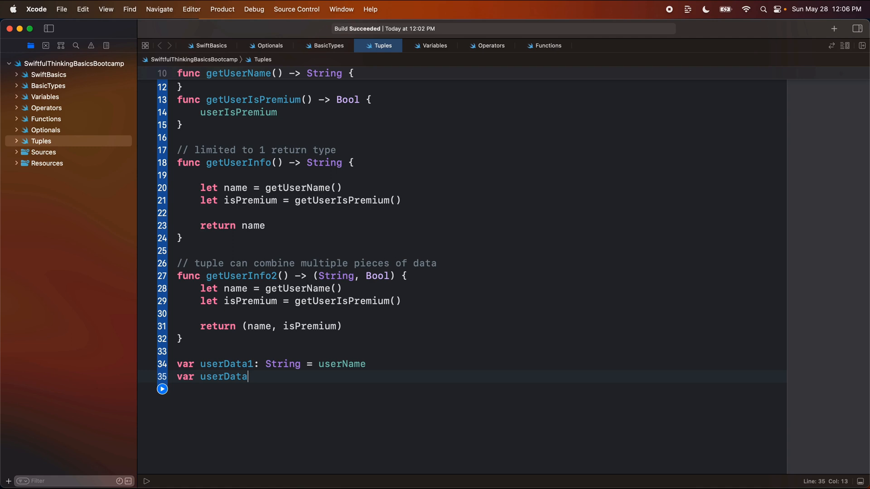
Declare var userData2: (String, Bool, Bool) = (userName, userIsPremium, userIsNew).
{"action": "type", "text": "2:"}
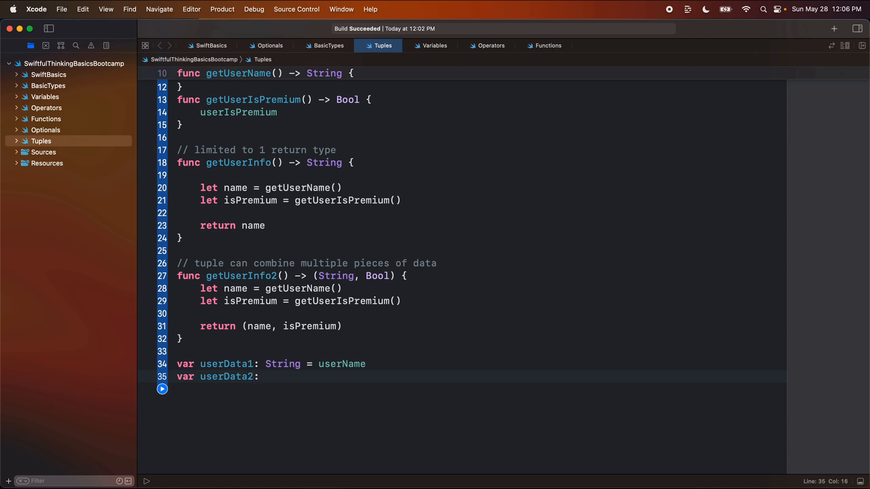
{"action": "type", "text": "(String,"}
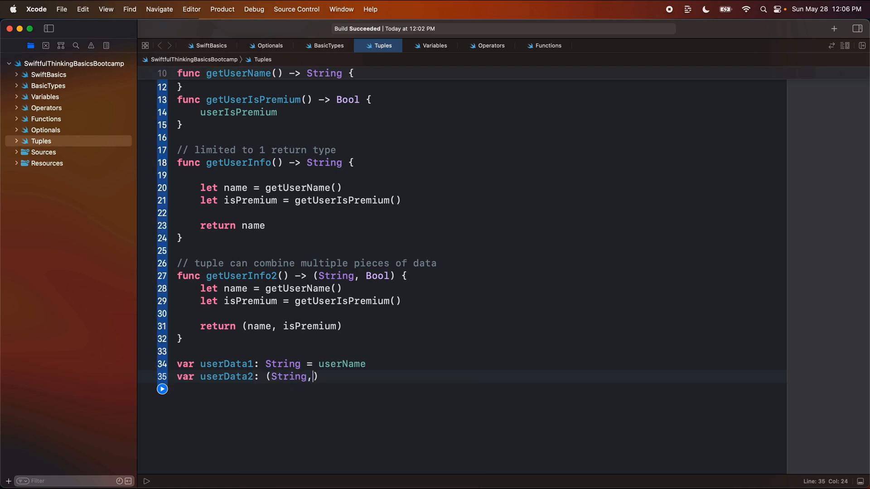
{"action": "type", "text": "Bool) ="}
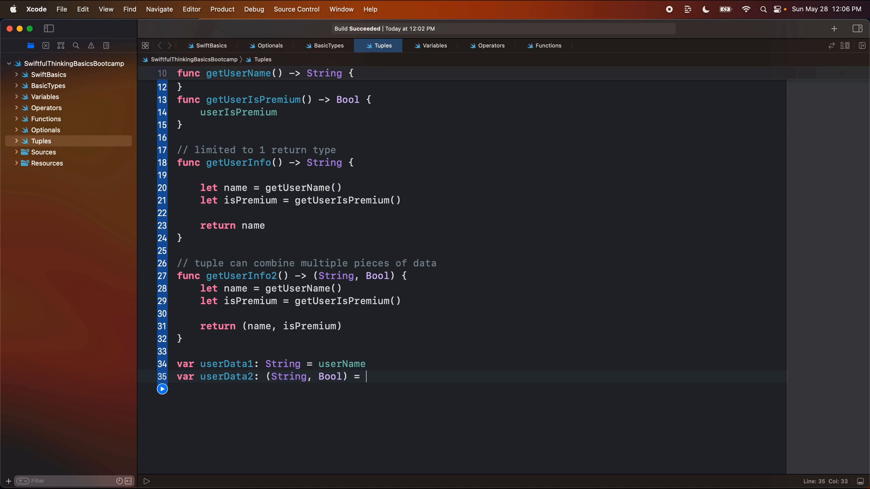
{"action": "type", "text": "(userName,"}
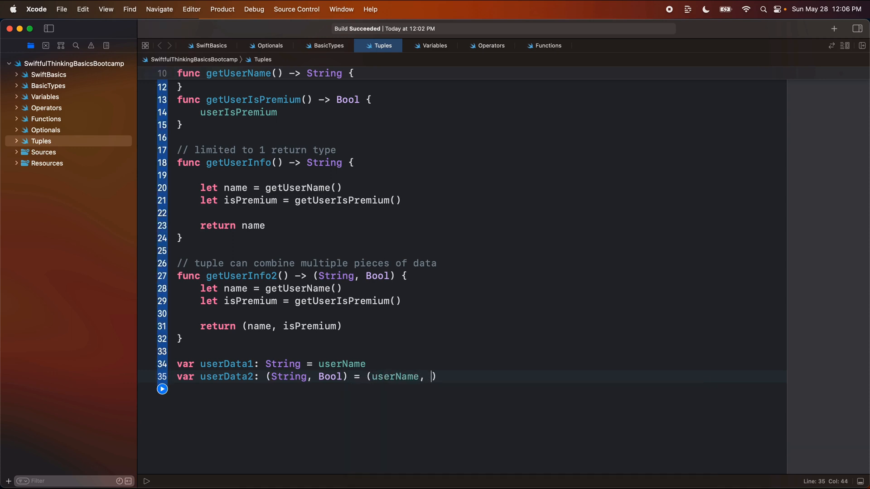
{"action": "type", "text": "userIsPremium"}
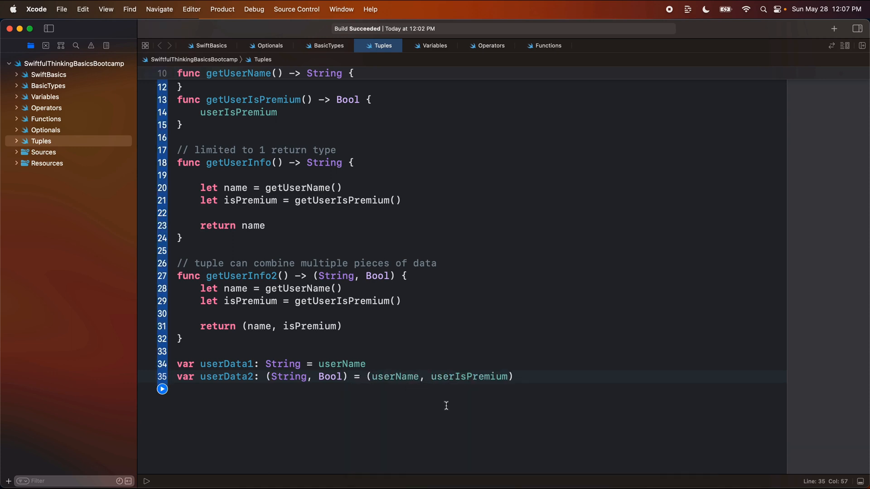
Compare userData1's String annotation with userData2's three-part tuple type.
{"action": "double_click", "coordinate": [226, 365]}
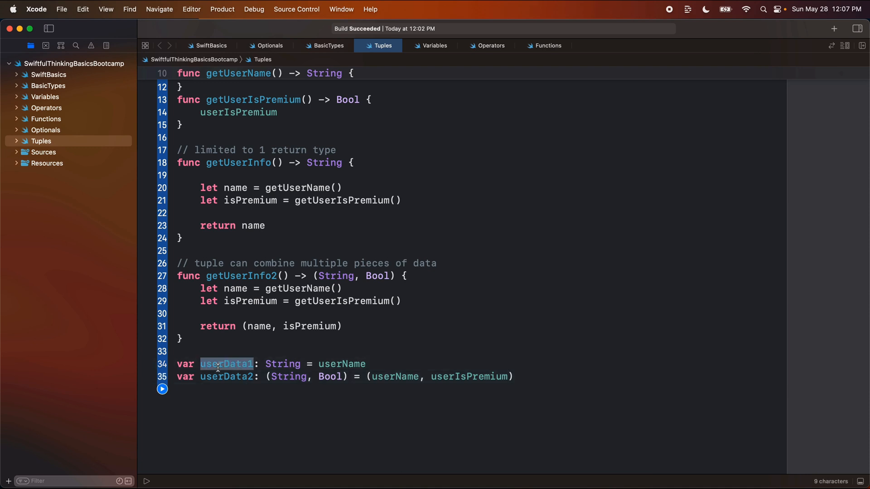
{"action": "left_click", "coordinate": [254, 365]}
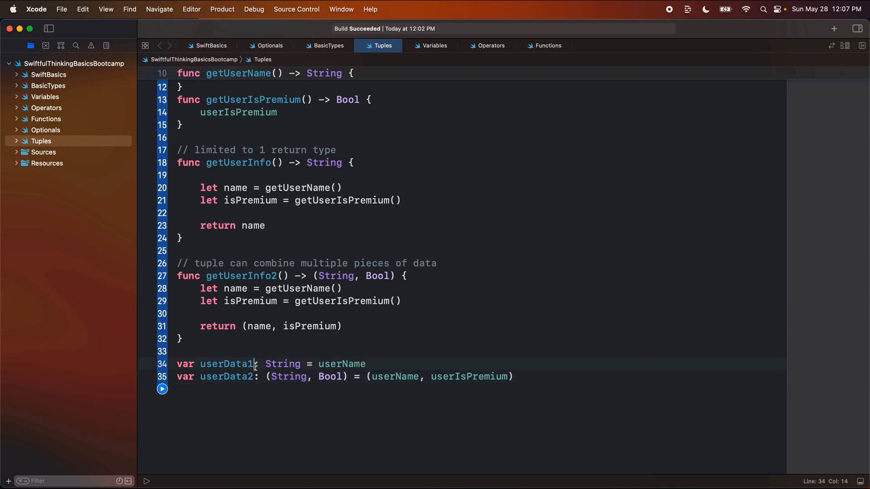
{"action": "double_click", "coordinate": [283, 364]}
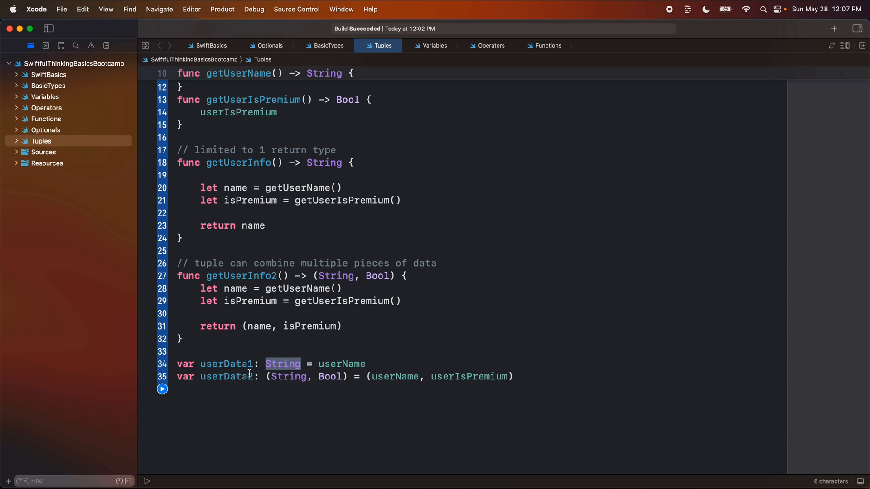
{"action": "left_click", "coordinate": [255, 377]}
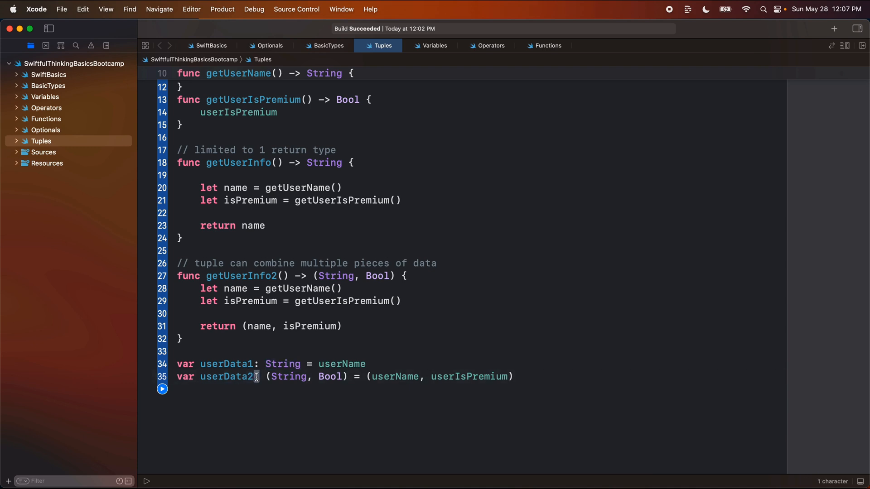
{"action": "left_click", "coordinate": [283, 377]}
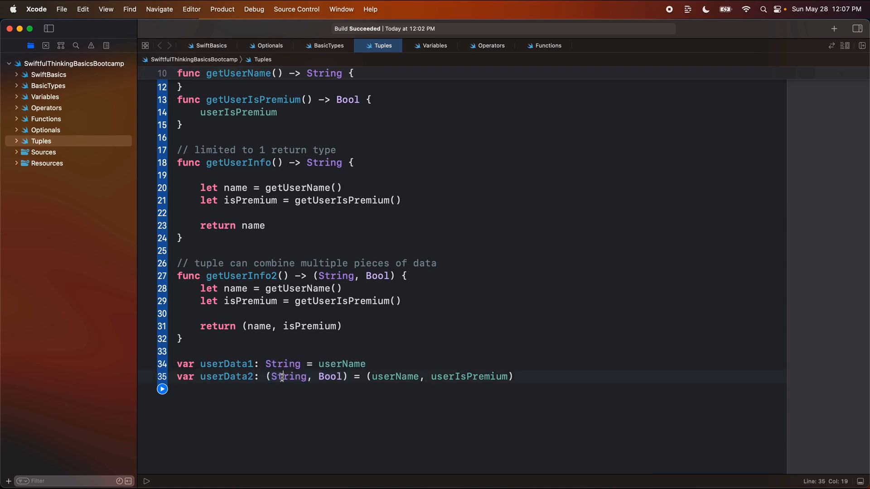
{"action": "double_click", "coordinate": [330, 377]}
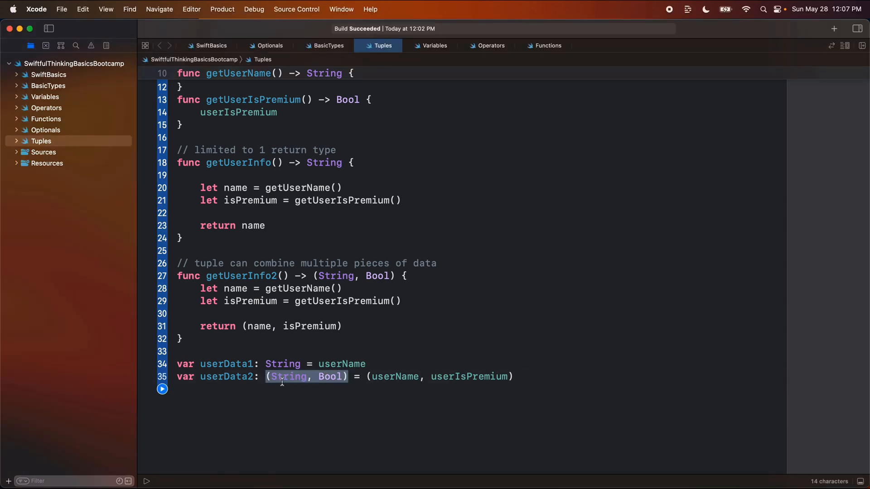
{"action": "mouse_move", "coordinate": [285, 391]}
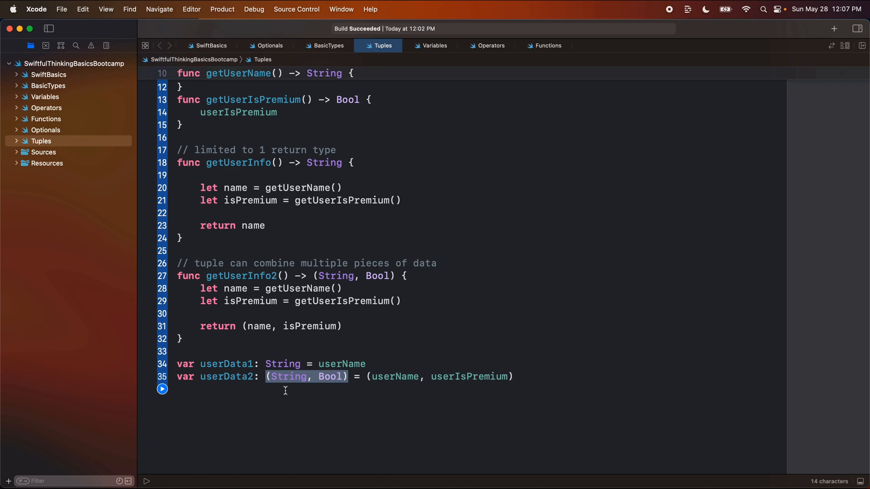
{"action": "scroll", "scroll_direction": "up", "scroll_amount": 3}
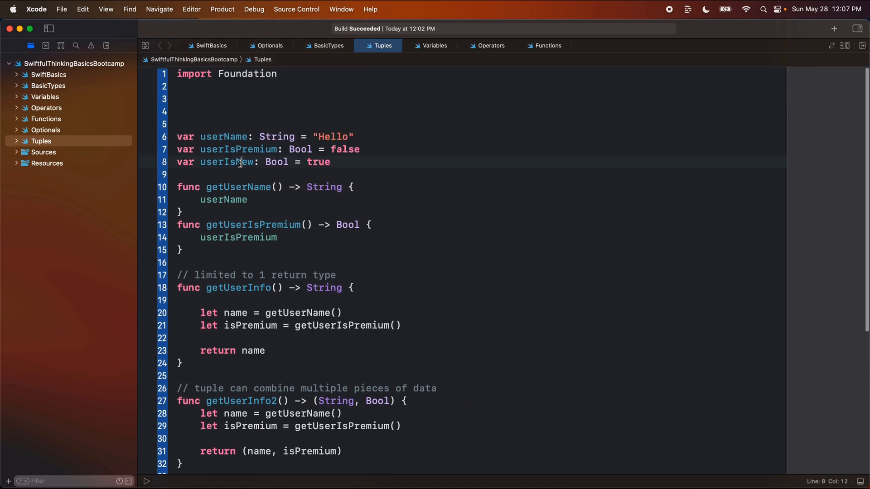
{"action": "scroll", "scroll_direction": "down", "scroll_amount": 3}
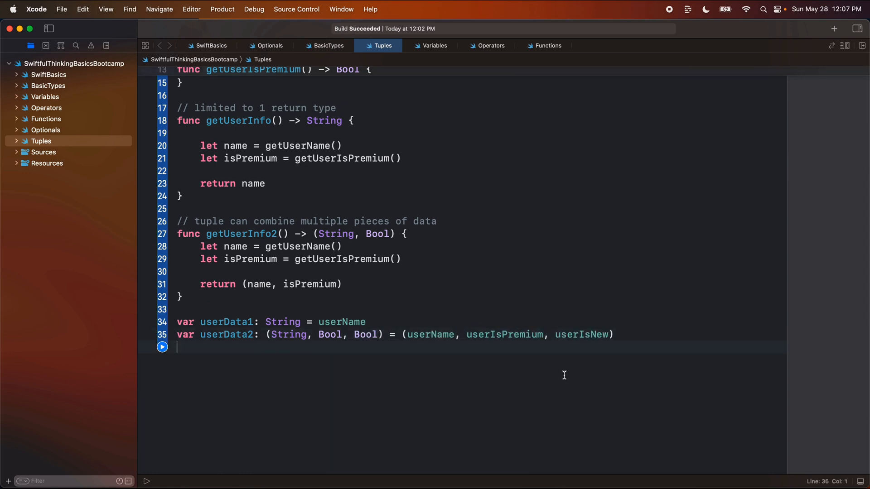
{"action": "double_click", "coordinate": [323, 335]}
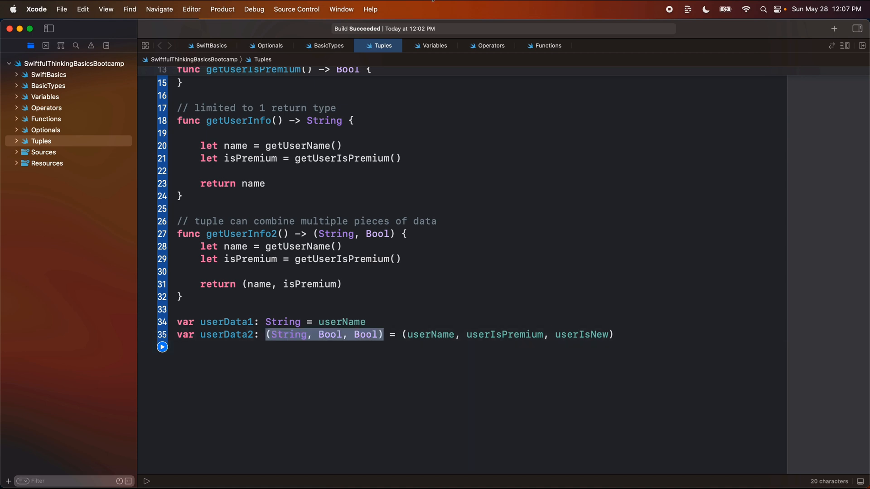
{"action": "left_click", "coordinate": [397, 310]}
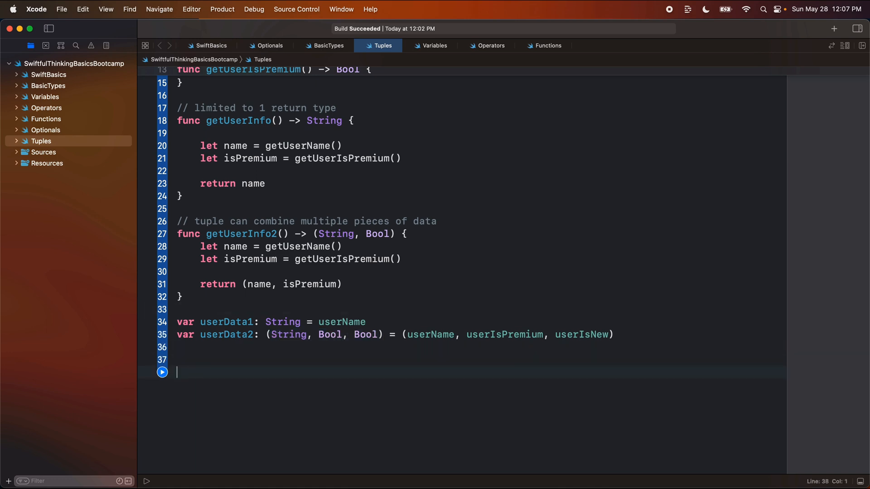
Store getUserInfo2()'s result in let info1.
{"action": "type", "text": "let"}
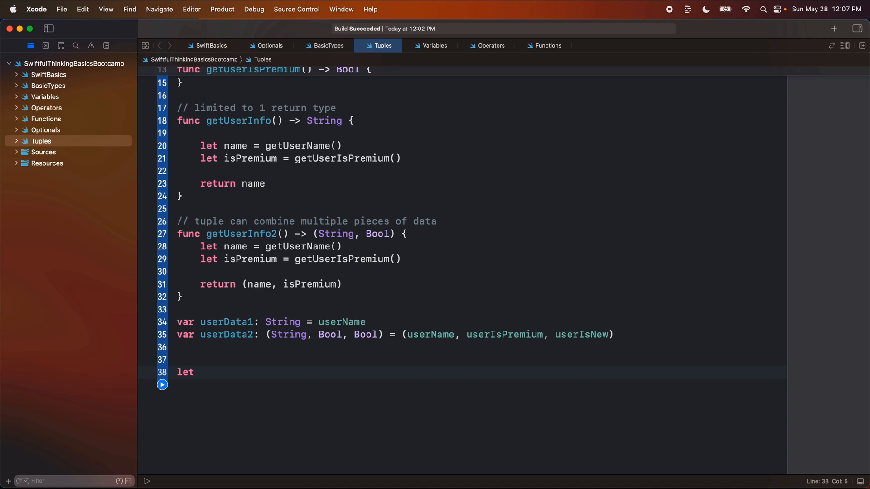
{"action": "type", "text": "i"}
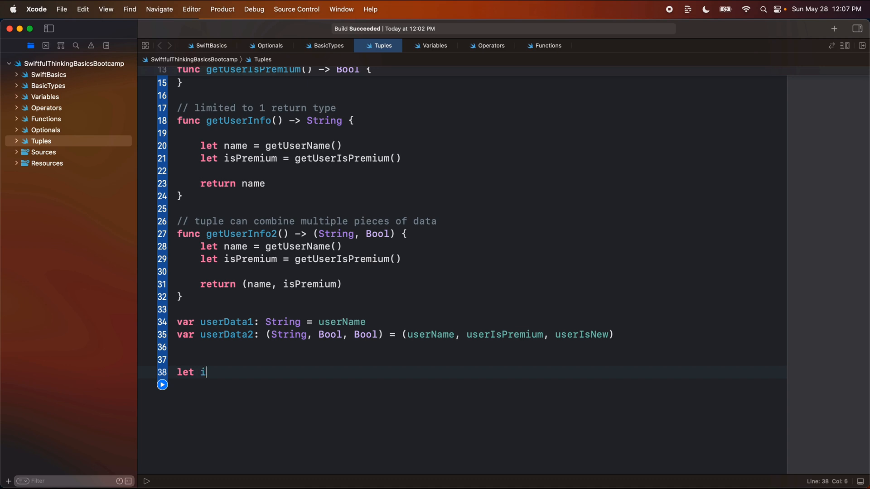
{"action": "type", "text": "nfo1 ="}
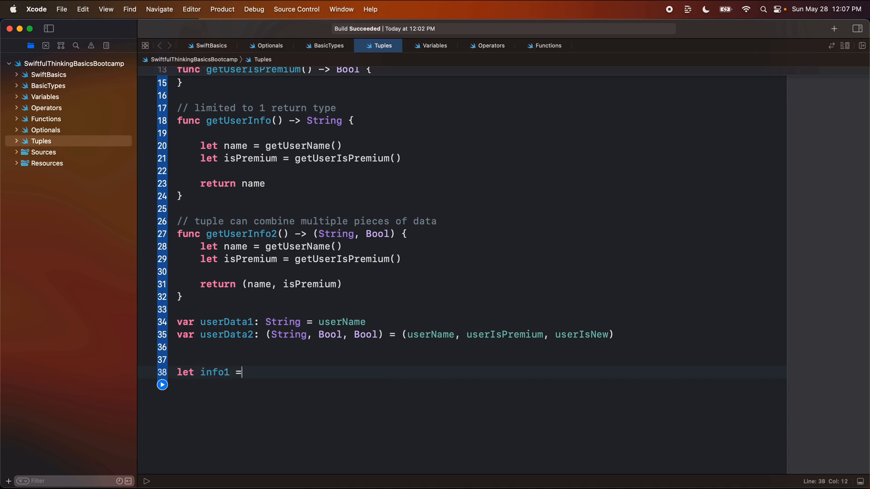
{"action": "type", "text": "getuserInfo2("}
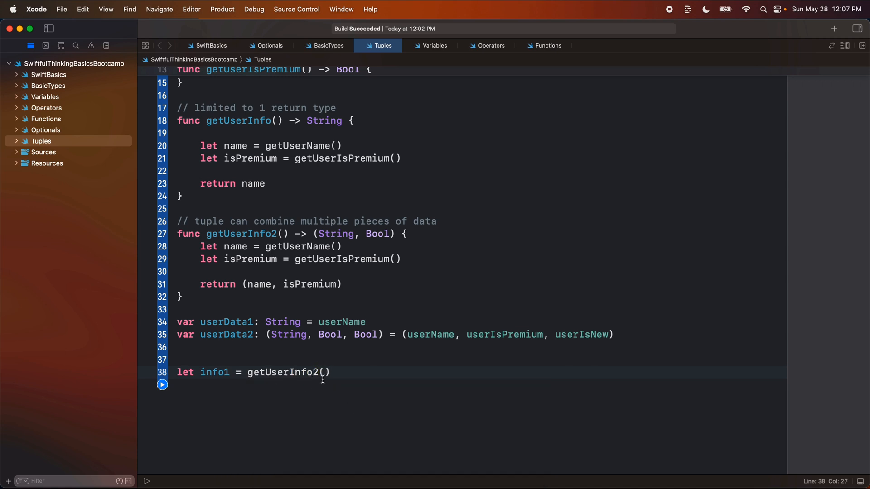
Confirm info1's declared type matches getUserInfo2's (String, Bool) return.
{"action": "double_click", "coordinate": [240, 233]}
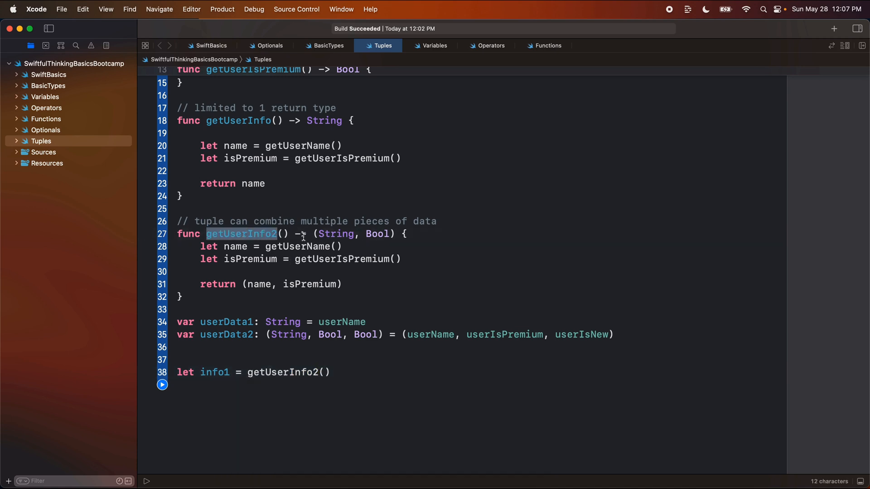
{"action": "double_click", "coordinate": [337, 234]}
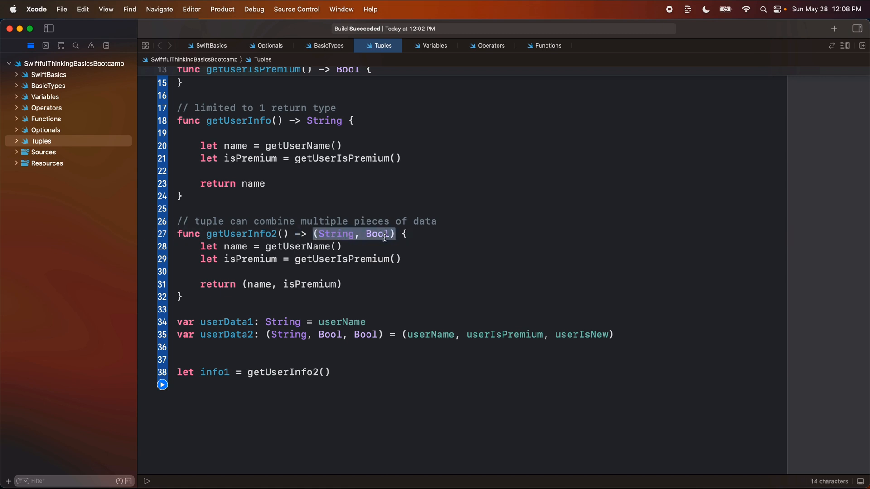
{"action": "double_click", "coordinate": [215, 372]}
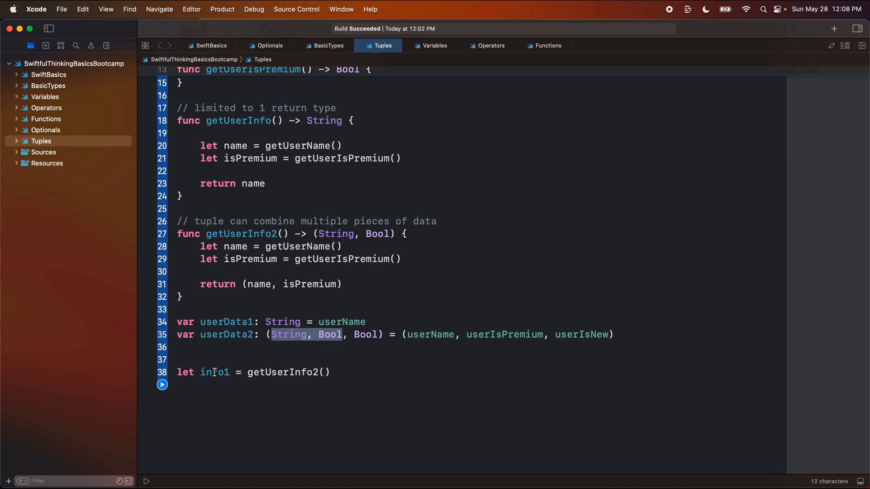
{"action": "left_click", "coordinate": [219, 373]}
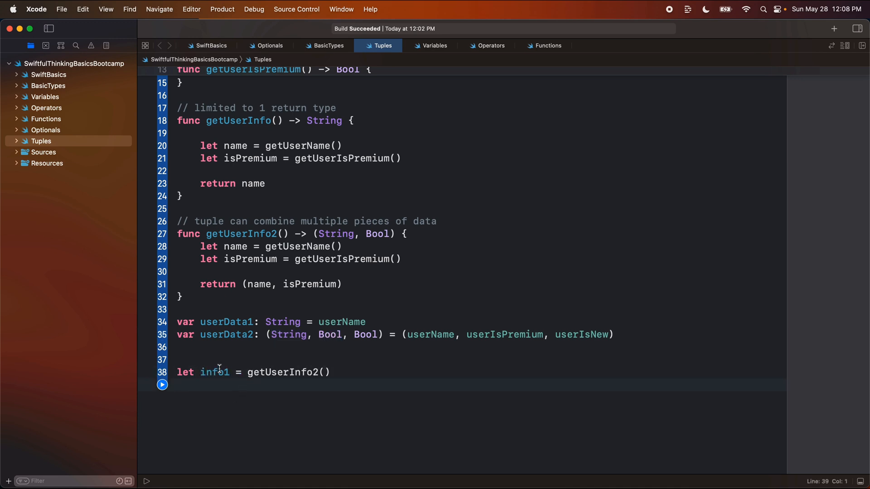
{"action": "left_click", "coordinate": [214, 373]}
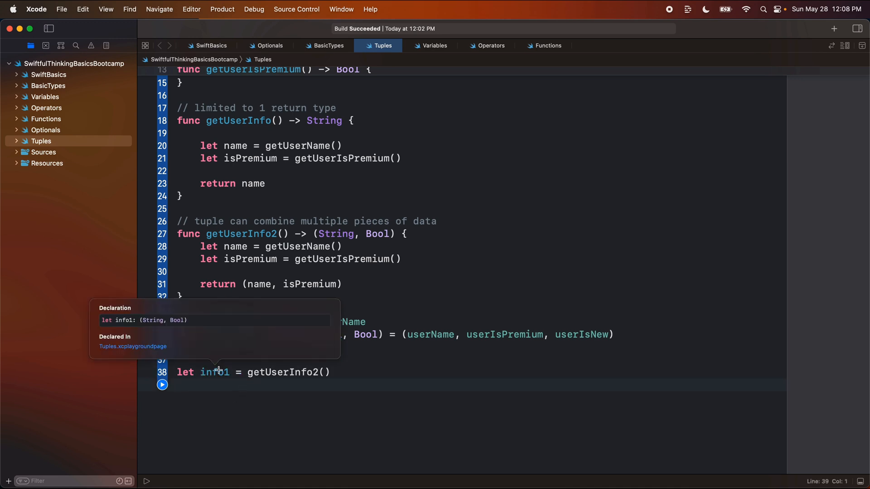
{"action": "mouse_move", "coordinate": [152, 320]}
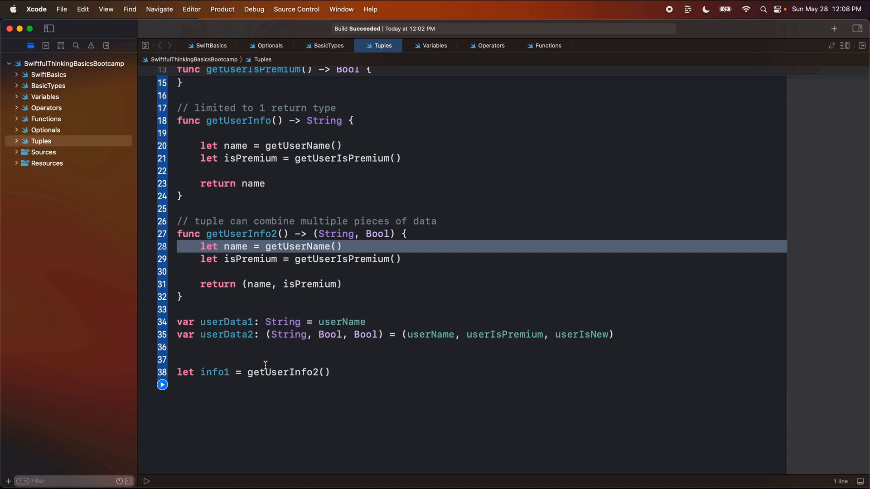
Start let name1 = info1 and browse its 0 and 1 tuple members in autocomplete.
{"action": "type", "text": "let"}
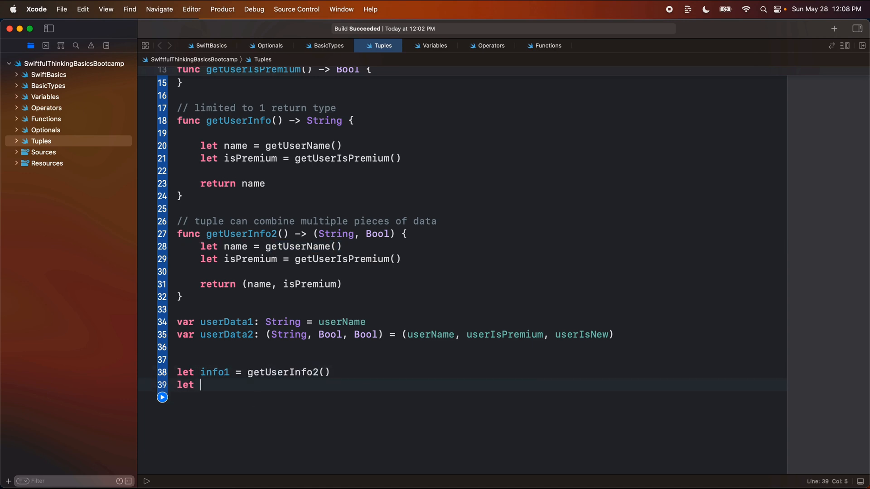
{"action": "type", "text": "name1 = inf"}
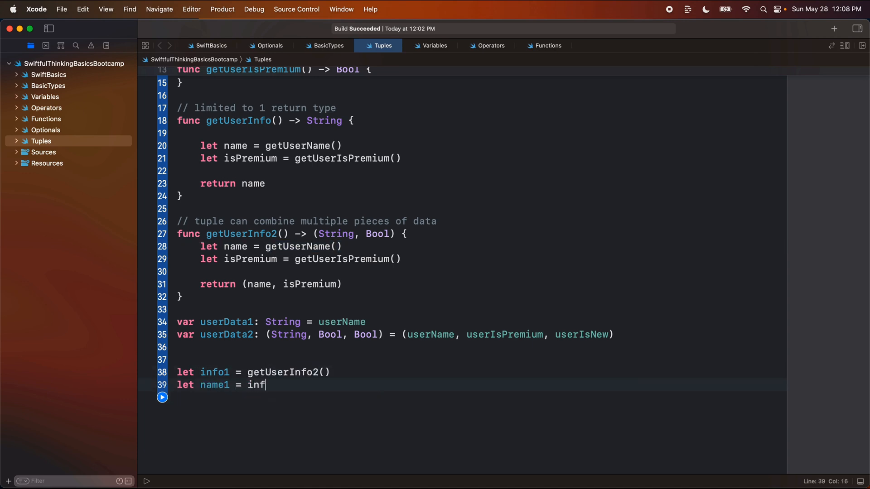
{"action": "type", "text": "o1."}
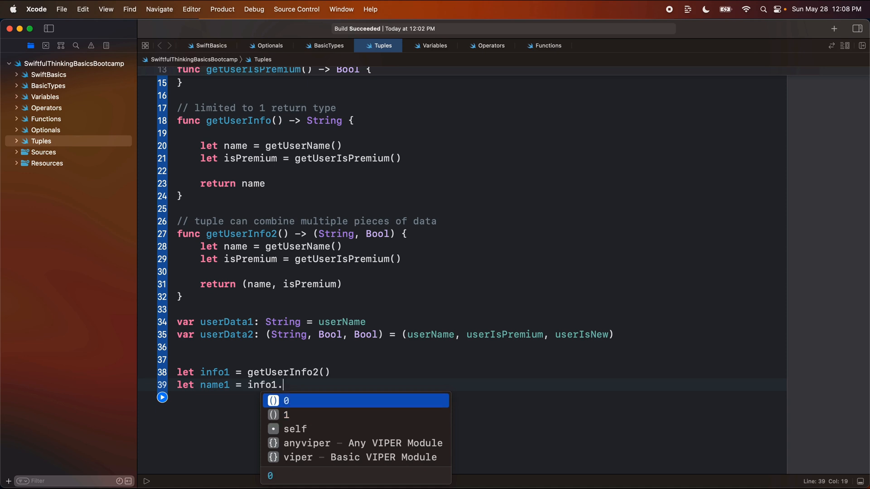
{"action": "mouse_move", "coordinate": [217, 378]}
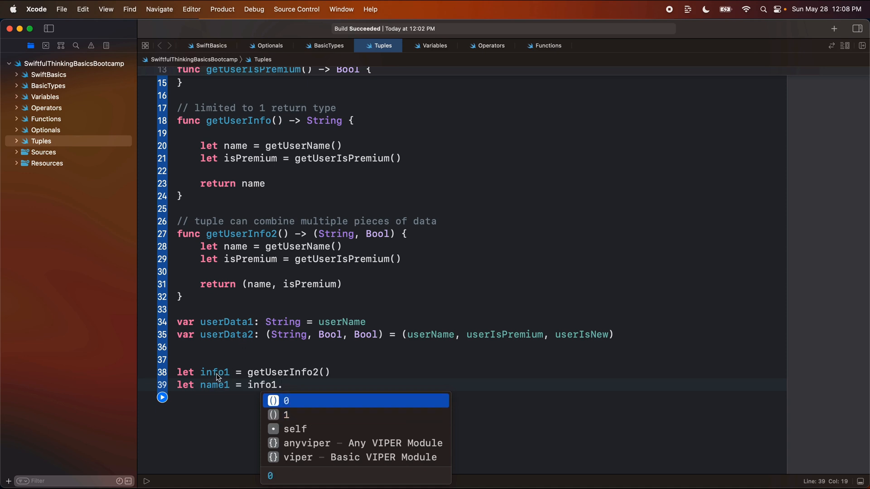
{"action": "mouse_move", "coordinate": [312, 415]}
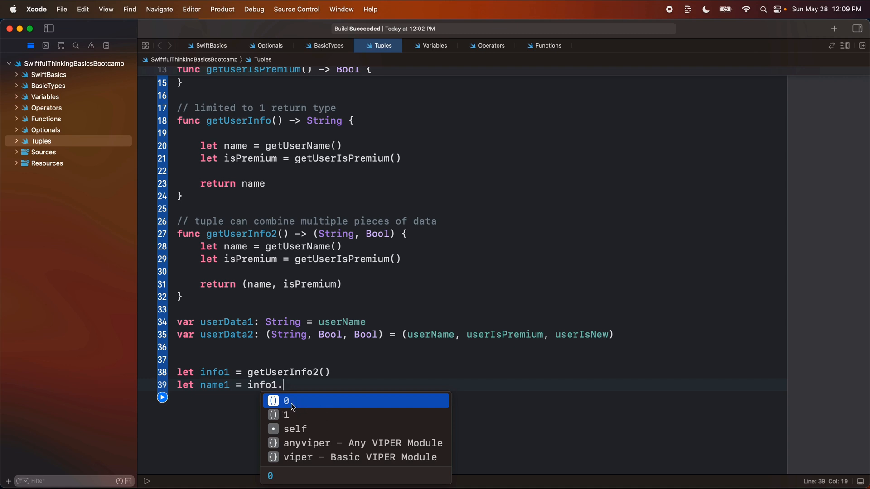
{"action": "key", "text": "Down"}
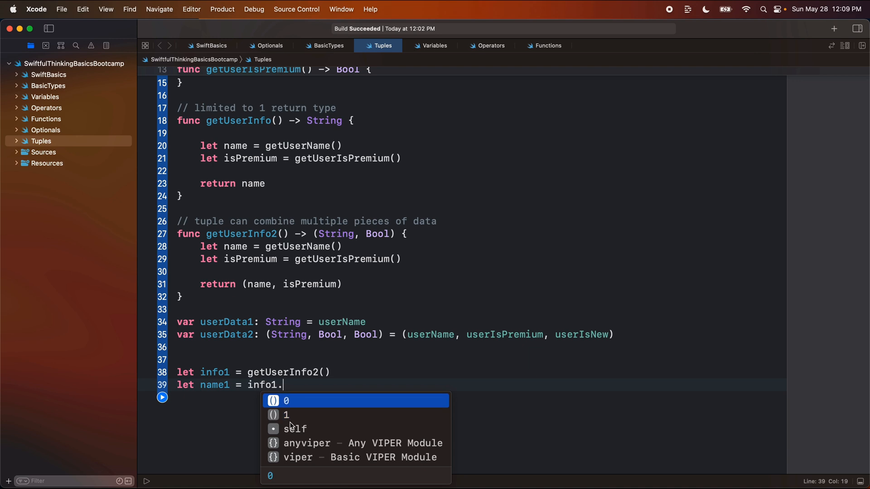
{"action": "mouse_move", "coordinate": [293, 402]}
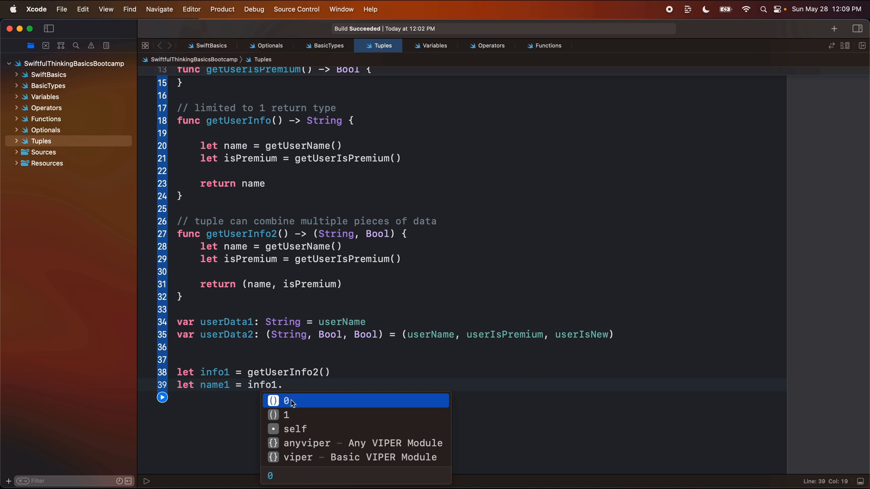
{"action": "key", "text": "escape"}
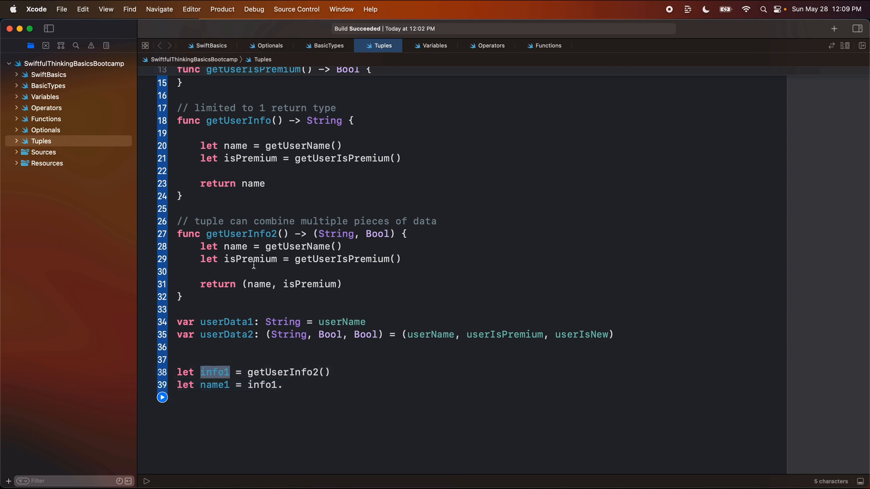
Match String and Bool to the members and read info1.0 into name1.
{"action": "double_click", "coordinate": [335, 234]}
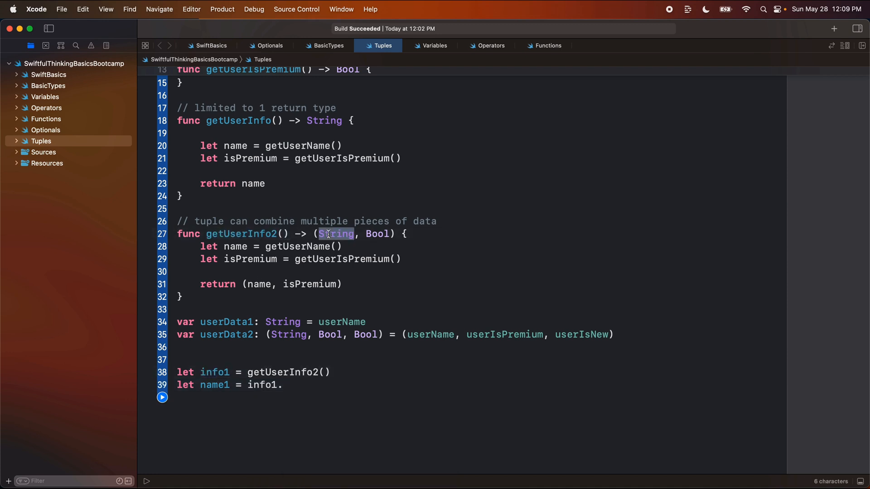
{"action": "double_click", "coordinate": [378, 233]}
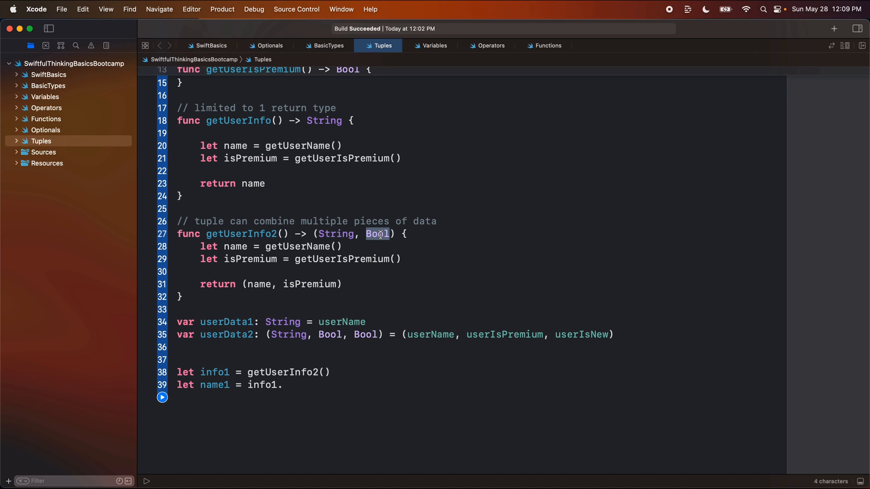
{"action": "type", "text": ".0"}
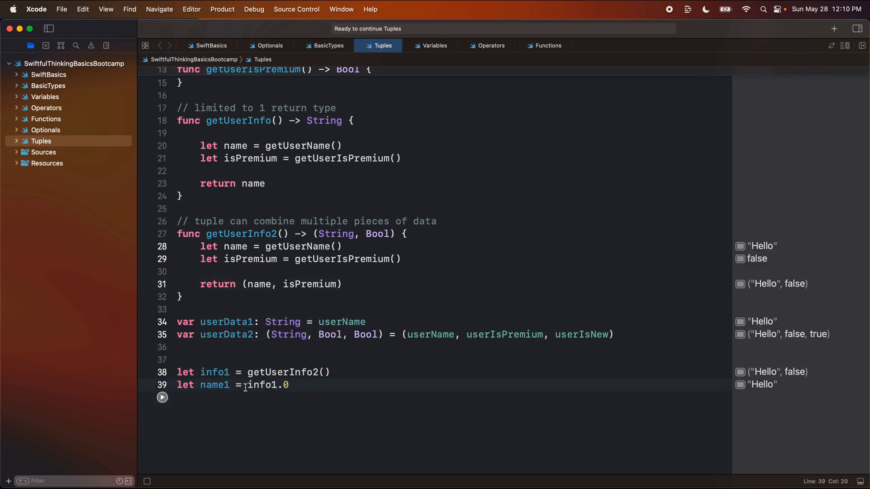
Annotate name1 as String, show info1.1 fails as Bool, then leave info1 without an index.
{"action": "type", "text": ": String"}
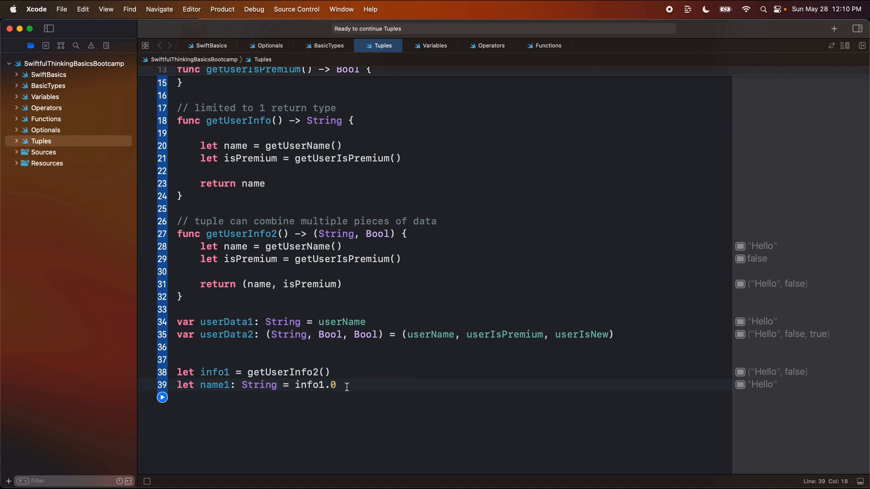
{"action": "type", "text": "1"}
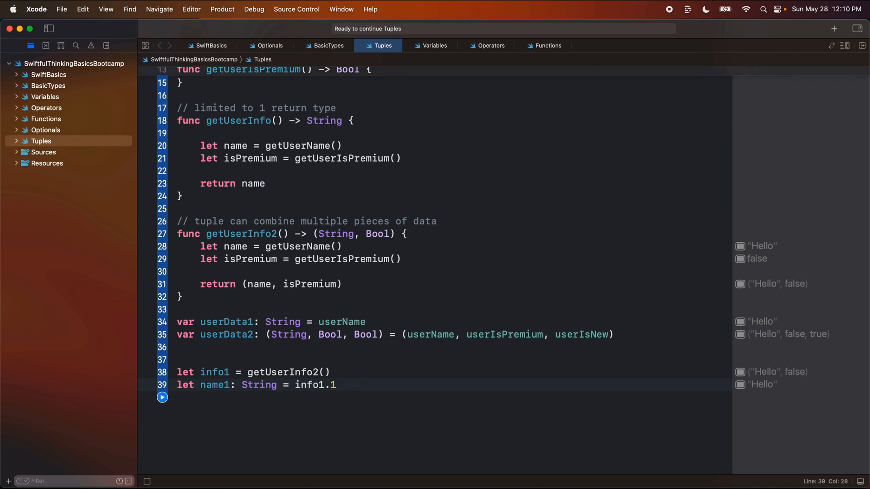
{"action": "double_click", "coordinate": [332, 385]}
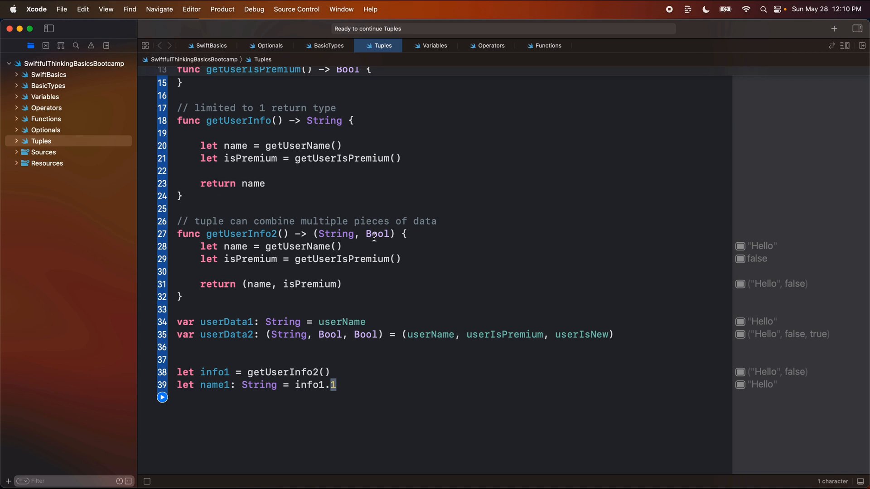
{"action": "double_click", "coordinate": [377, 234]}
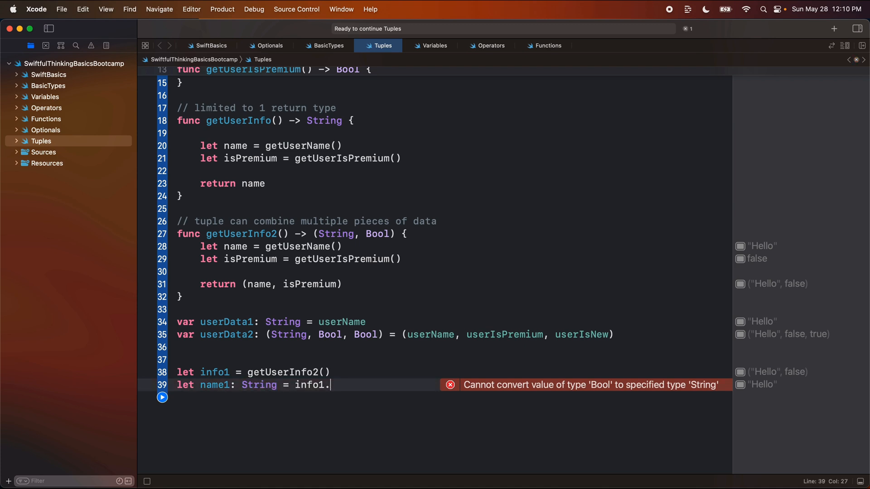
{"action": "type", "text": "."}
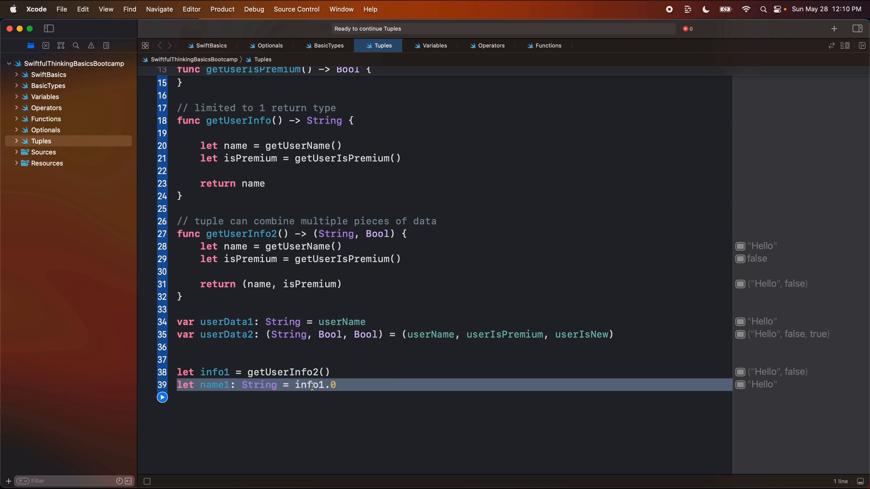
{"action": "key", "text": "Backspace"}
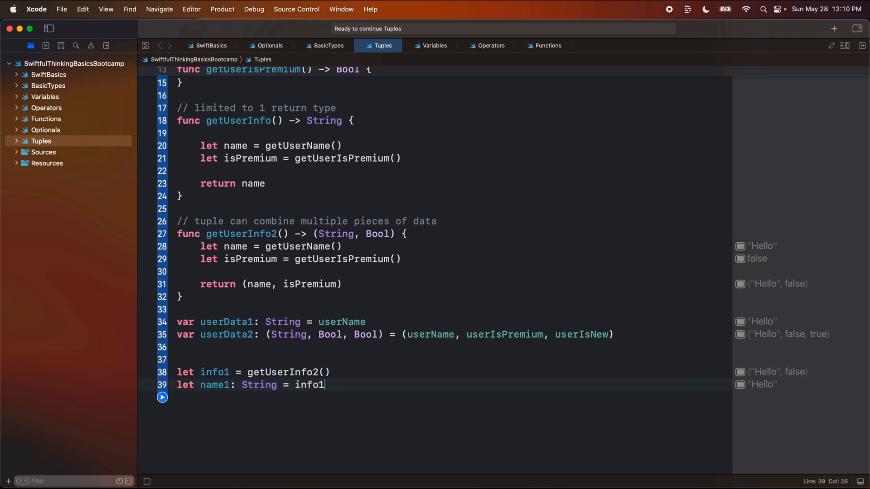
Change name1's source to userData2. and browse the tuple's member completions.
{"action": "type", "text": "."}
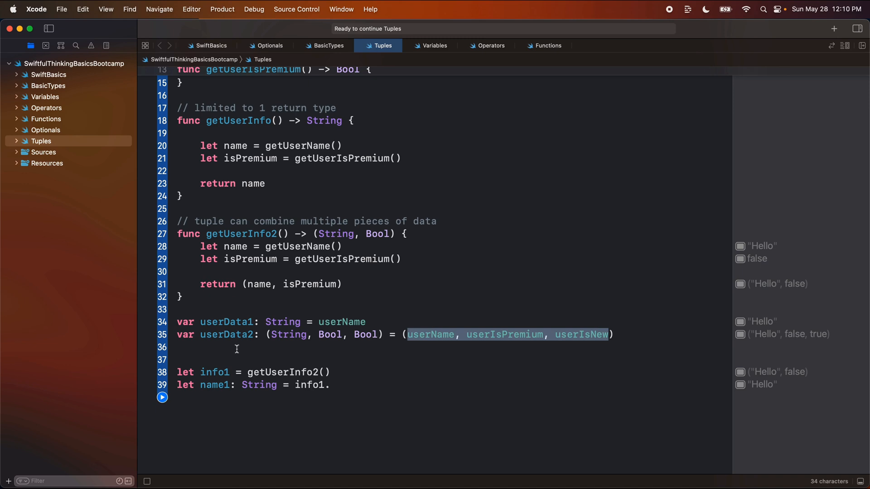
{"action": "type", "text": "userData2."}
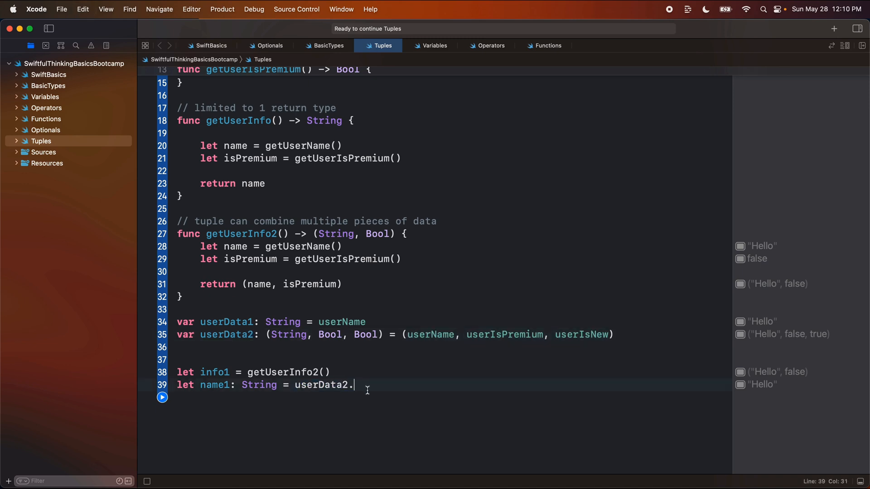
{"action": "type", "text": "."}
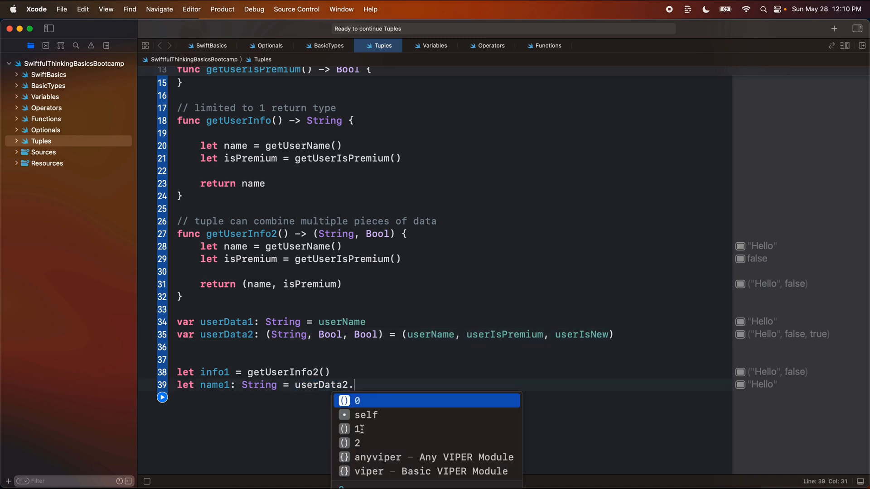
{"action": "mouse_move", "coordinate": [368, 443]}
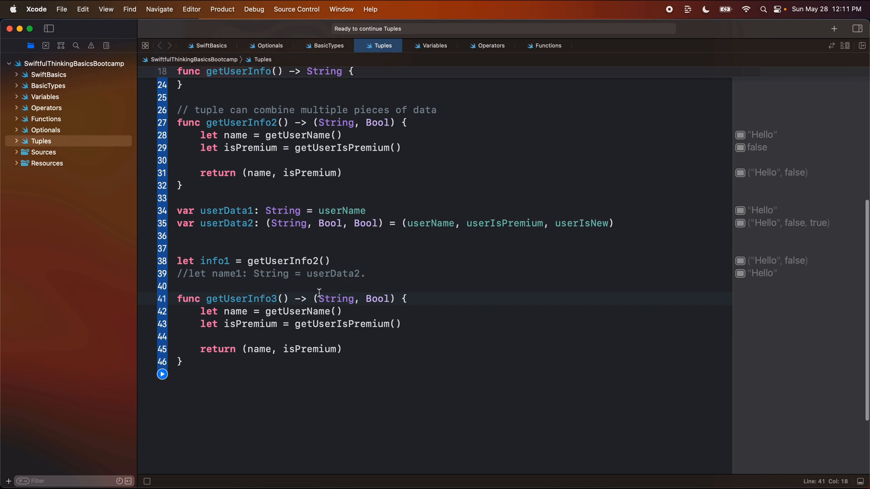
Label getUserInfo3's return tuple as (name: String, isPremium: Bool) and store its result in info2.
{"action": "double_click", "coordinate": [377, 298]}
{"action": "type", "text": "name: "}
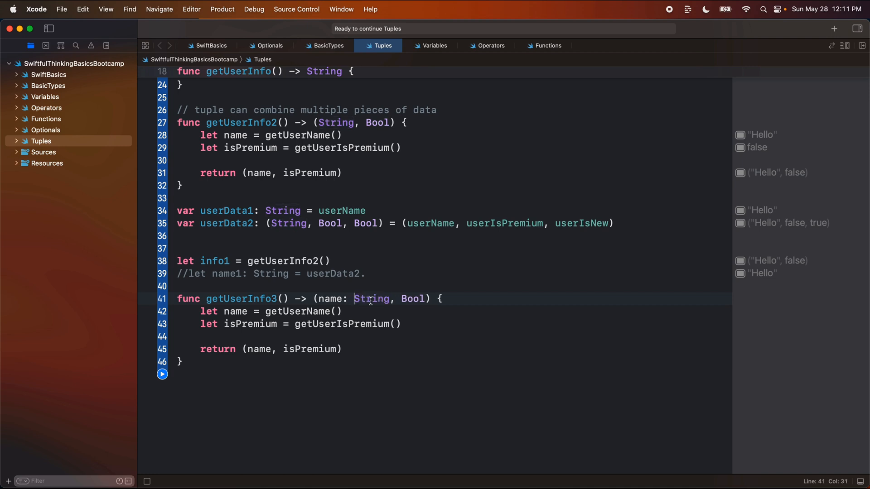
{"action": "type", "text": "isPremu"}
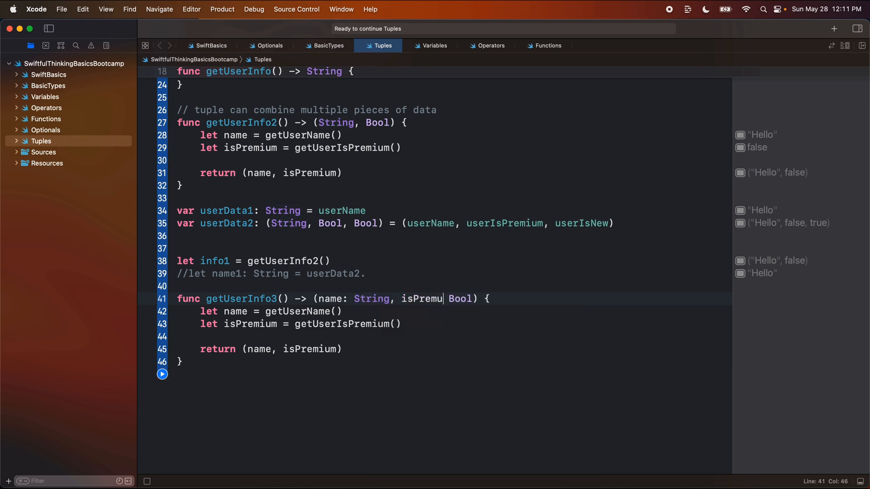
{"action": "type", "text": "m:"}
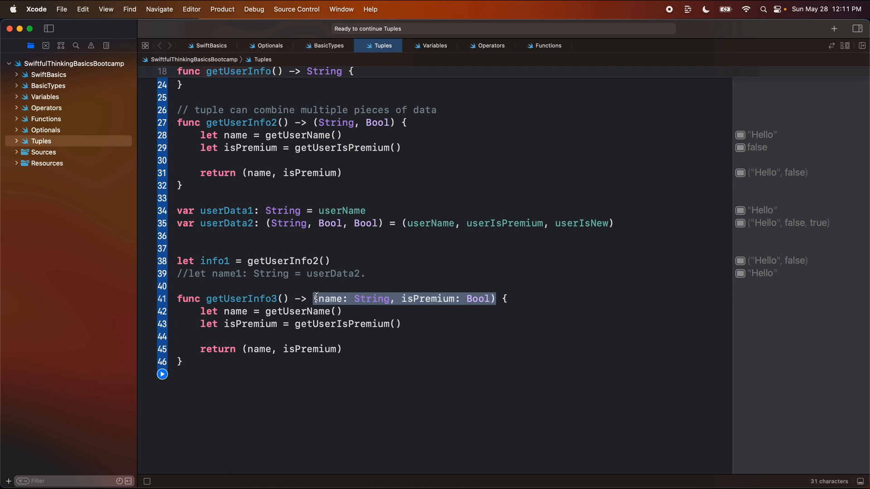
{"action": "left_click", "coordinate": [228, 250]}
{"action": "type", "text": "let info2 = getUserInfo3()"}
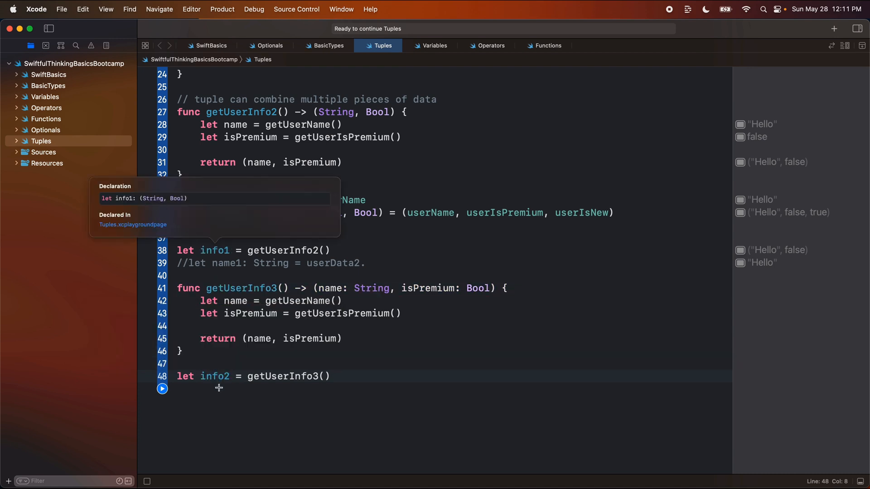
{"action": "mouse_move", "coordinate": [214, 376]}
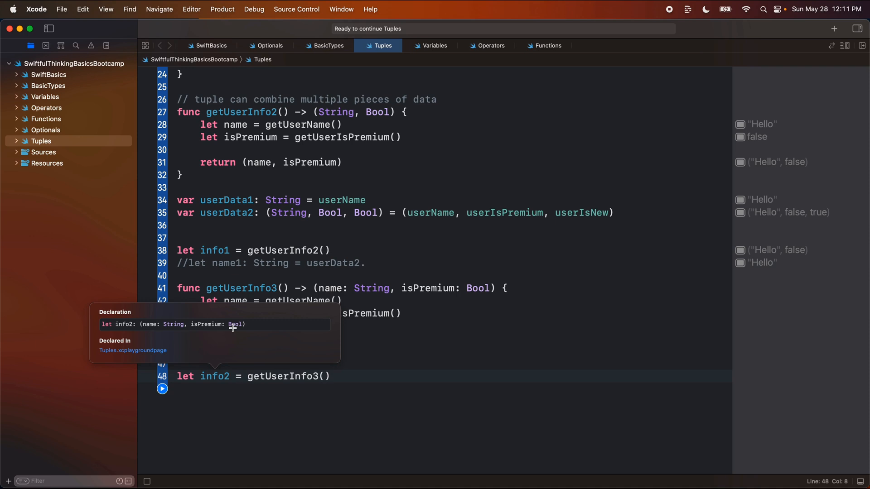
{"action": "mouse_move", "coordinate": [154, 335]}
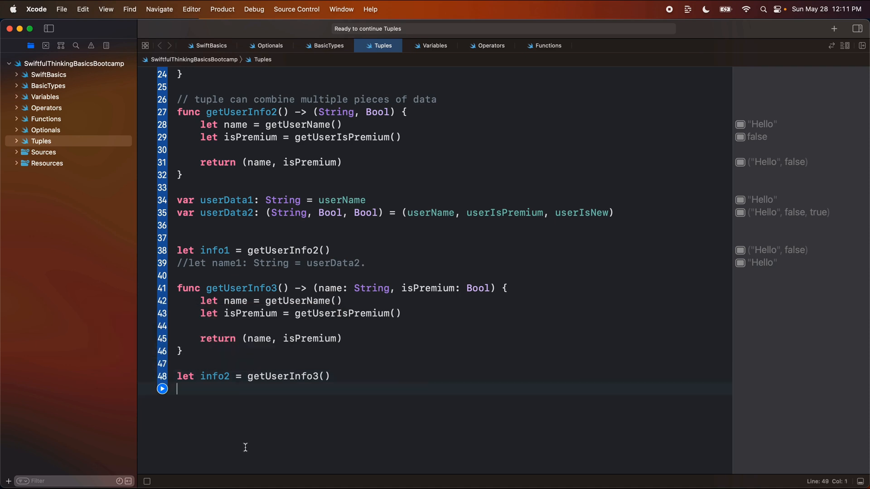
Add let name2 = info2.name and restore name1 to read info1.0.
{"action": "type", "text": "let name2"}
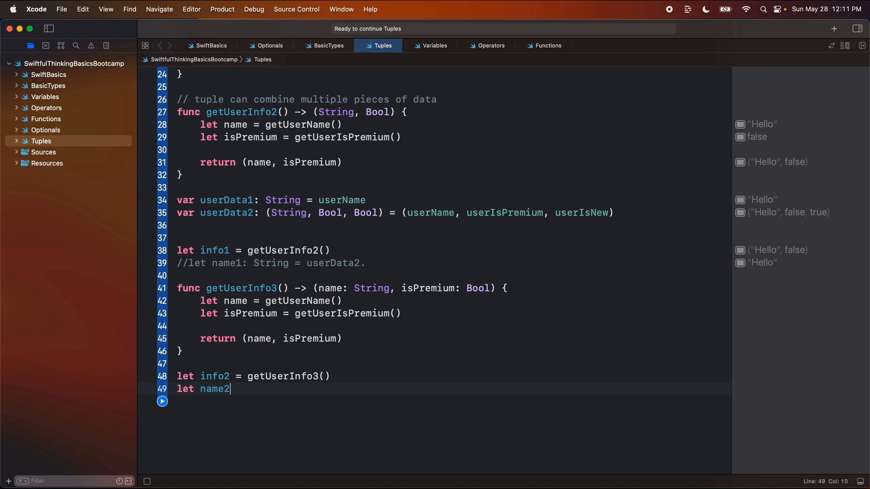
{"action": "type", "text": "= info2.name"}
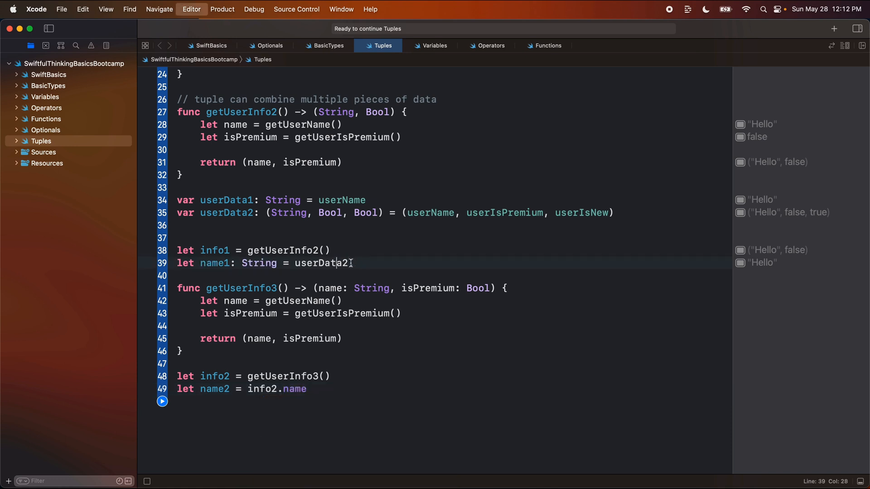
{"action": "type", "text": "info1.0"}
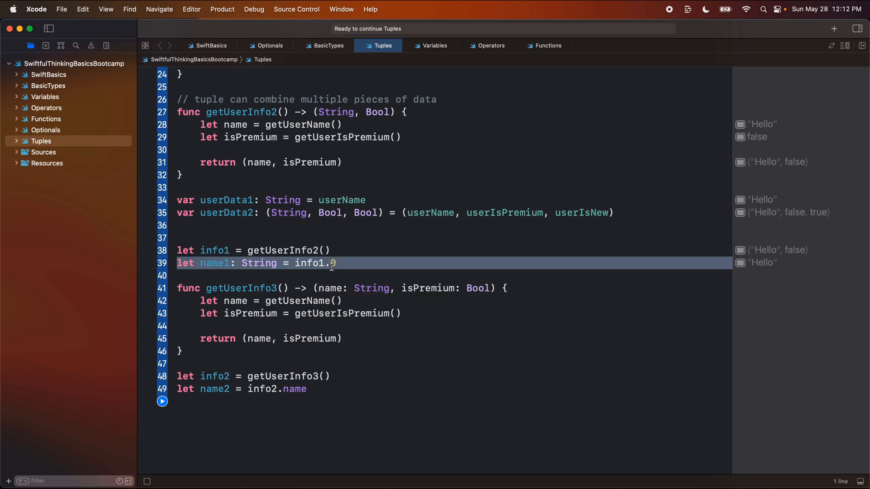
Compare the positional 0 index of info1 with the name label in getUserInfo3's return type.
{"action": "left_click", "coordinate": [331, 262]}
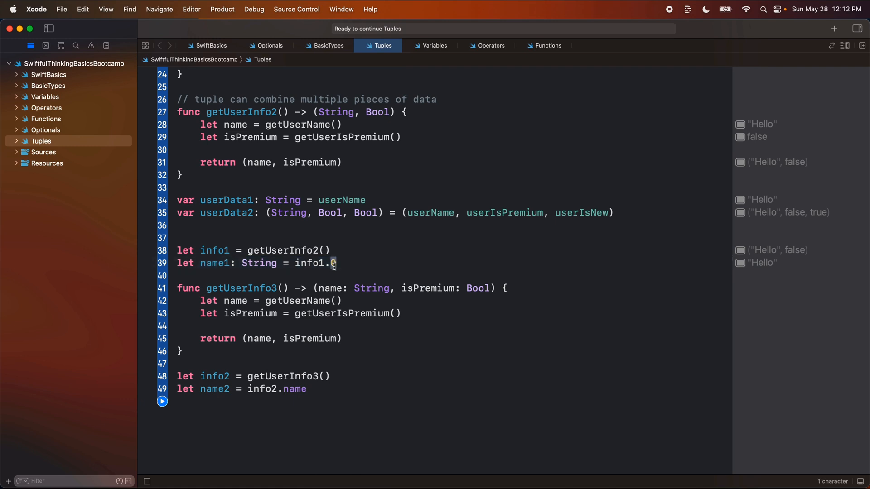
{"action": "double_click", "coordinate": [329, 289]}
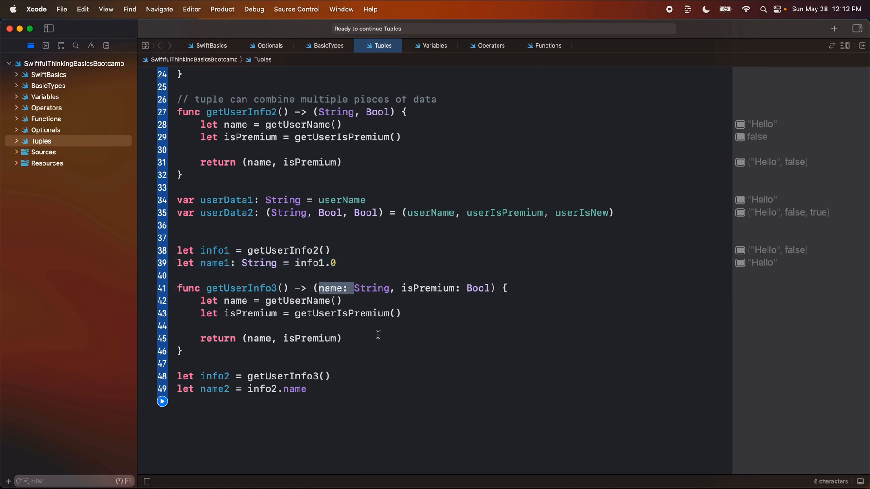
{"action": "double_click", "coordinate": [296, 389]}
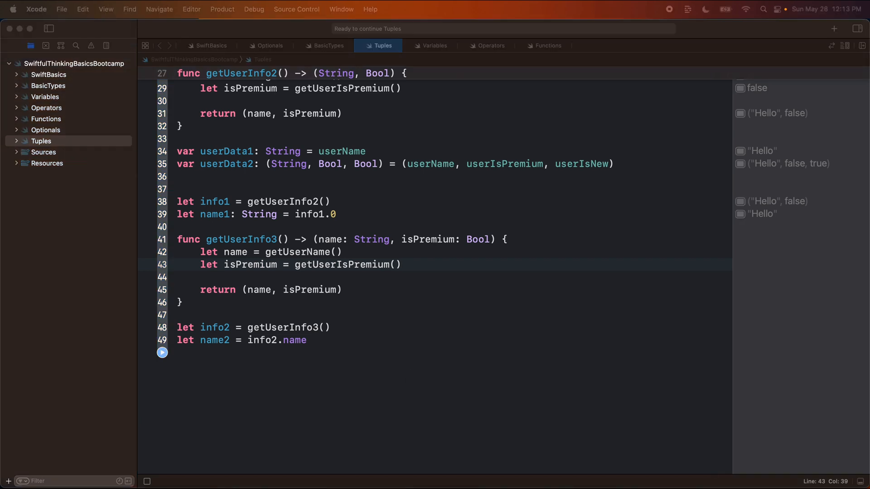
Duplicate getUserInfo3 as getUserInfo4 returning (userName, userIsPremium, userIsNew).
{"action": "left_click", "coordinate": [183, 302]}
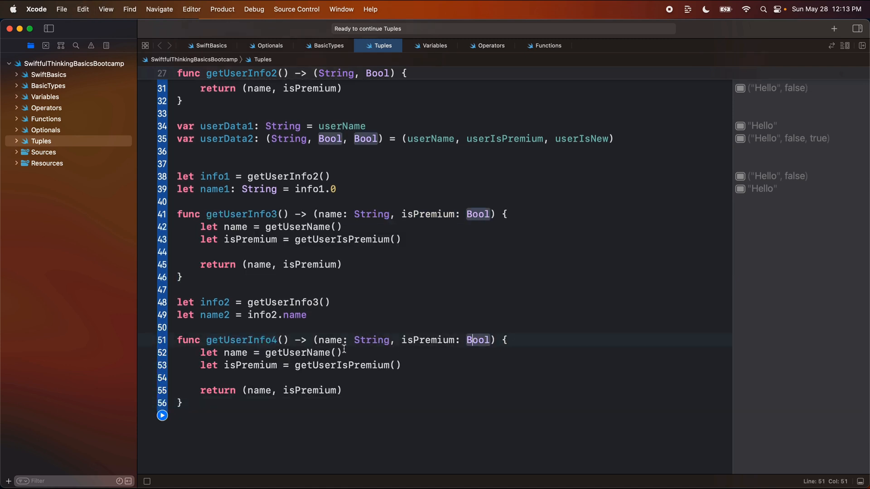
{"action": "left_click", "coordinate": [395, 365]}
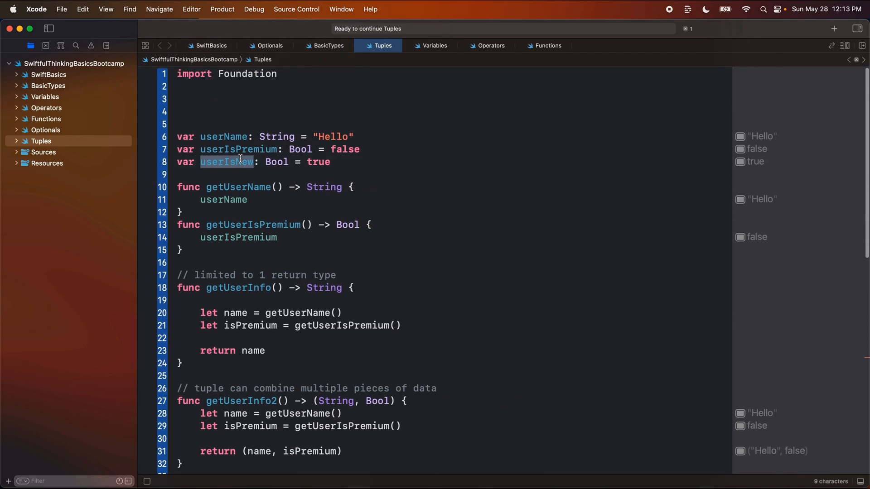
{"action": "scroll", "scroll_direction": "down", "scroll_amount": 3}
{"action": "type", "text": "return (user"}
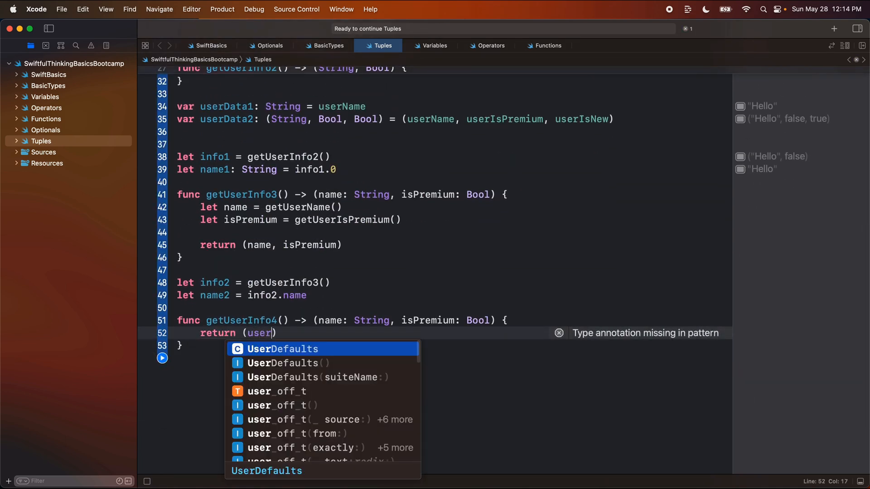
{"action": "type", "text": "Name, useri"}
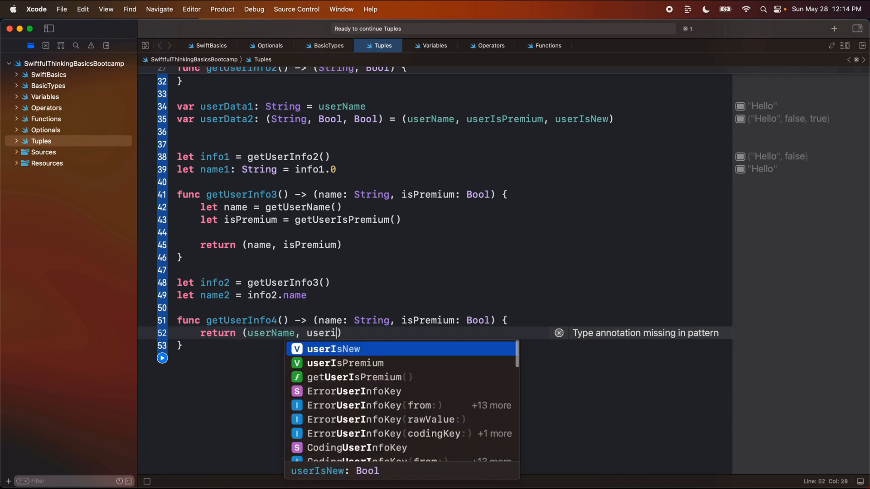
{"action": "type", "text": "s"}
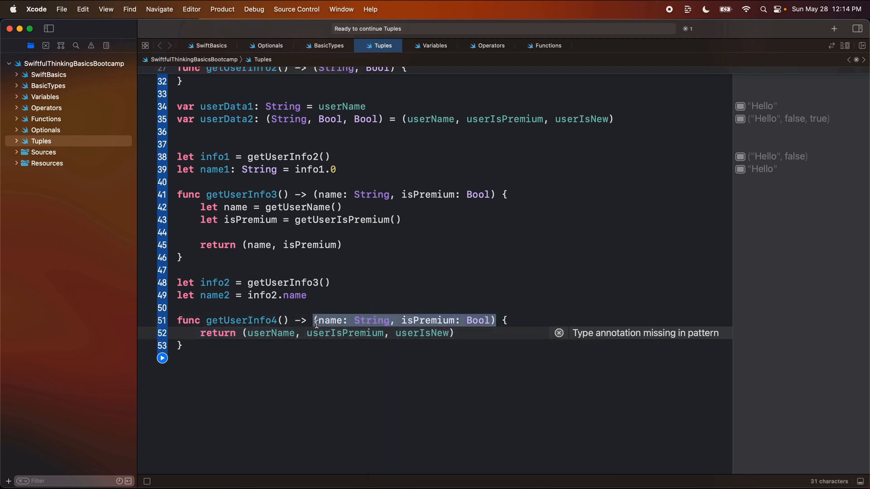
Extend getUserInfo4's return type with isNew: Bool.
{"action": "left_click", "coordinate": [423, 320]}
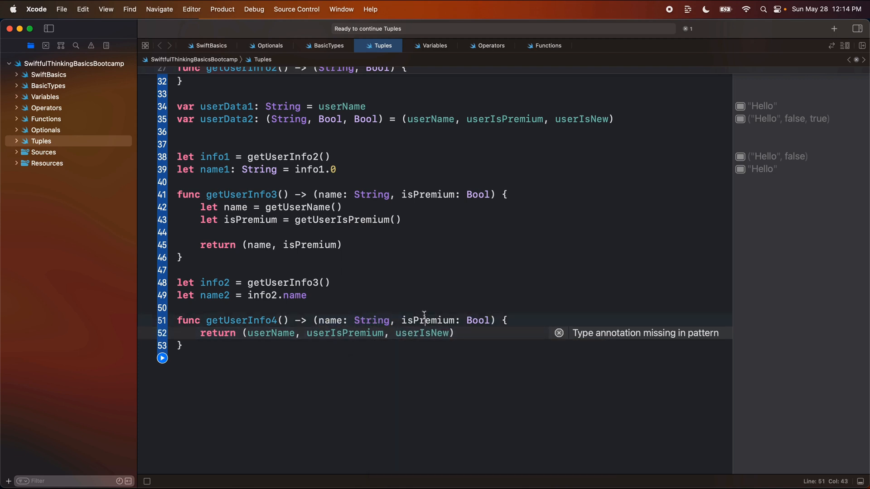
{"action": "type", "text": ", isN"}
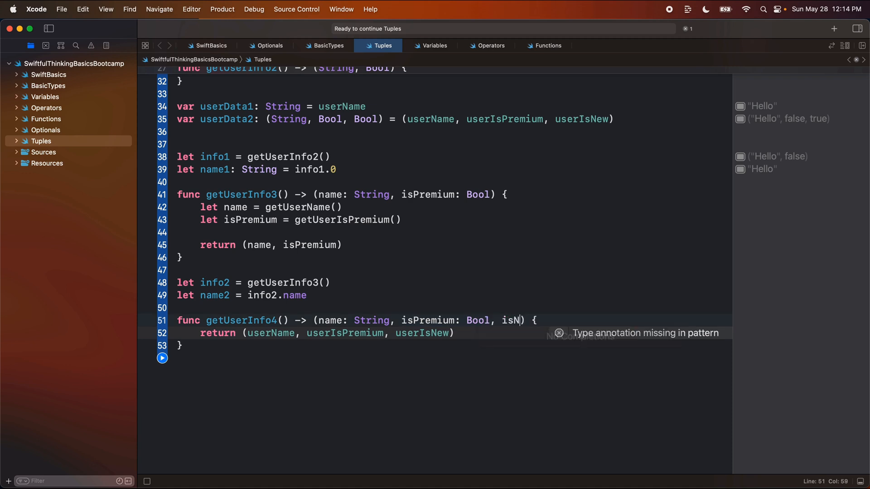
{"action": "type", "text": "ew: Bool"}
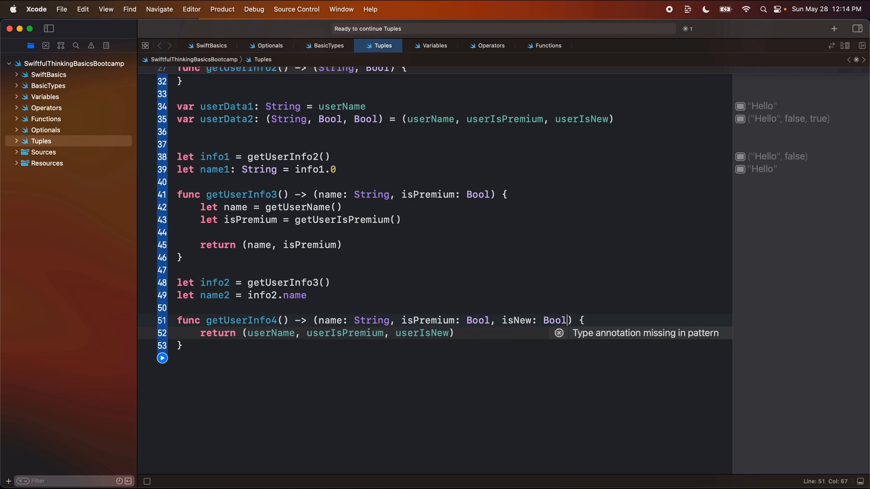
{"action": "left_click", "coordinate": [204, 351]}
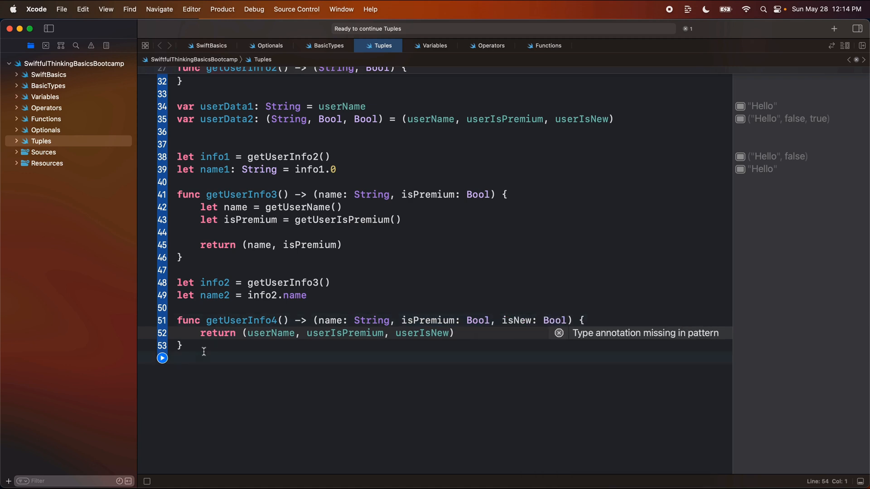
Declare func doSomethingWithUserInfo(info: (name: String, isPremium: Bool, isNew: Bool)) with an empty body.
{"action": "type", "text": "func"}
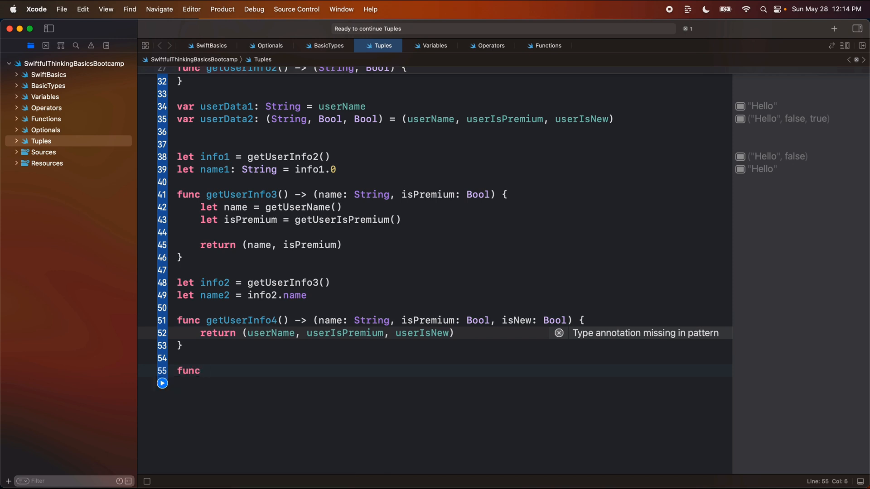
{"action": "type", "text": "doSomethingWithUserInf("}
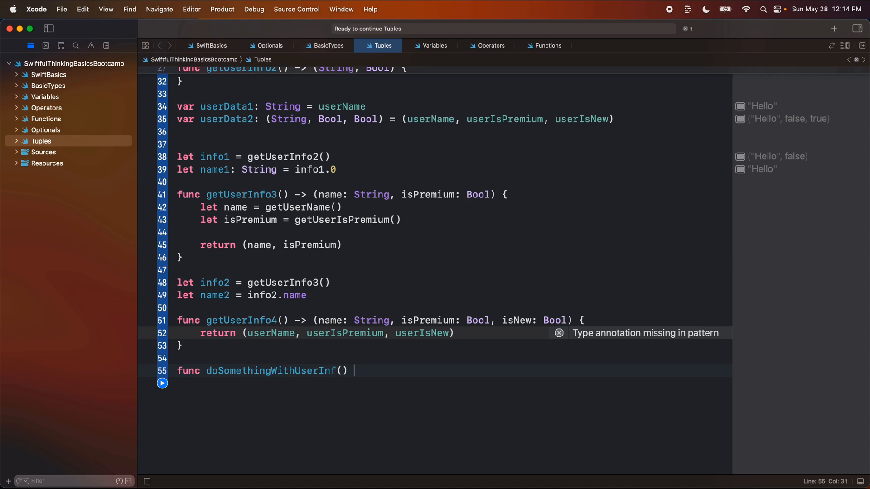
{"action": "type", "text": "{"}
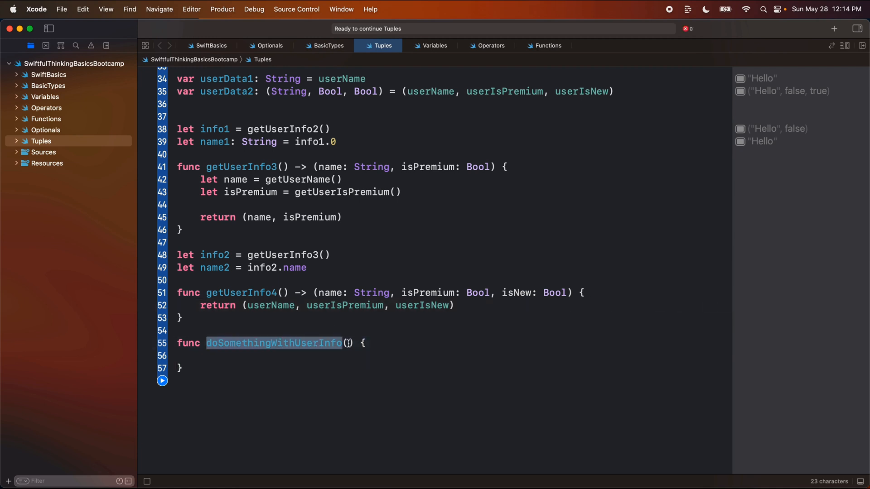
{"action": "left_click", "coordinate": [348, 342]}
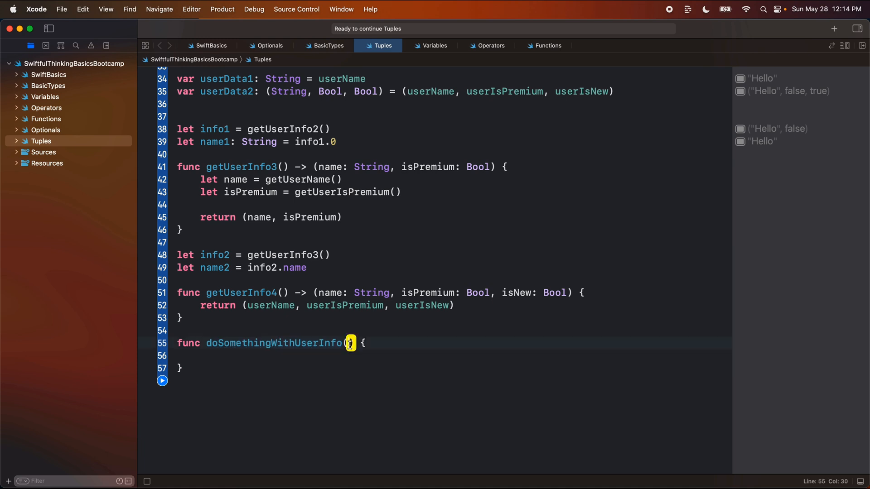
{"action": "type", "text": "info: (name: String, isPremium: Bool, isNew: Bool"}
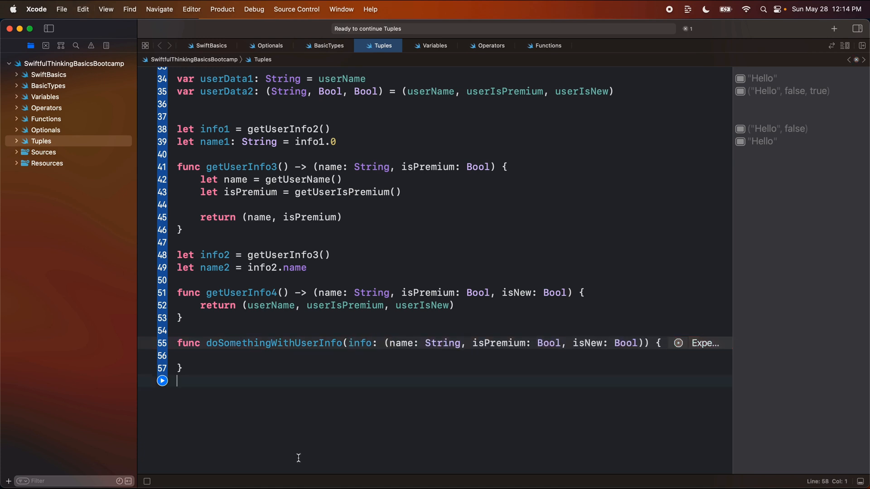
Add let info = getUserInfo4() and call doSomethingWithUserInfo(info: info).
{"action": "type", "text": "let i"}
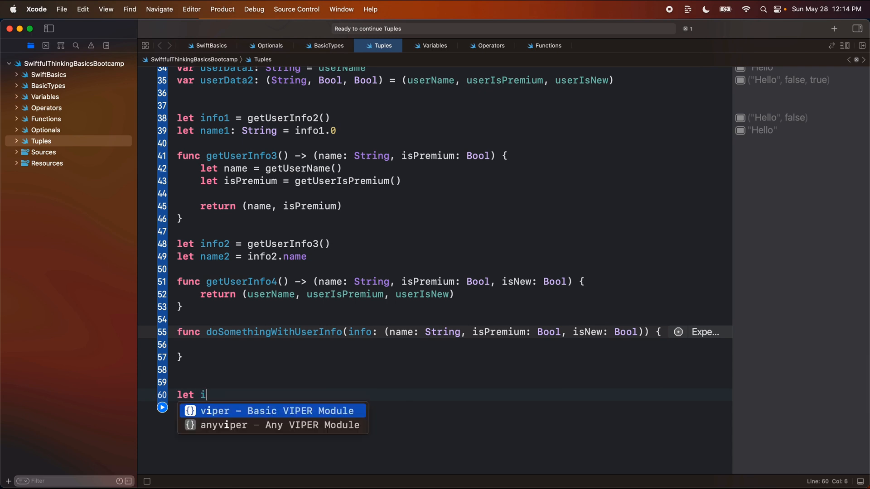
{"action": "type", "text": "nfo = getUserInfo4("}
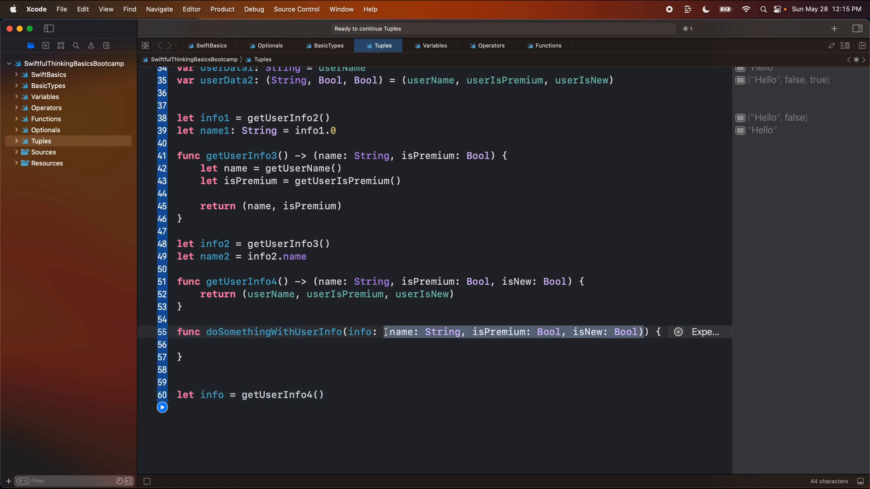
{"action": "left_click", "coordinate": [345, 421]}
{"action": "type", "text": "doSomethingWithUserInfo(info: info)"}
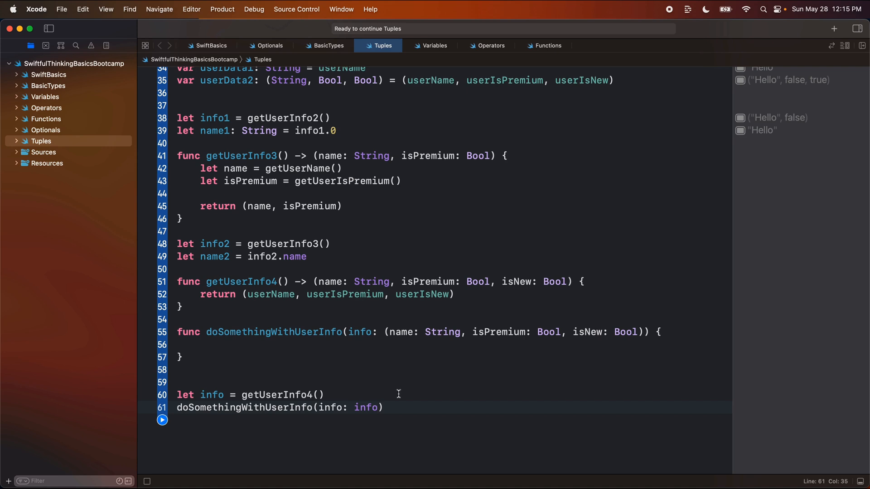
{"action": "mouse_move", "coordinate": [388, 332]}
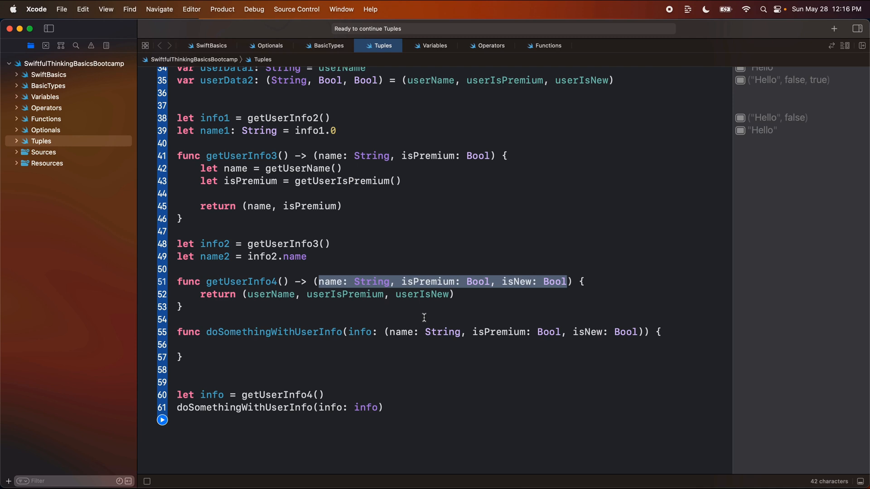
{"action": "scroll", "scroll_direction": "up", "scroll_amount": 3}
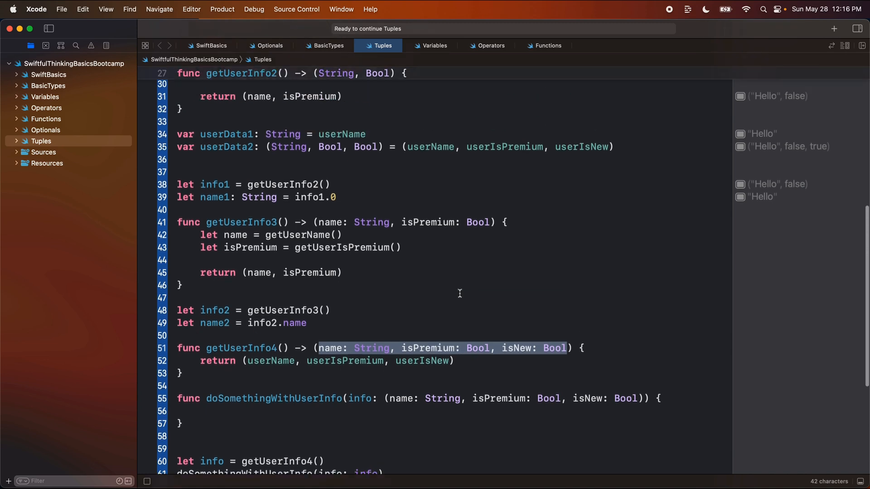
{"action": "scroll", "scroll_direction": "up", "scroll_amount": 3}
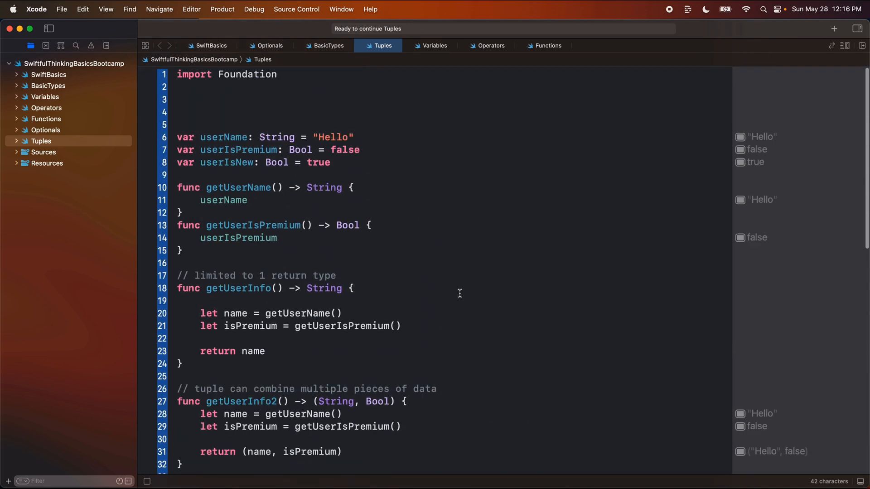
{"action": "double_click", "coordinate": [237, 186]}
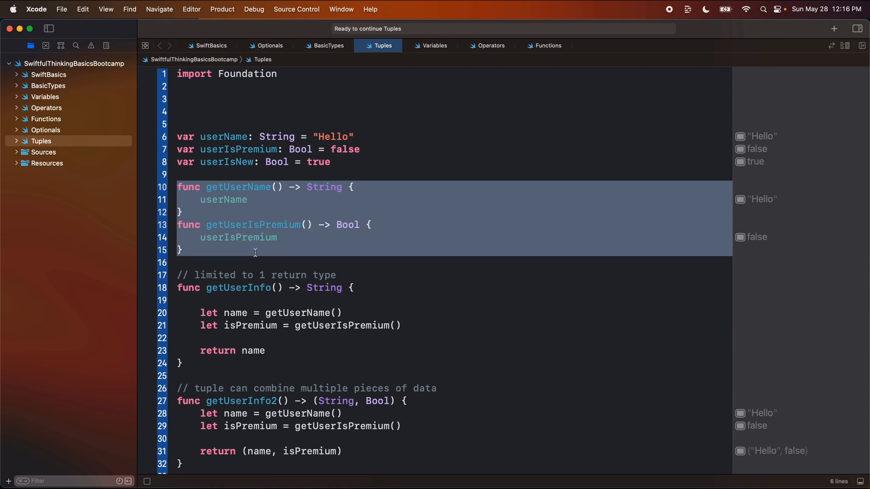
{"action": "scroll", "scroll_direction": "down", "scroll_amount": 3}
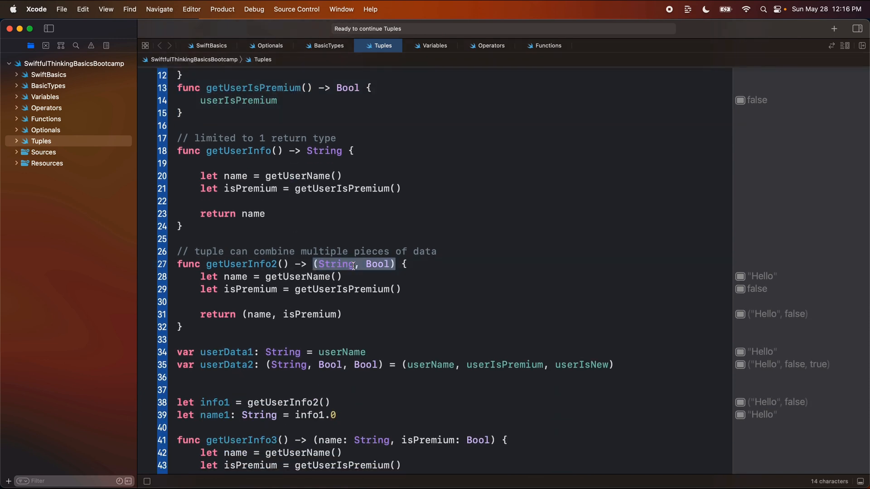
{"action": "scroll", "scroll_direction": "down", "scroll_amount": 3}
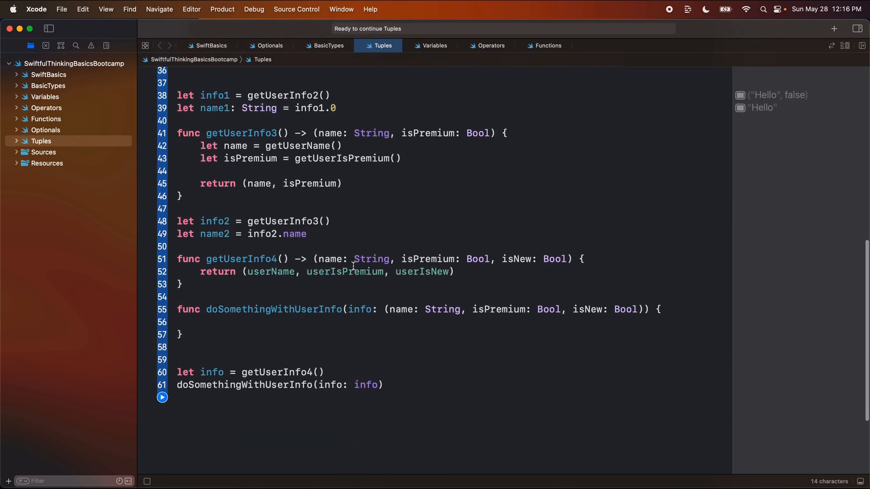
{"action": "scroll", "scroll_direction": "down", "scroll_amount": 3}
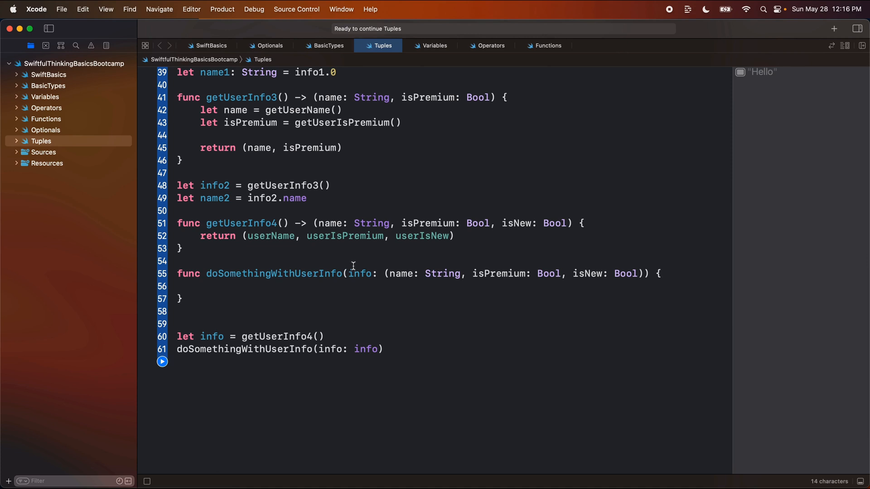
{"action": "mouse_move", "coordinate": [388, 275]}
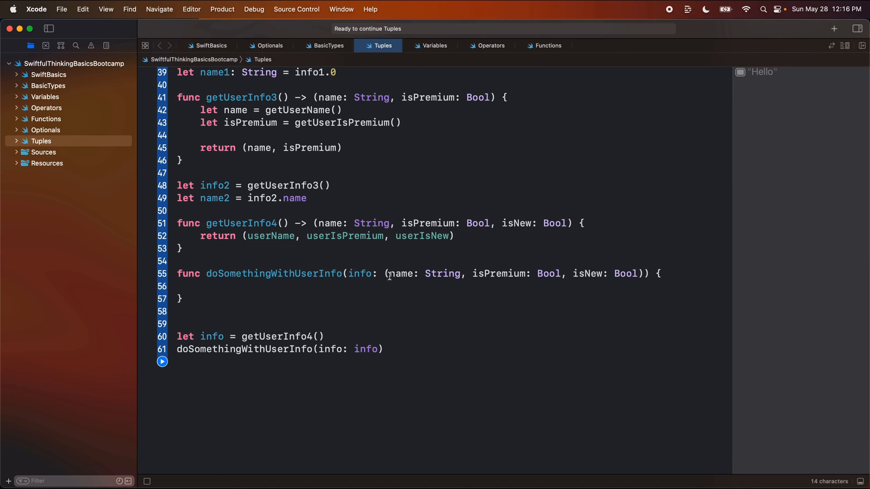
{"action": "left_click", "coordinate": [384, 273]}
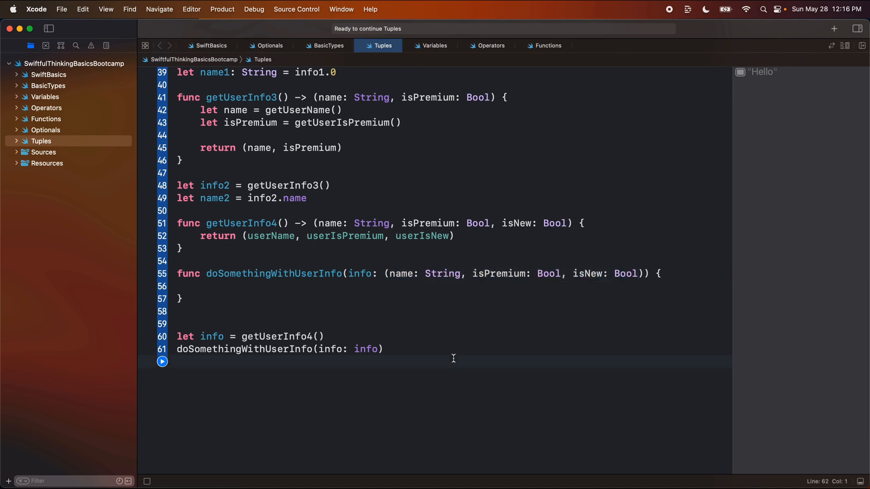
{"action": "left_click", "coordinate": [178, 361]}
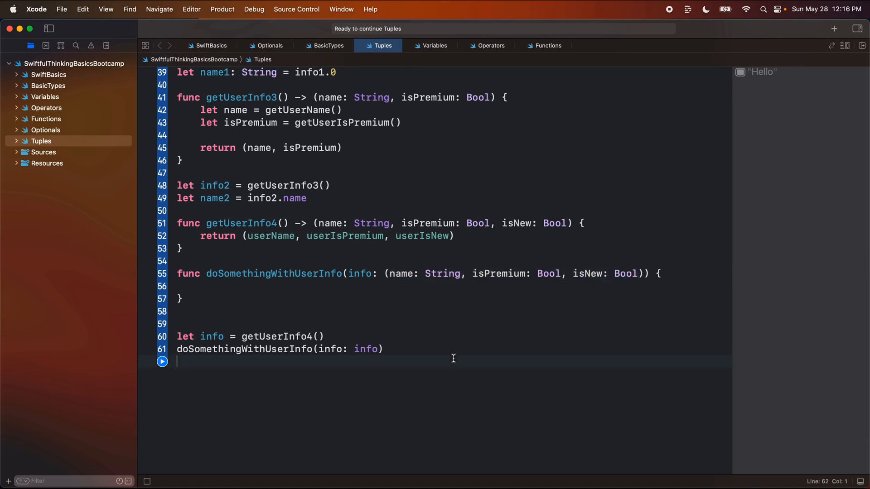